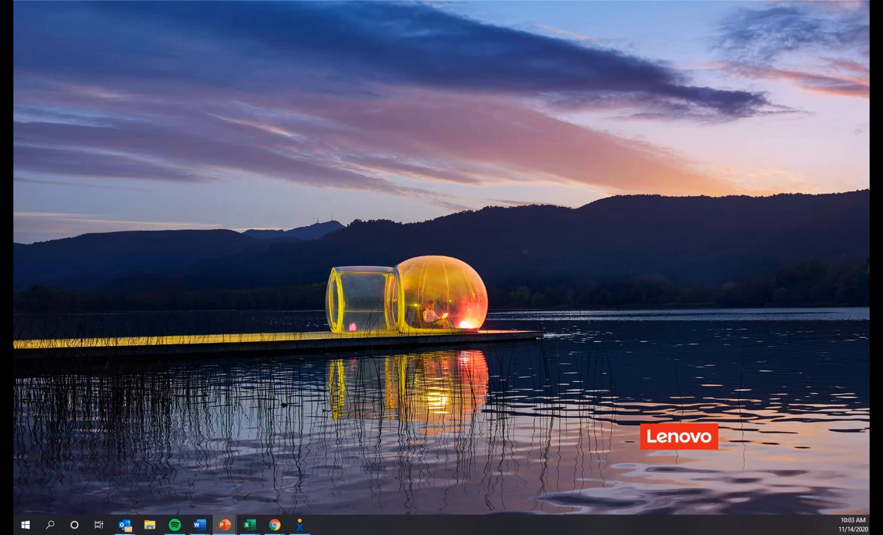
Restore the Offering Memorandum presentation window from the taskbar, showing its title slide
click(221, 524)
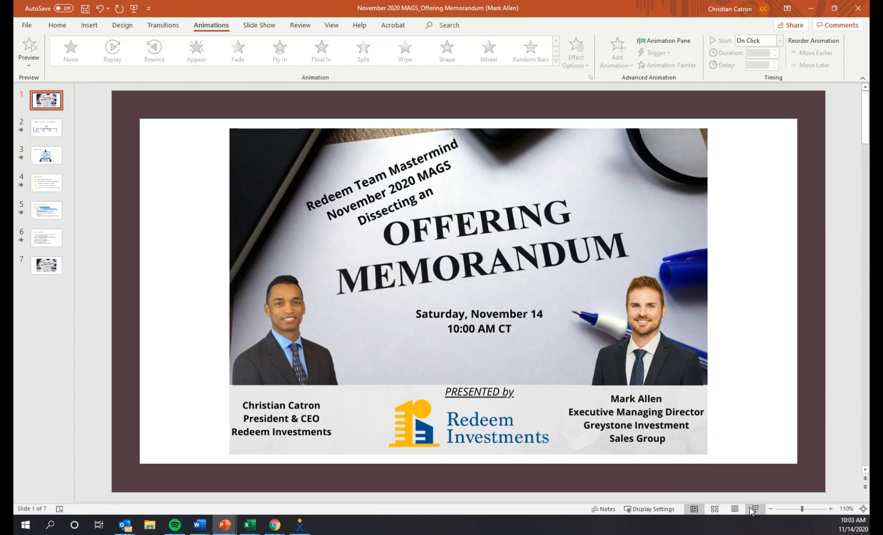
Start the full-screen slide show from the status bar
click(754, 522)
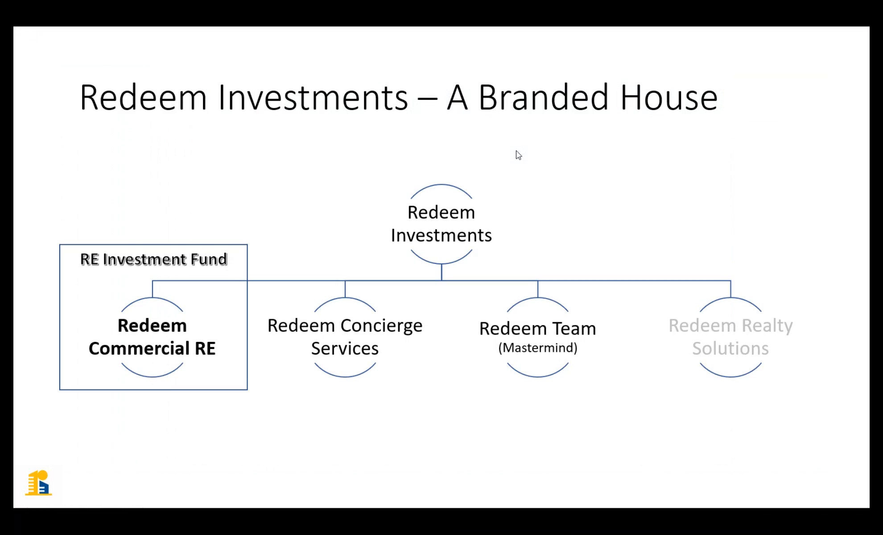
key(Right)
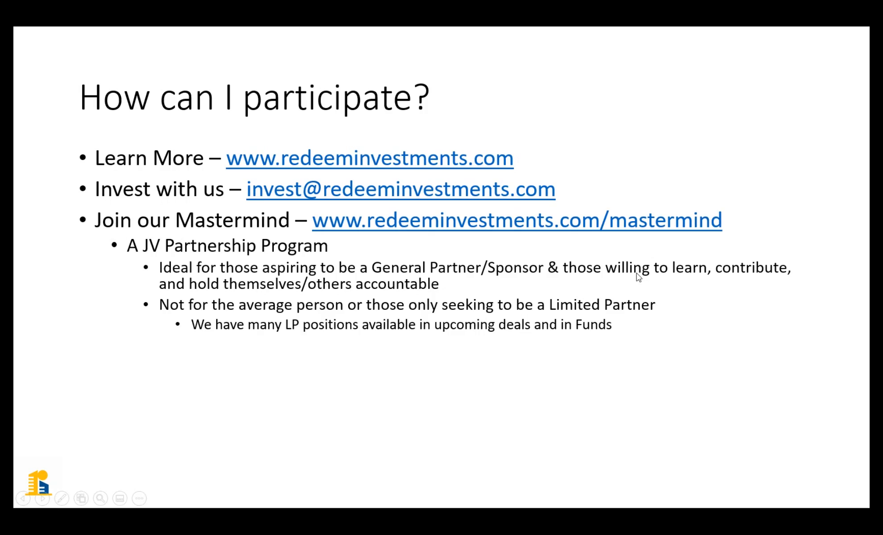
mouse_move(347, 374)
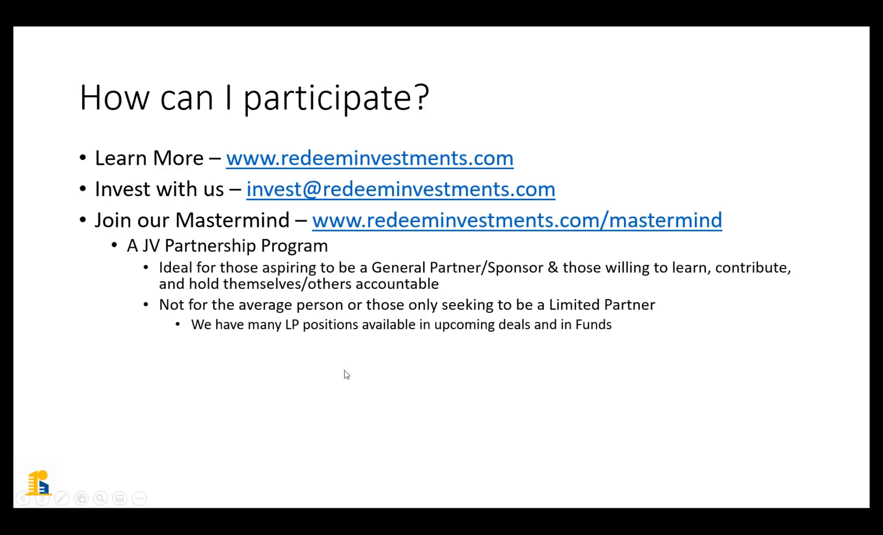
mouse_move(586, 363)
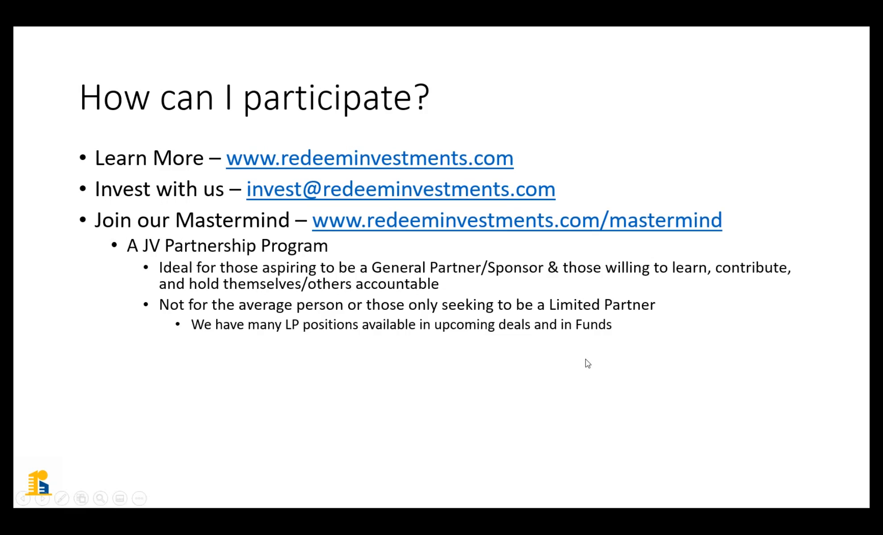
mouse_move(442, 303)
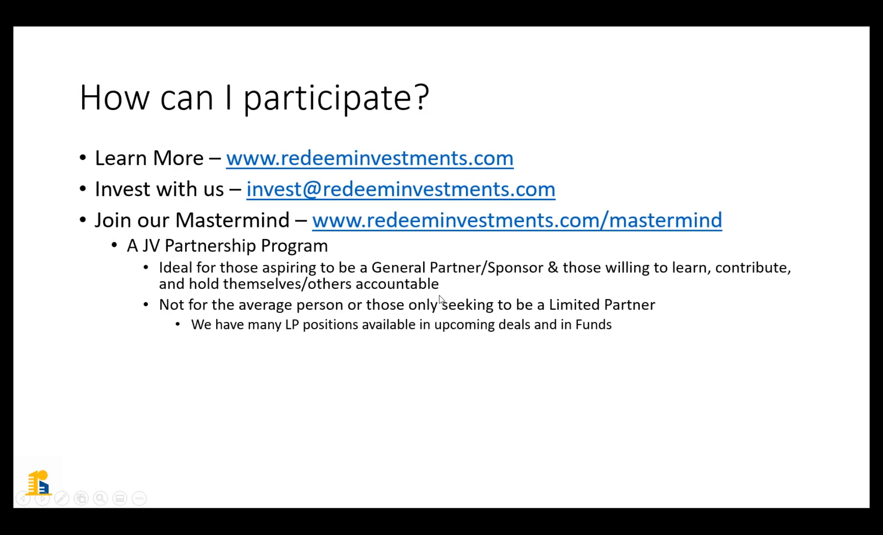
mouse_move(592, 332)
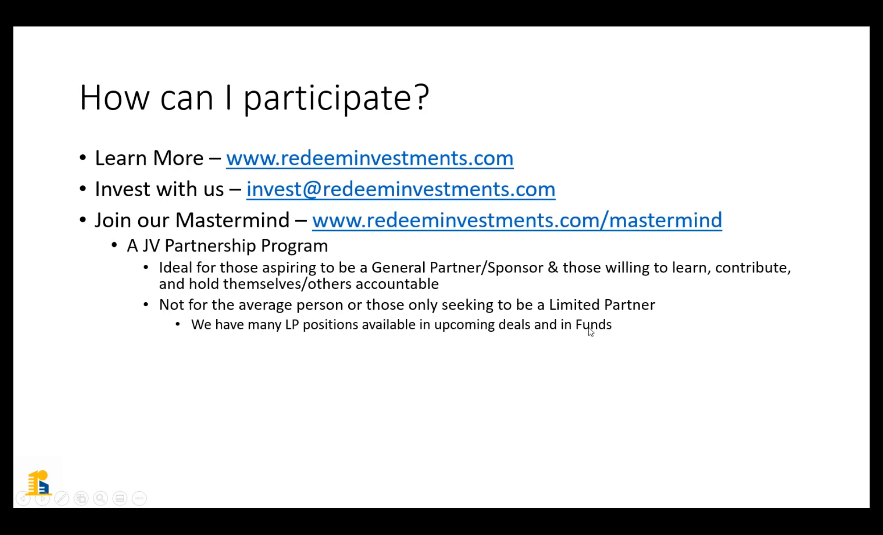
mouse_move(551, 367)
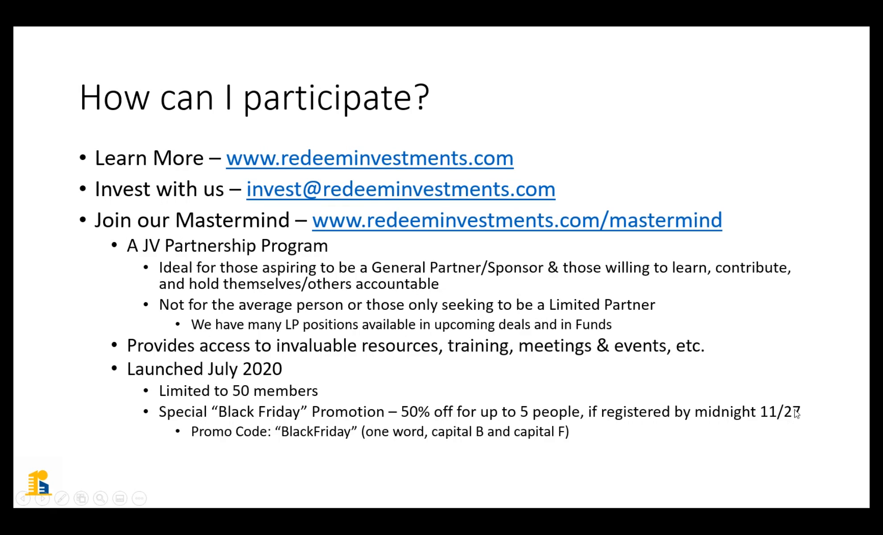
mouse_move(323, 446)
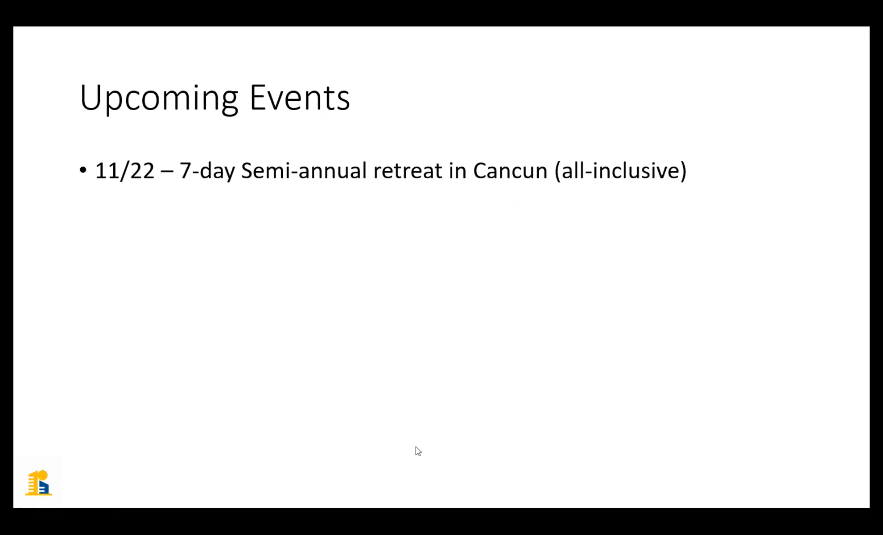
Enter the event '12/9 – December MAGS (SEC Attorney)'
text(12/9 – December MAGS (SEC Attorney))
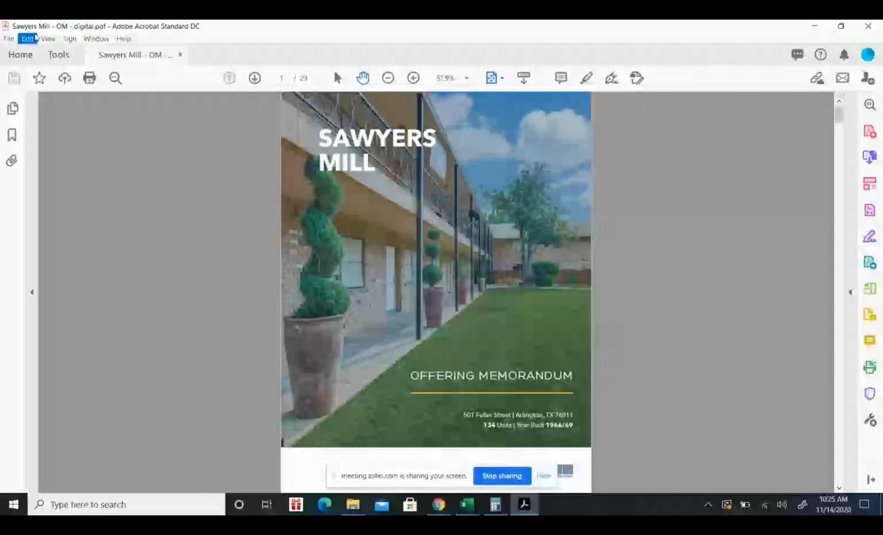
Open the View menu for Full Screen Mode on the Sawyers Mill memorandum
click(46, 39)
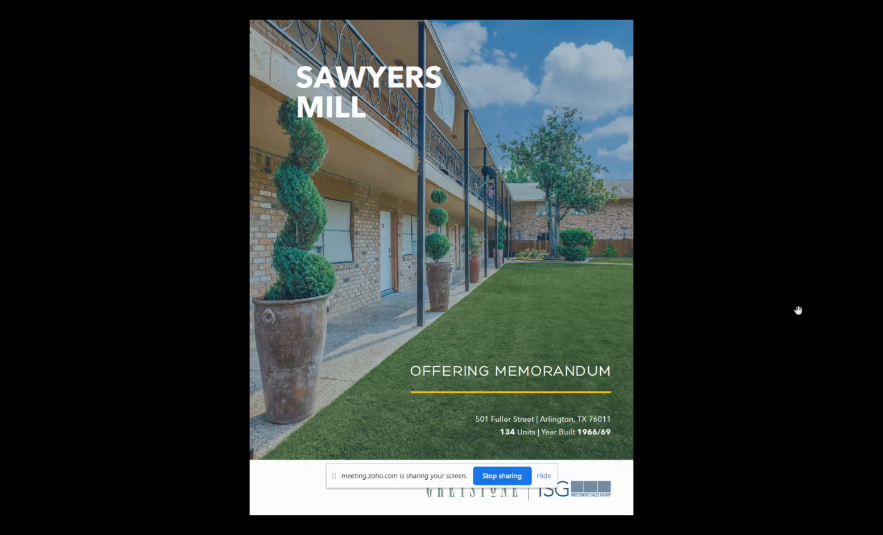
mouse_move(727, 271)
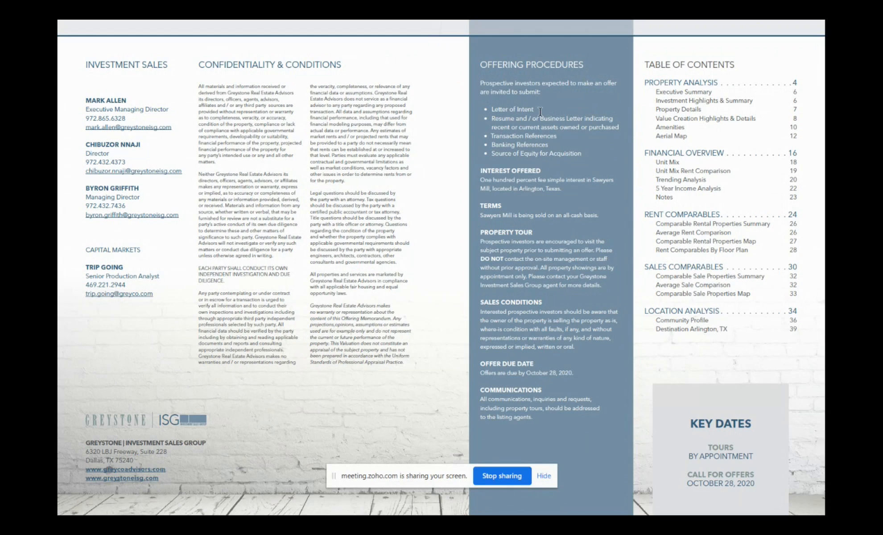
mouse_move(541, 112)
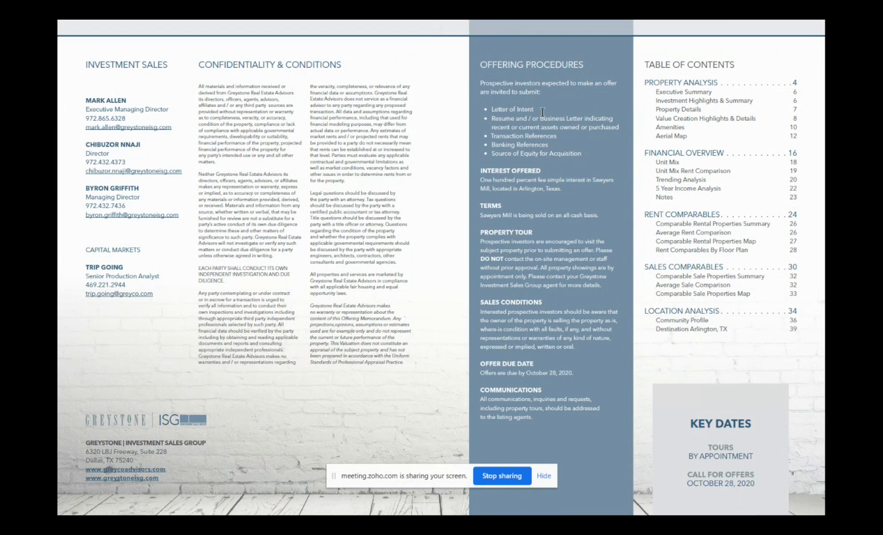
mouse_move(499, 219)
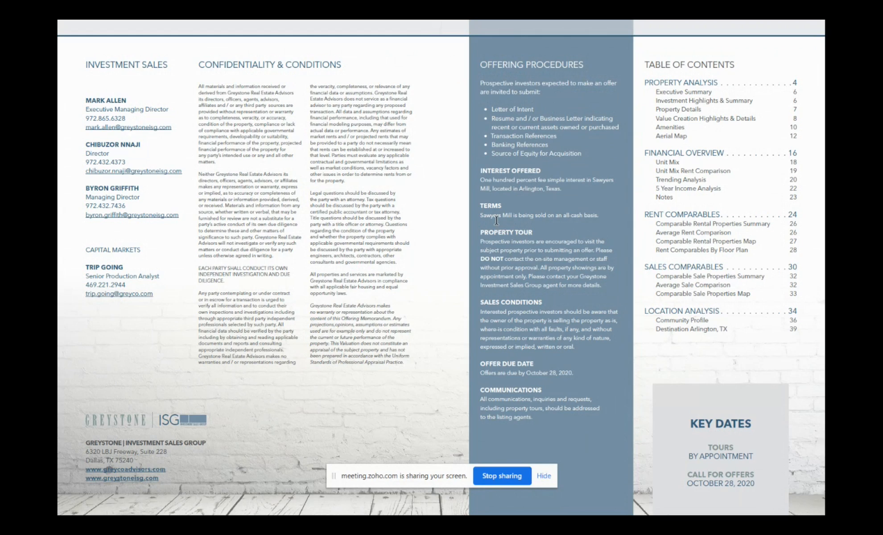
mouse_move(554, 275)
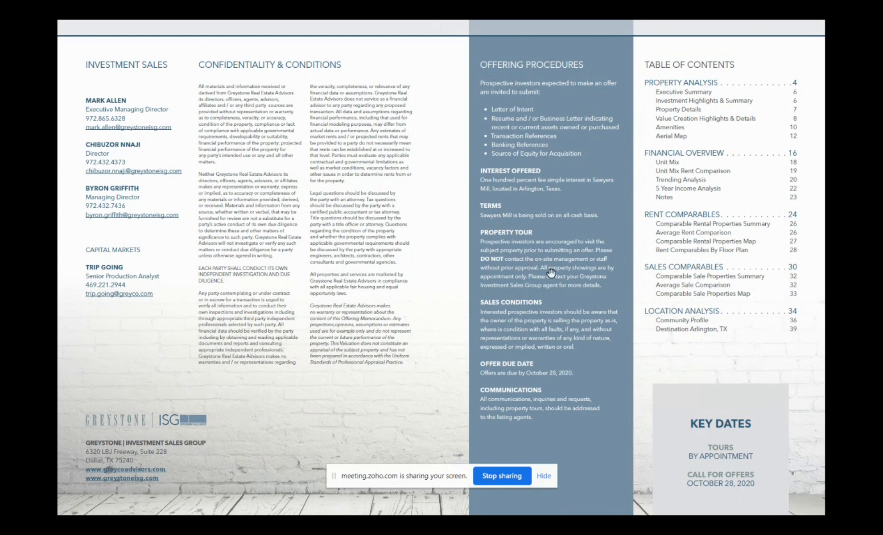
mouse_move(552, 273)
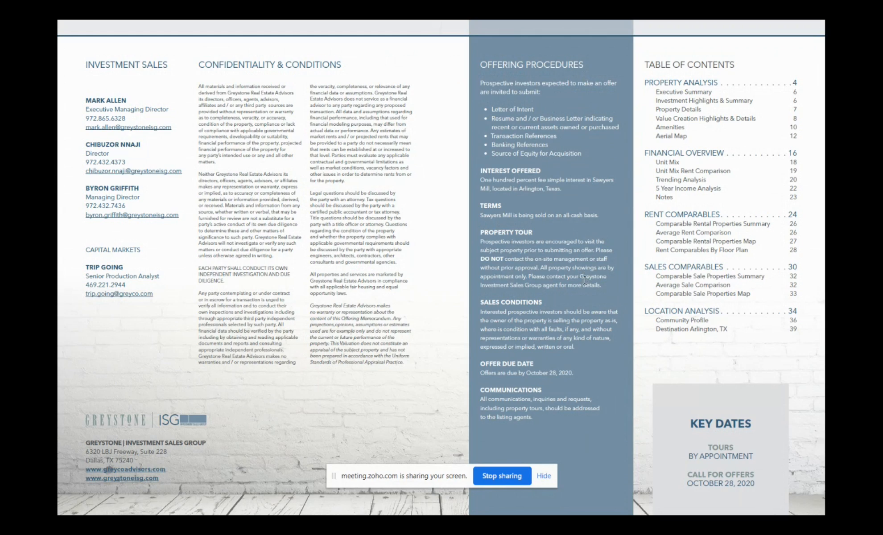
mouse_move(573, 378)
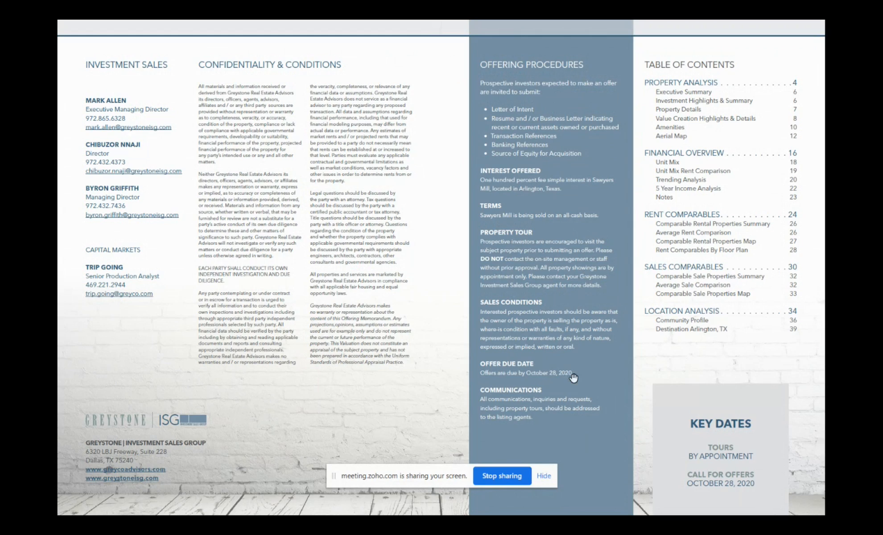
mouse_move(613, 422)
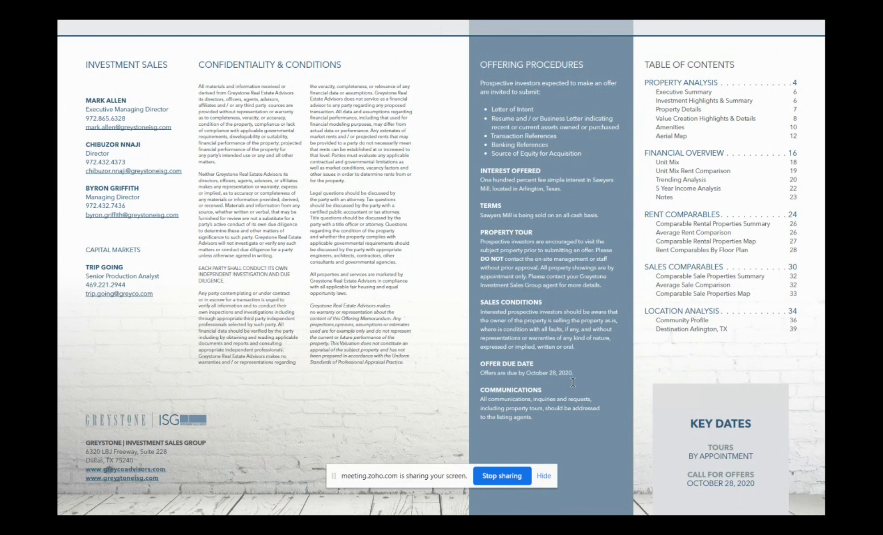
mouse_move(747, 467)
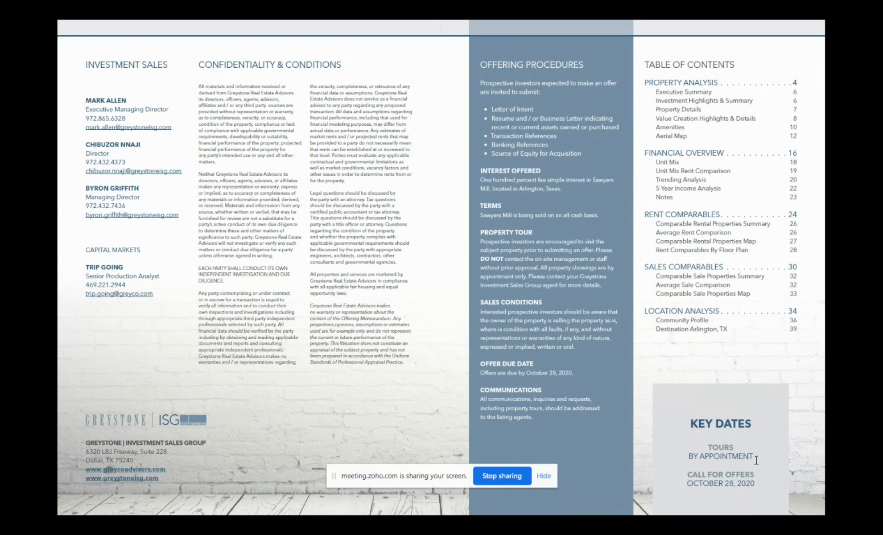
mouse_move(685, 498)
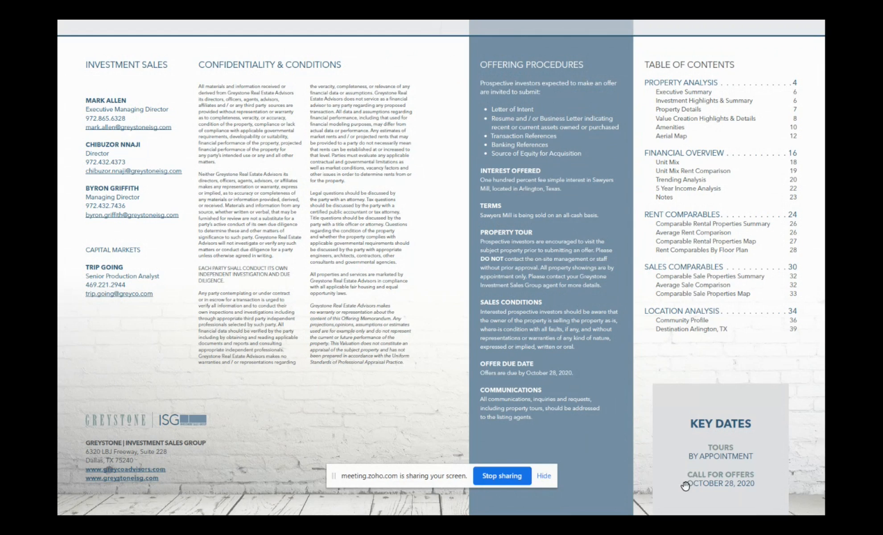
mouse_move(689, 488)
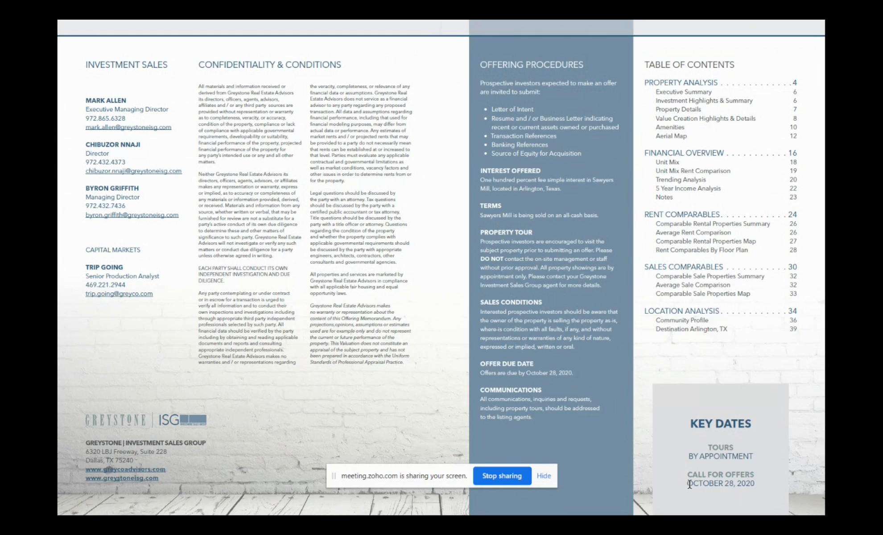
mouse_move(699, 466)
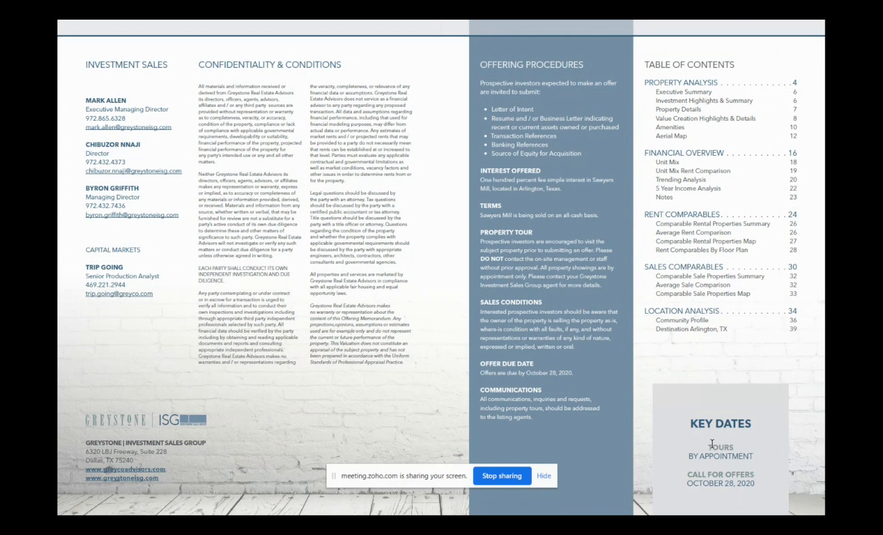
mouse_move(754, 449)
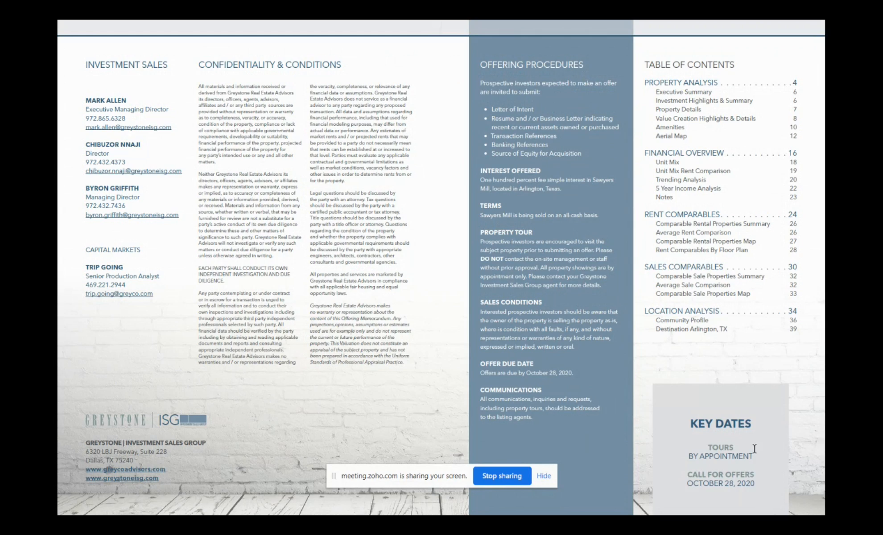
mouse_move(643, 358)
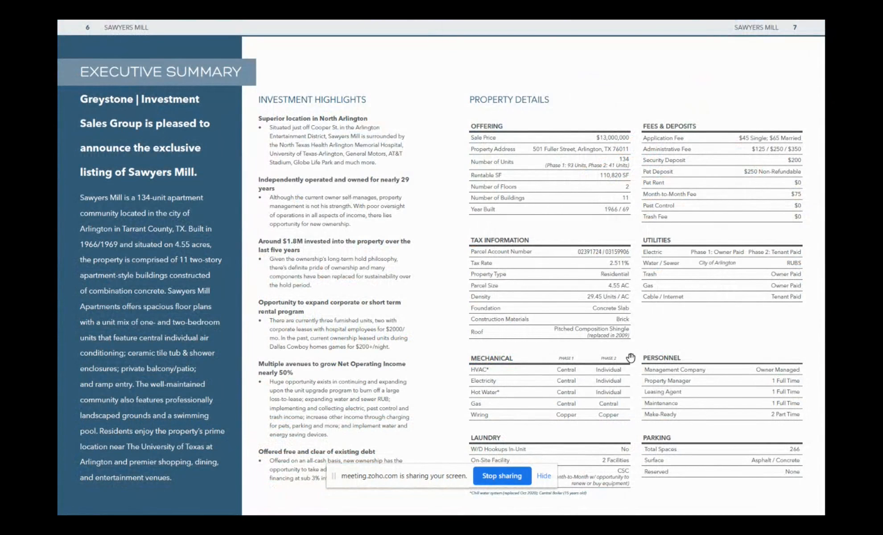
mouse_move(701, 282)
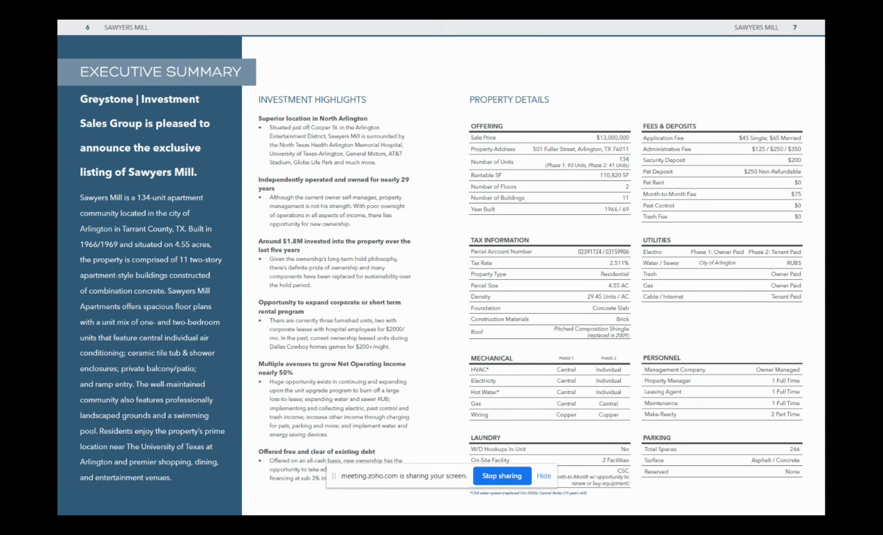
mouse_move(648, 200)
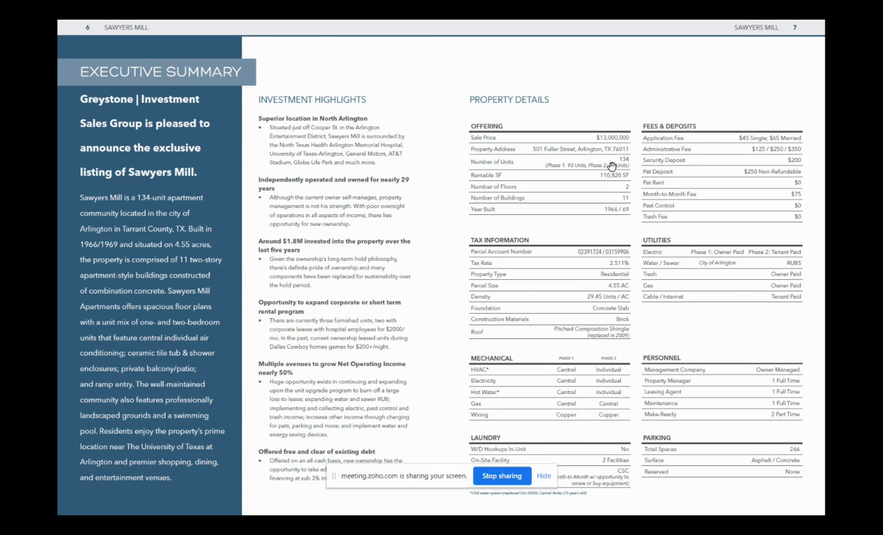
mouse_move(610, 173)
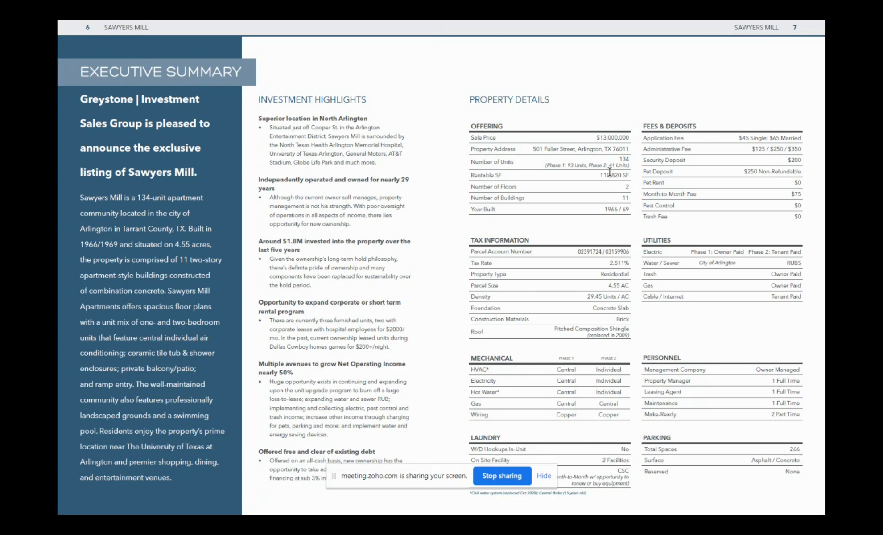
mouse_move(607, 192)
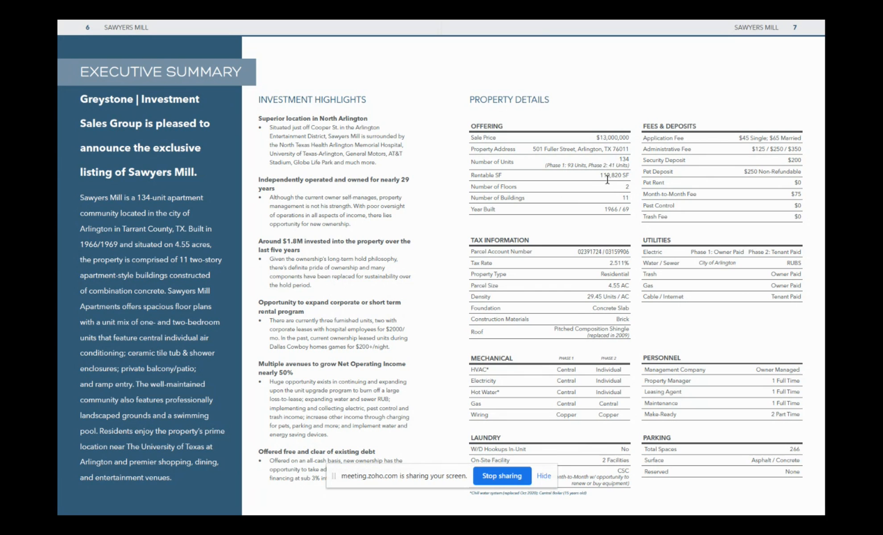
mouse_move(581, 121)
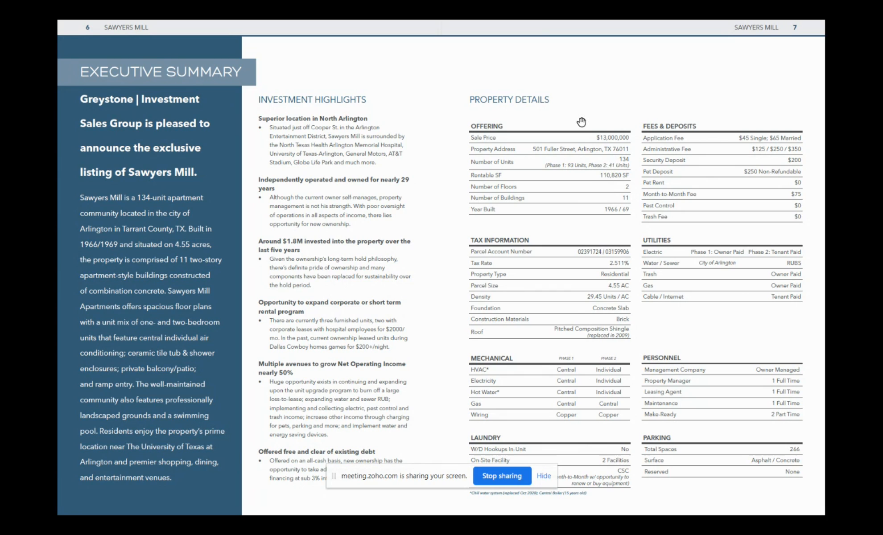
mouse_move(326, 89)
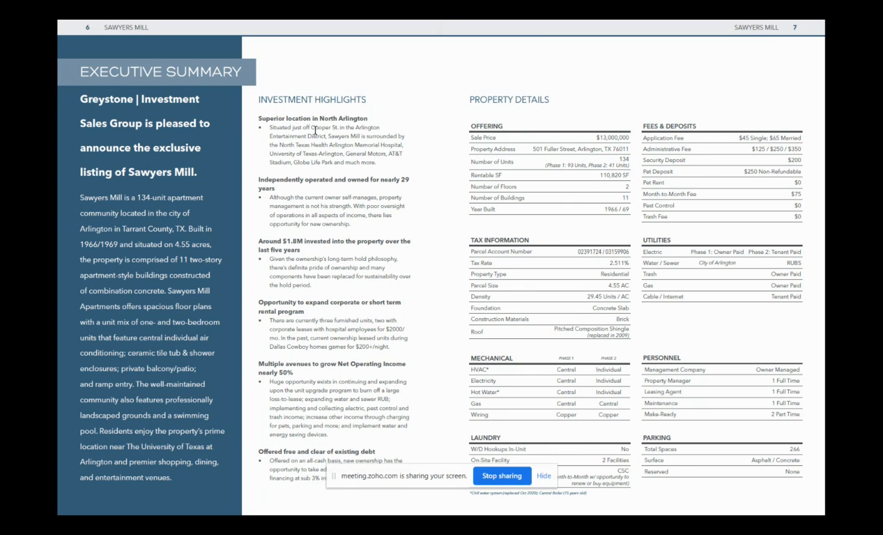
mouse_move(319, 146)
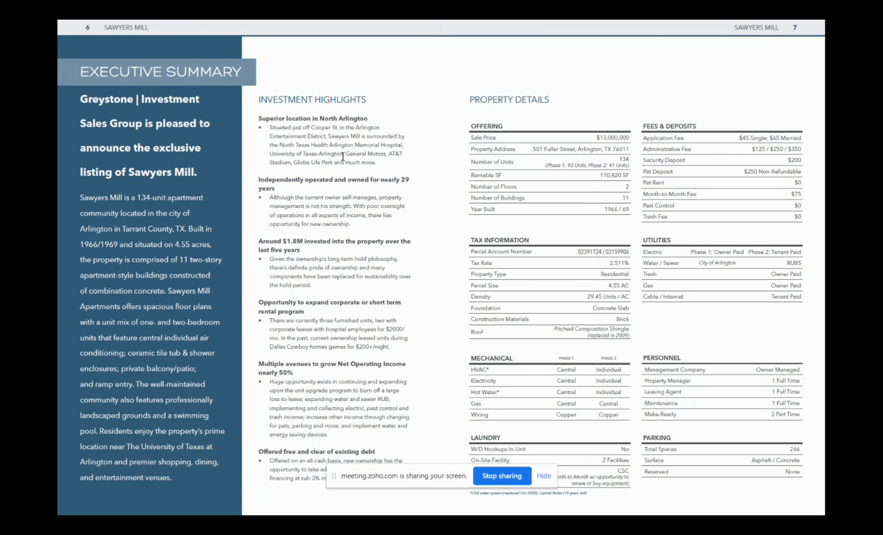
mouse_move(268, 164)
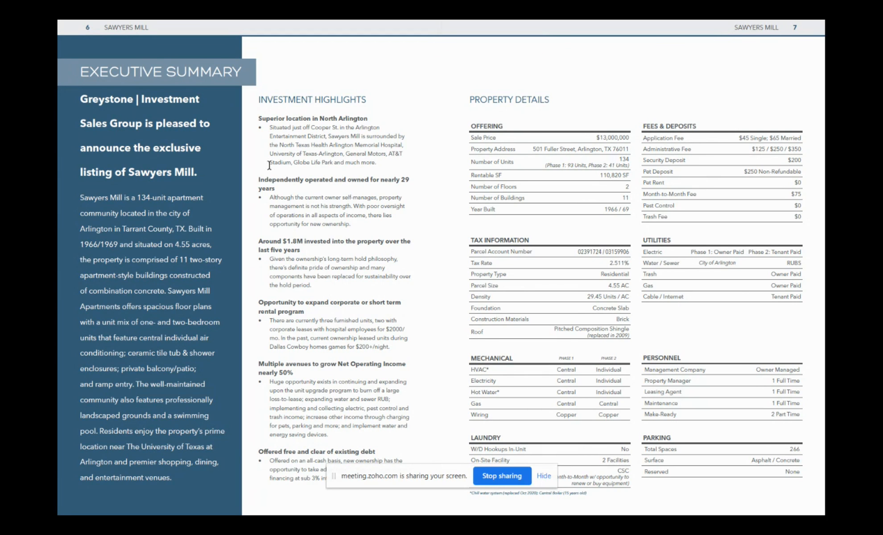
mouse_move(311, 164)
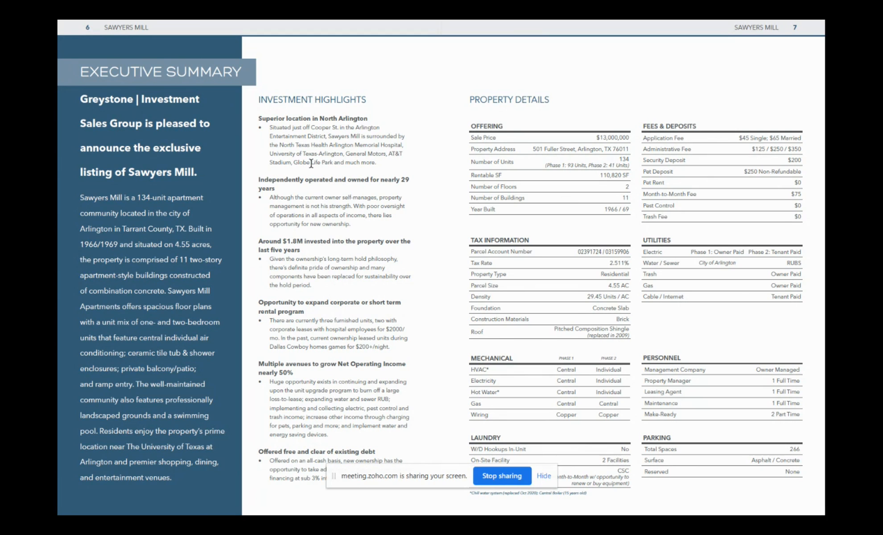
mouse_move(304, 205)
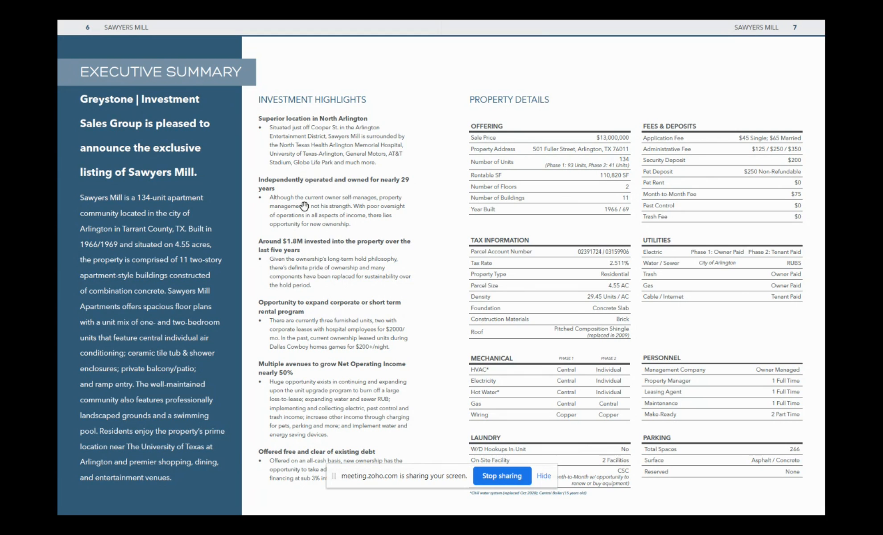
mouse_move(280, 192)
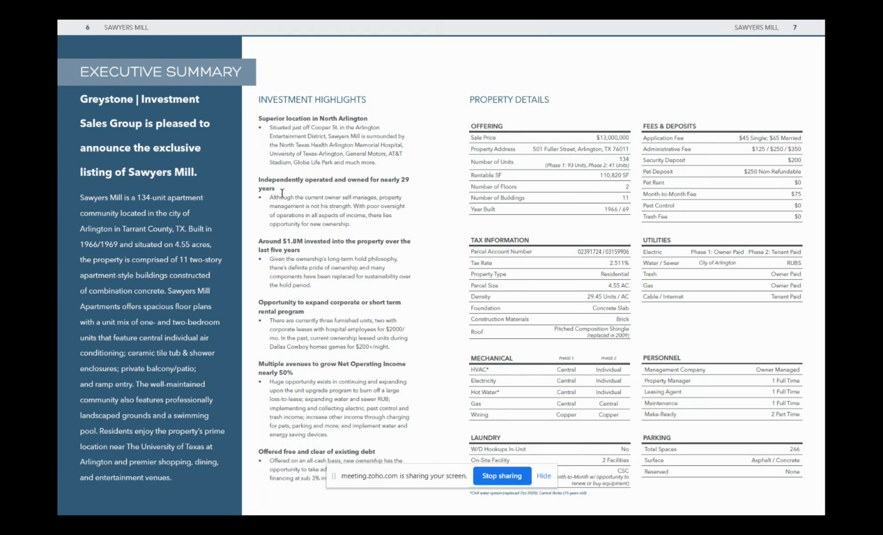
mouse_move(358, 232)
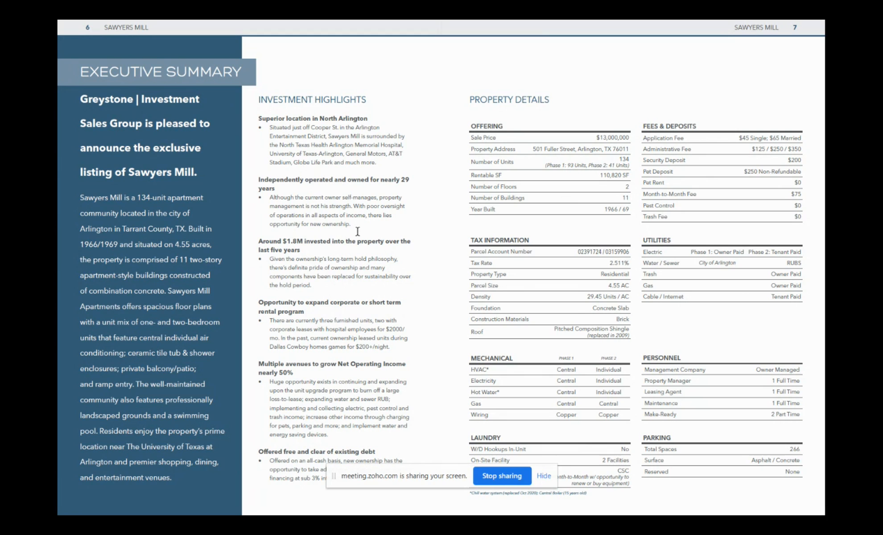
mouse_move(359, 221)
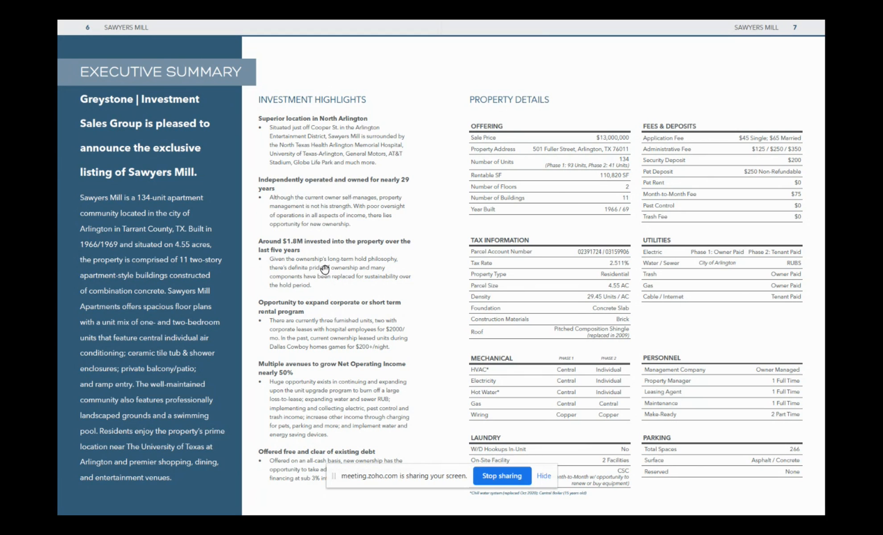
mouse_move(325, 271)
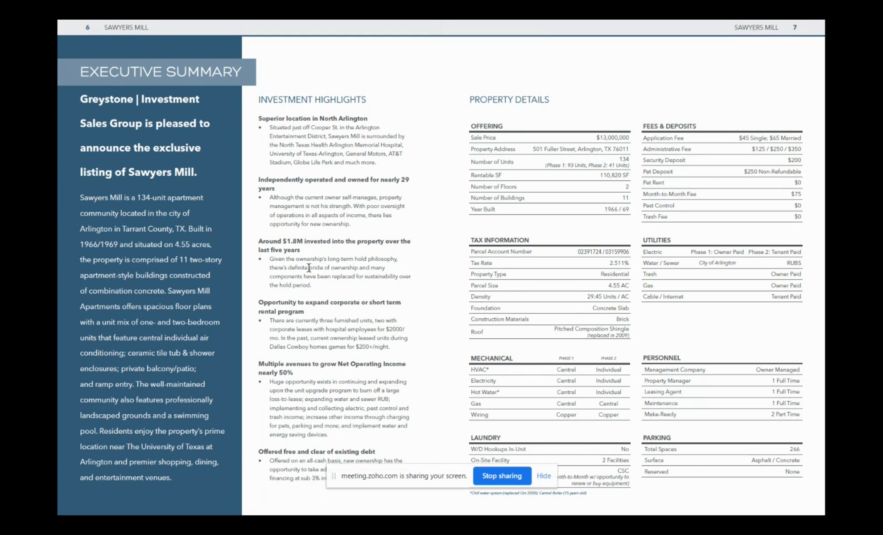
mouse_move(304, 339)
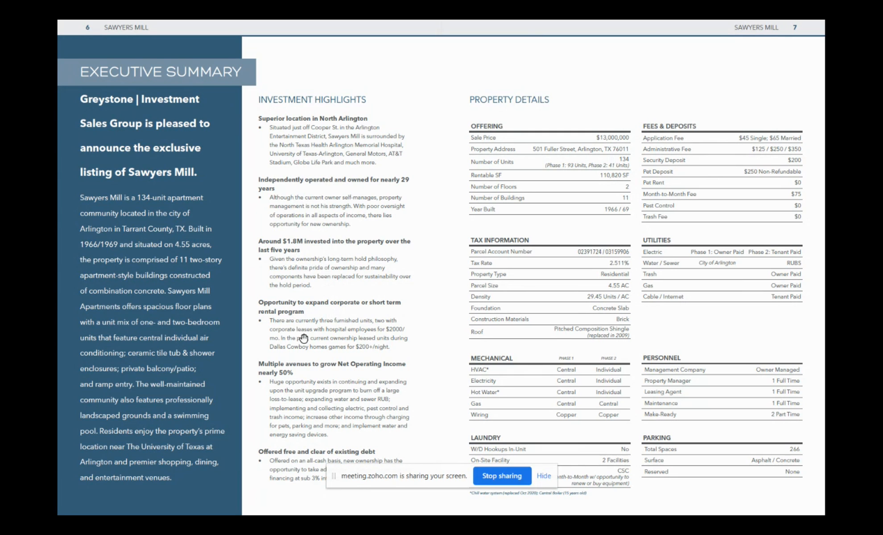
mouse_move(301, 385)
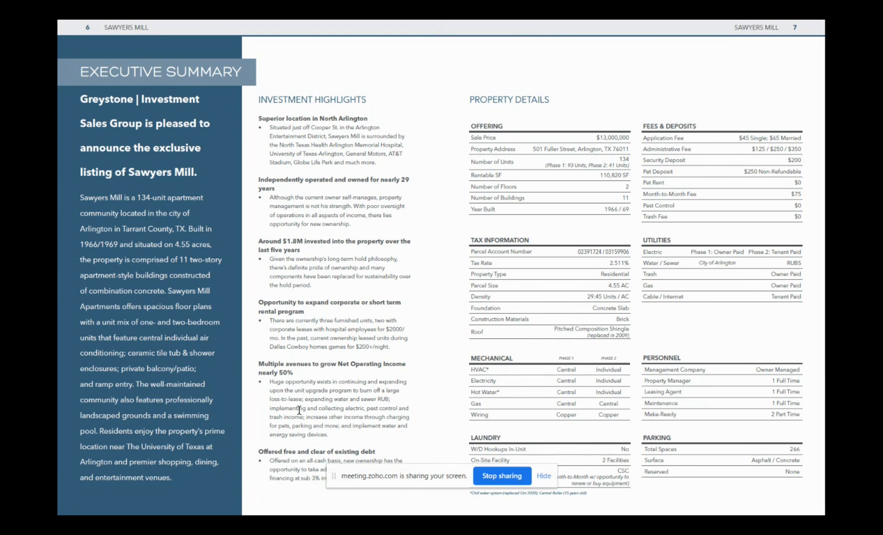
mouse_move(292, 463)
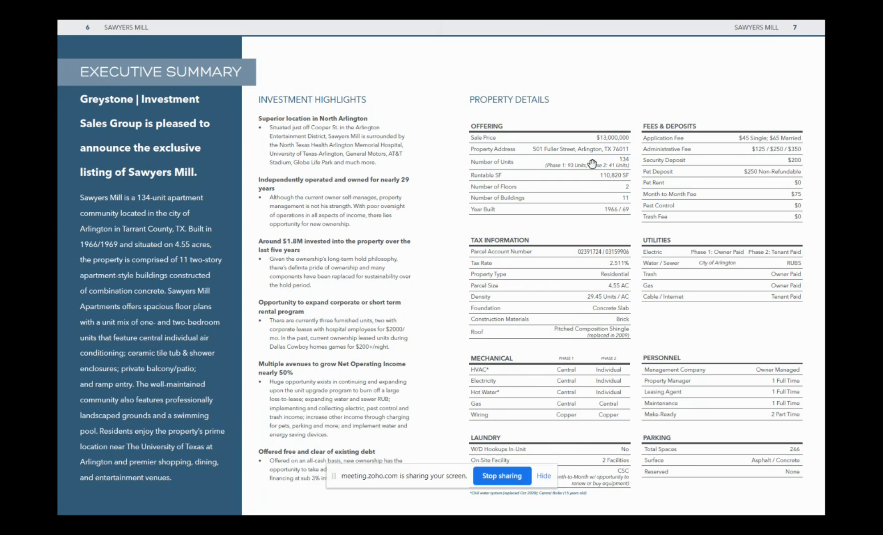
mouse_move(578, 139)
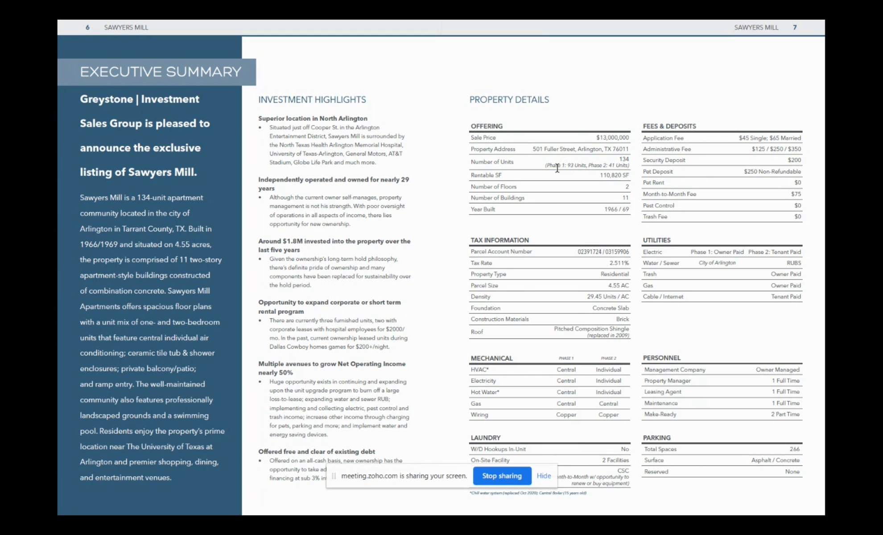
mouse_move(564, 165)
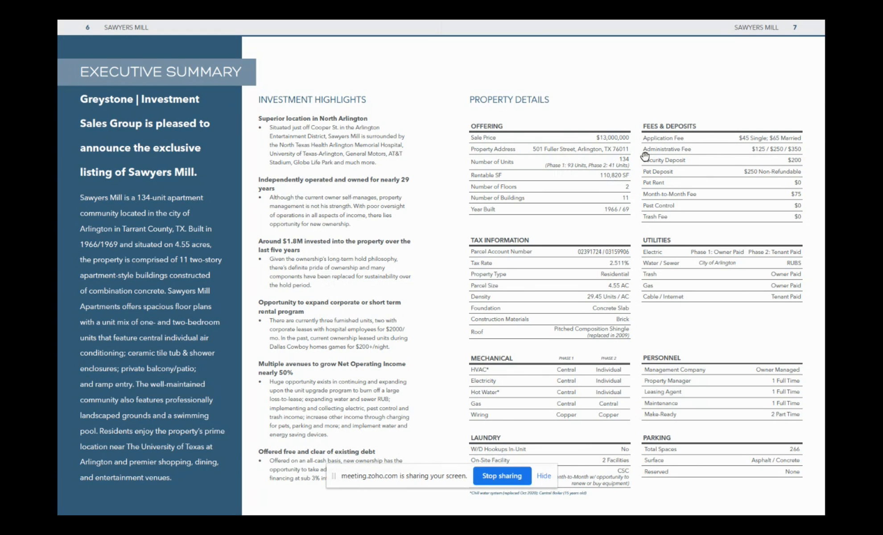
mouse_move(563, 124)
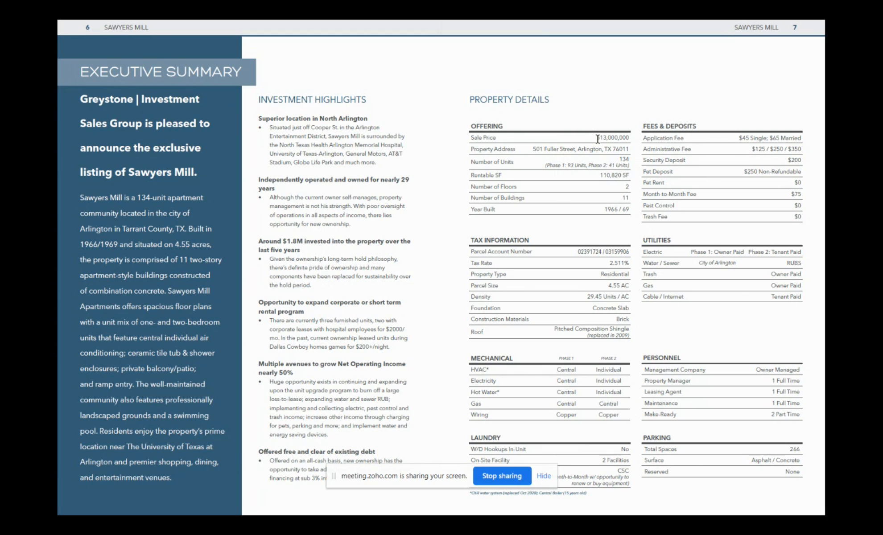
mouse_move(591, 263)
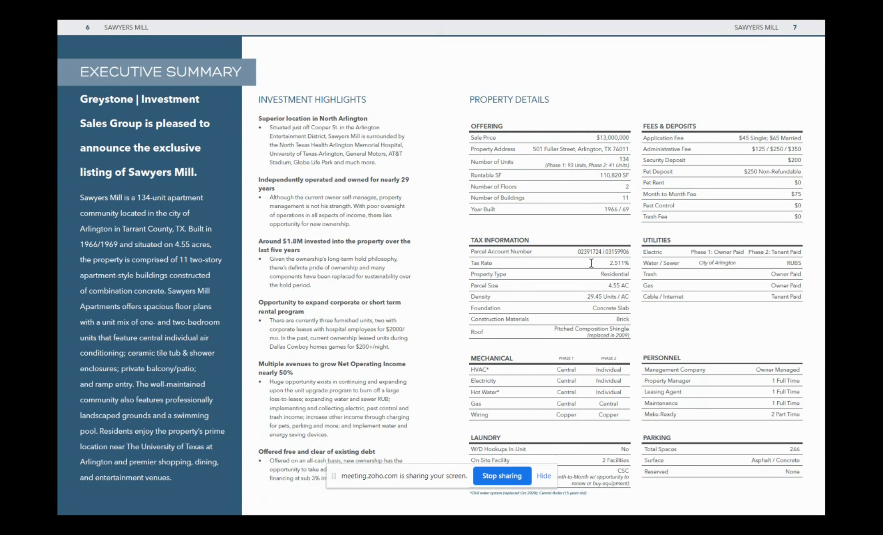
mouse_move(635, 308)
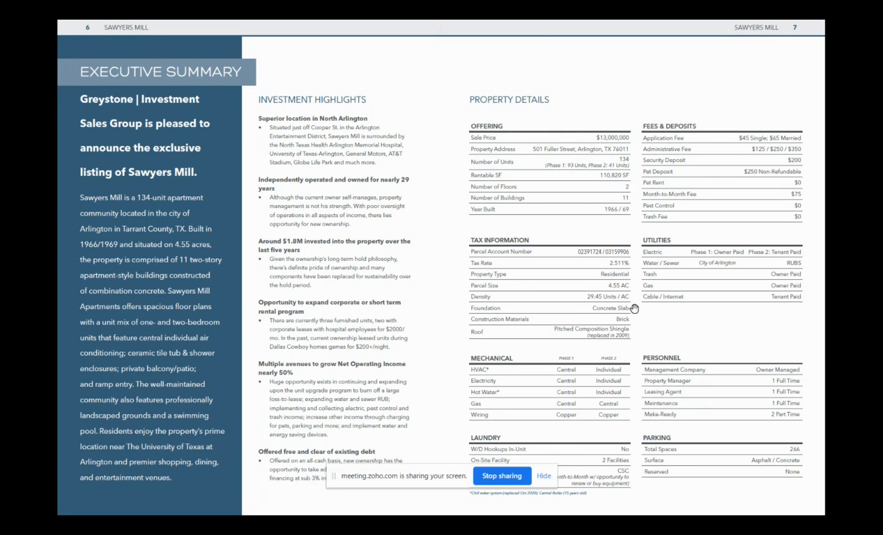
mouse_move(613, 313)
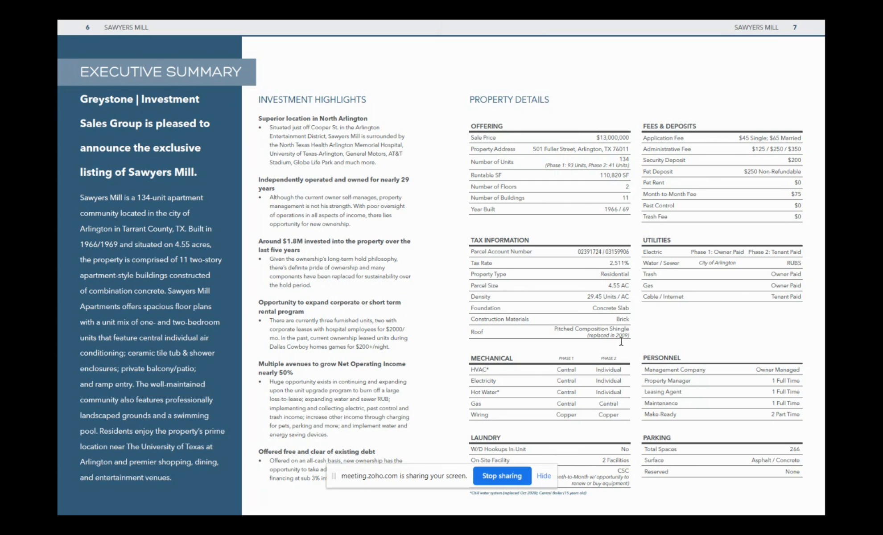
mouse_move(572, 336)
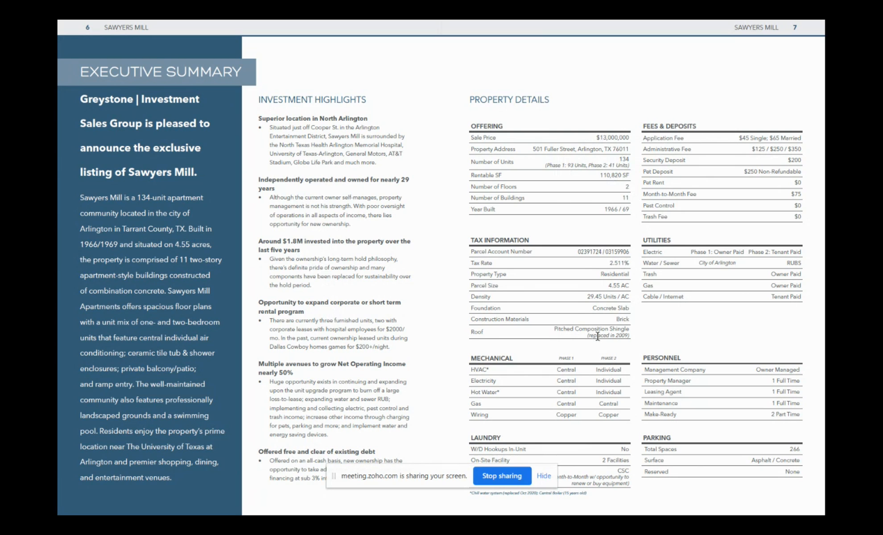
mouse_move(624, 359)
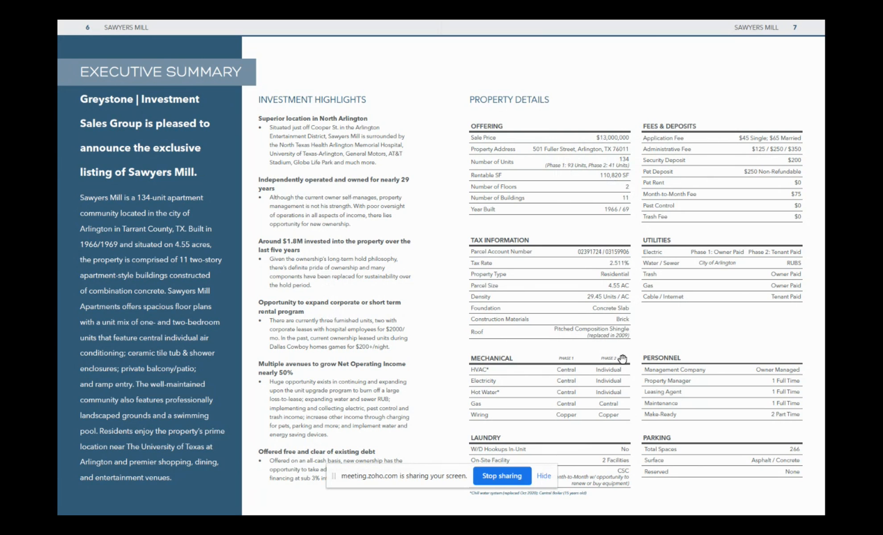
mouse_move(634, 334)
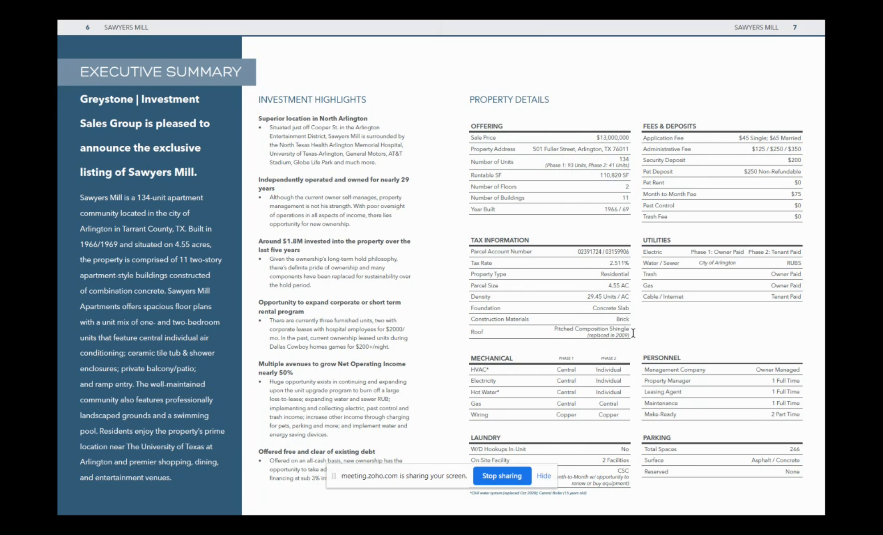
mouse_move(596, 397)
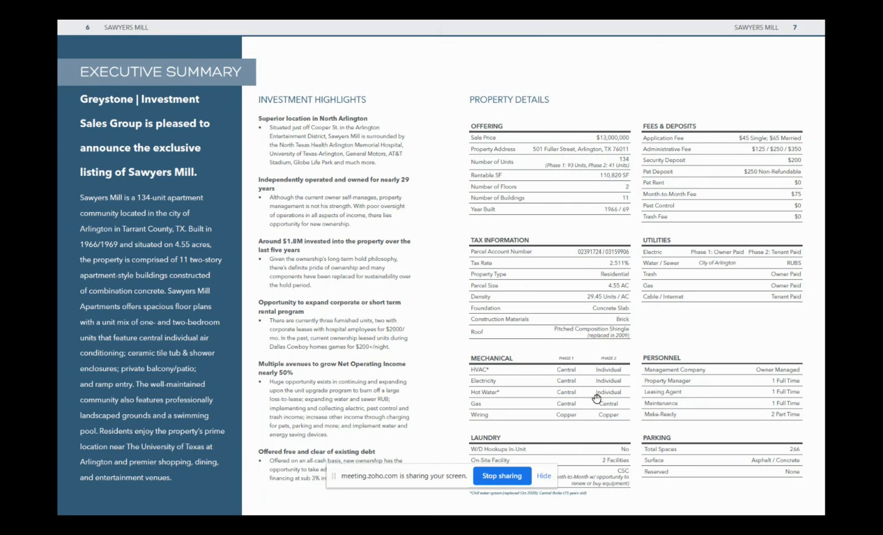
mouse_move(560, 372)
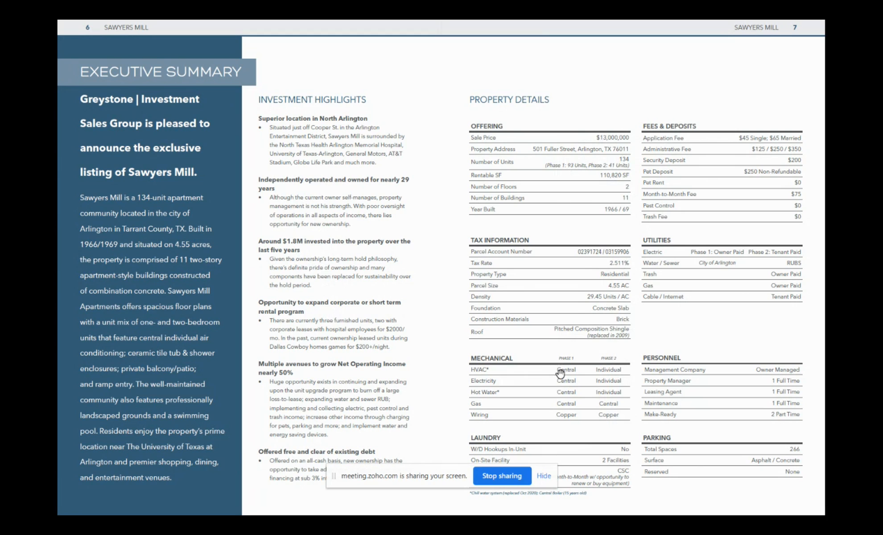
mouse_move(568, 373)
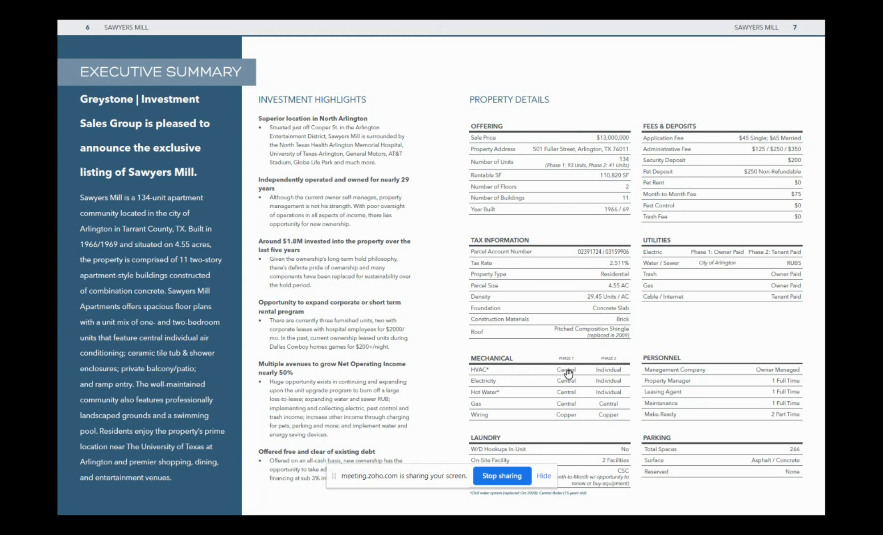
mouse_move(608, 353)
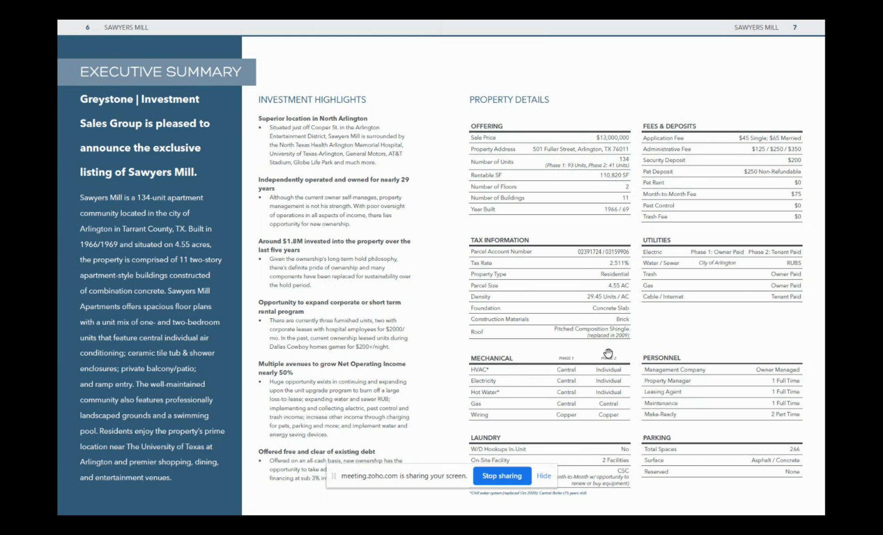
mouse_move(610, 352)
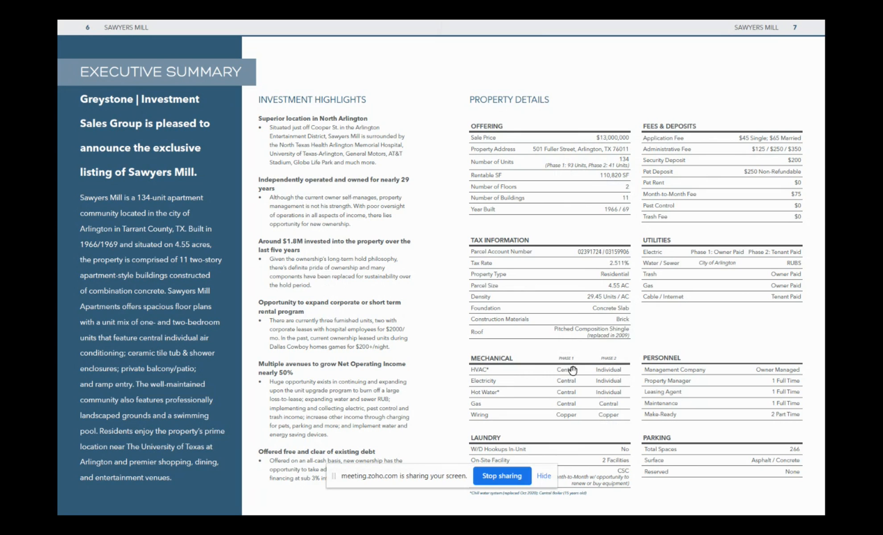
mouse_move(609, 370)
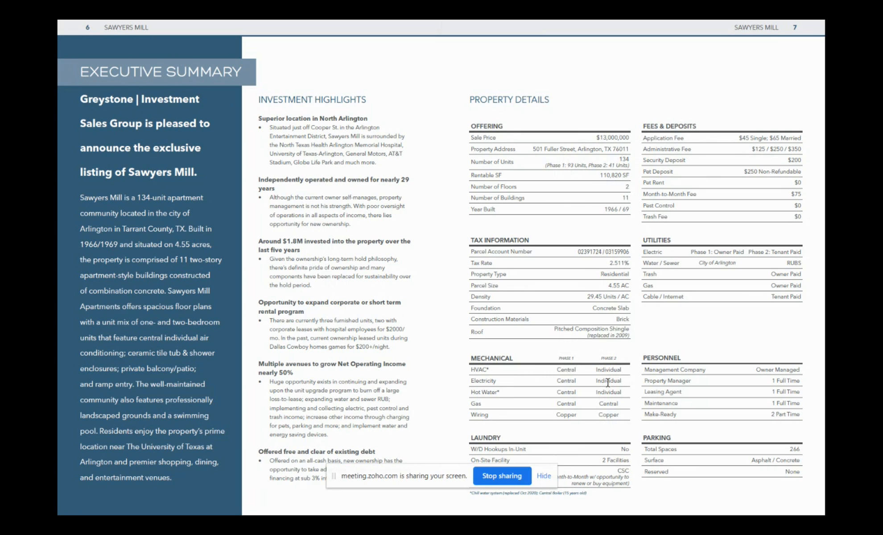
mouse_move(583, 400)
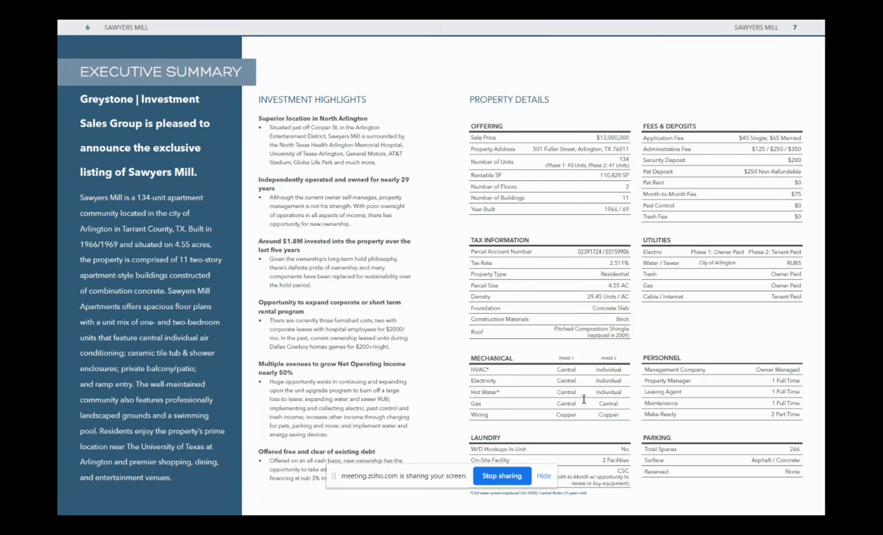
mouse_move(571, 421)
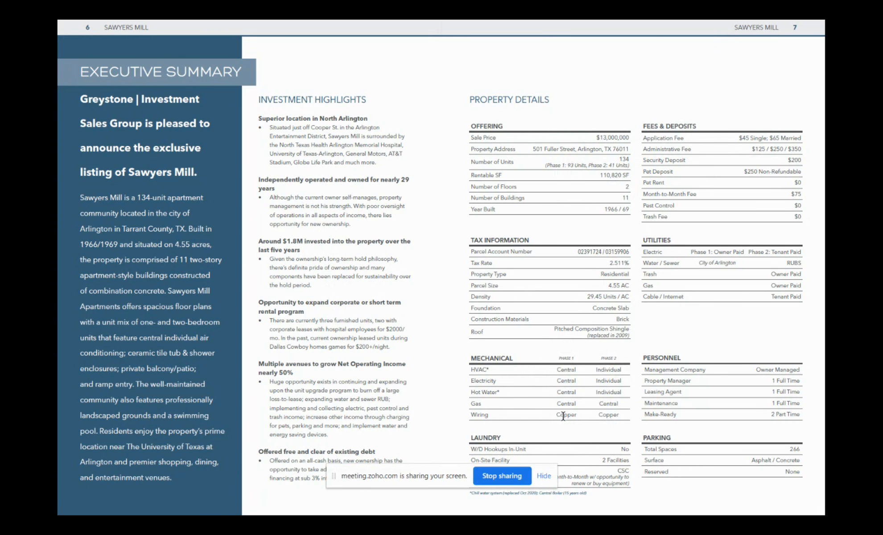
mouse_move(702, 423)
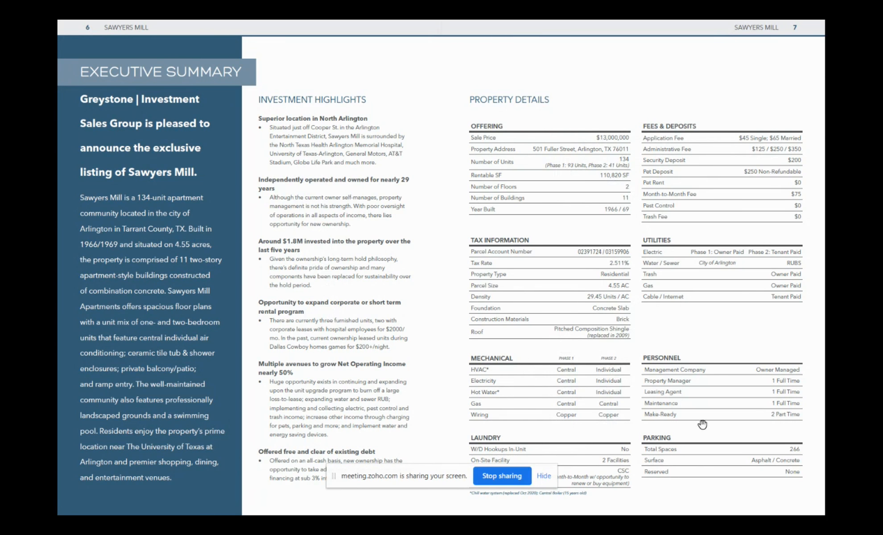
mouse_move(718, 149)
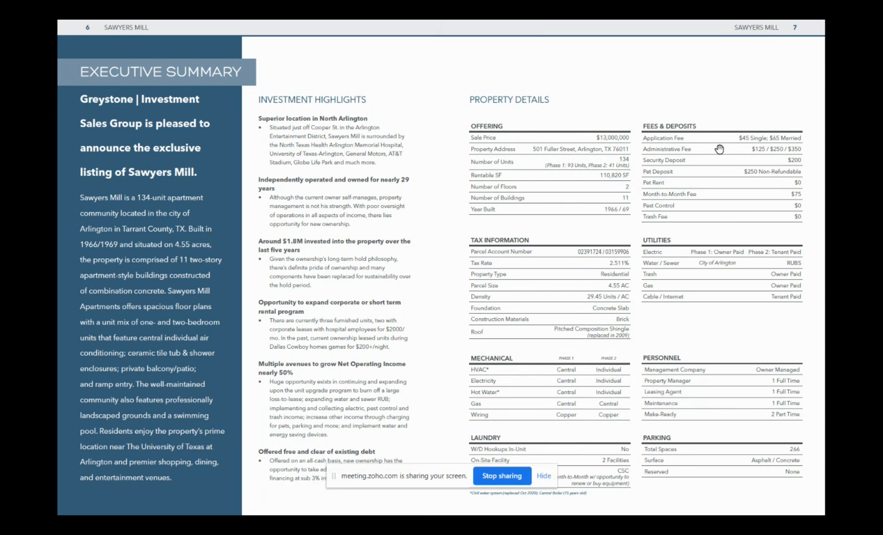
mouse_move(779, 199)
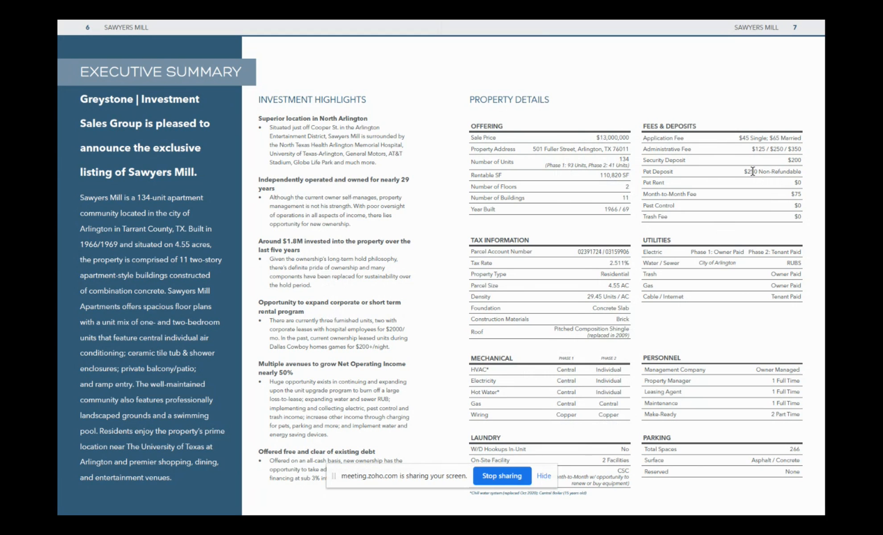
mouse_move(762, 174)
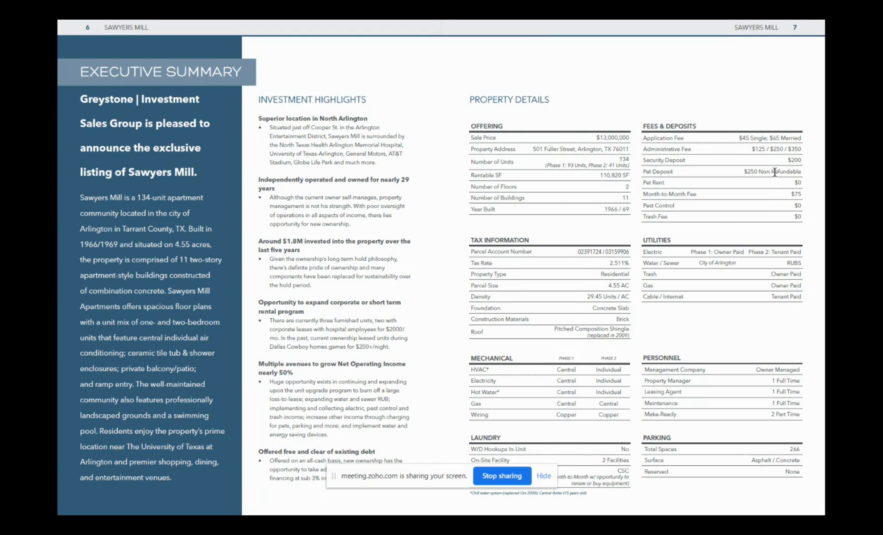
mouse_move(779, 180)
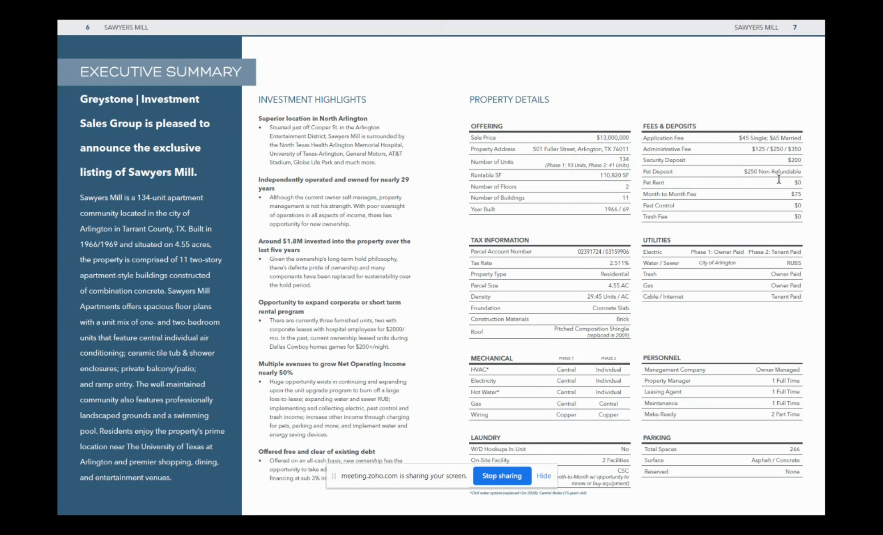
mouse_move(769, 251)
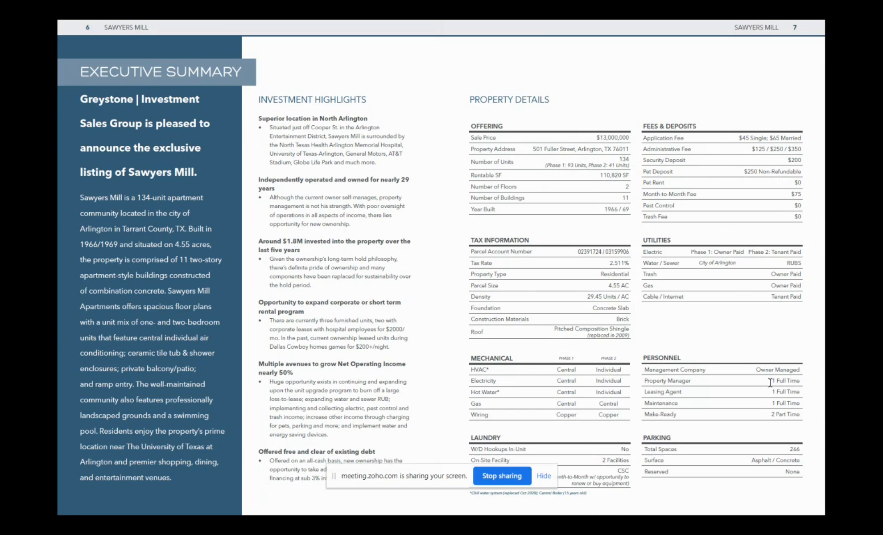
mouse_move(770, 400)
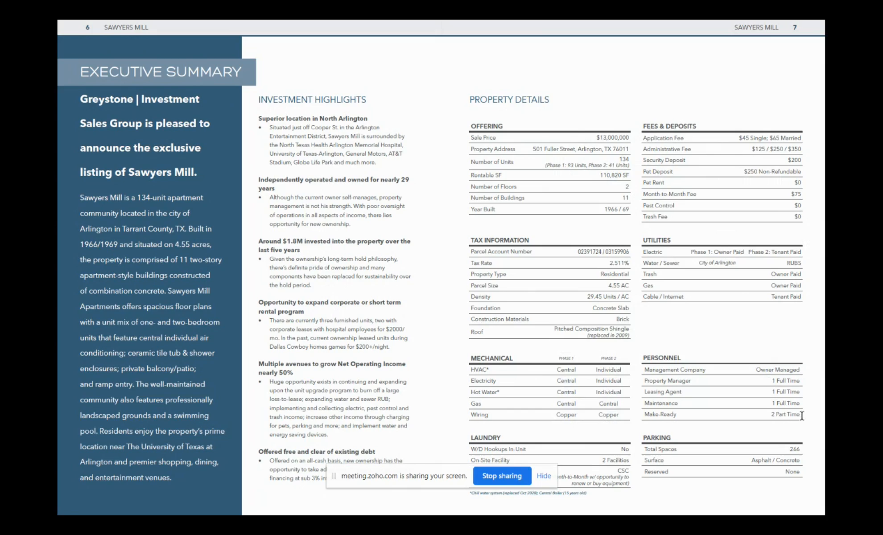
mouse_move(798, 395)
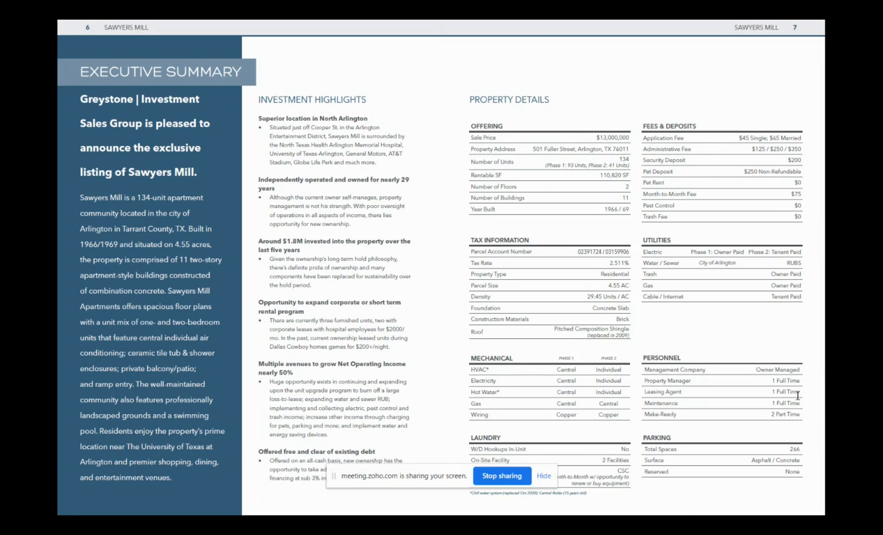
mouse_move(697, 452)
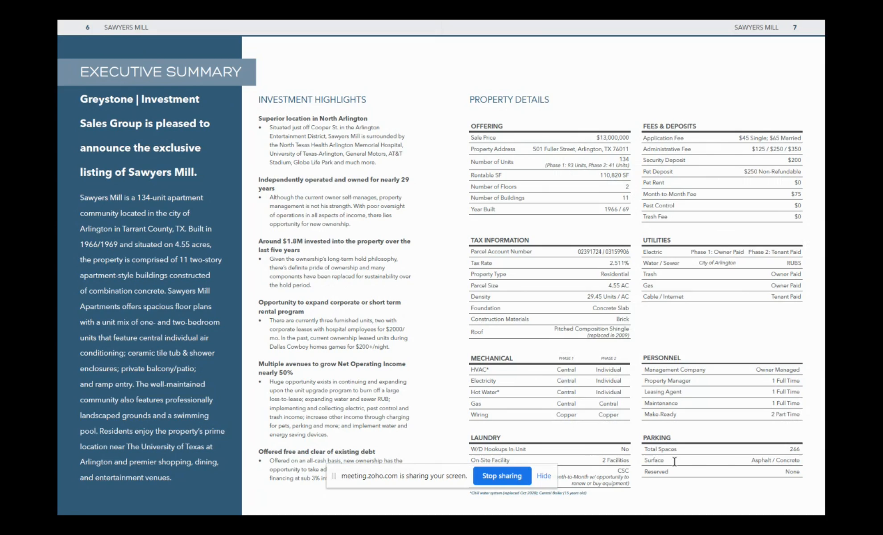
mouse_move(766, 463)
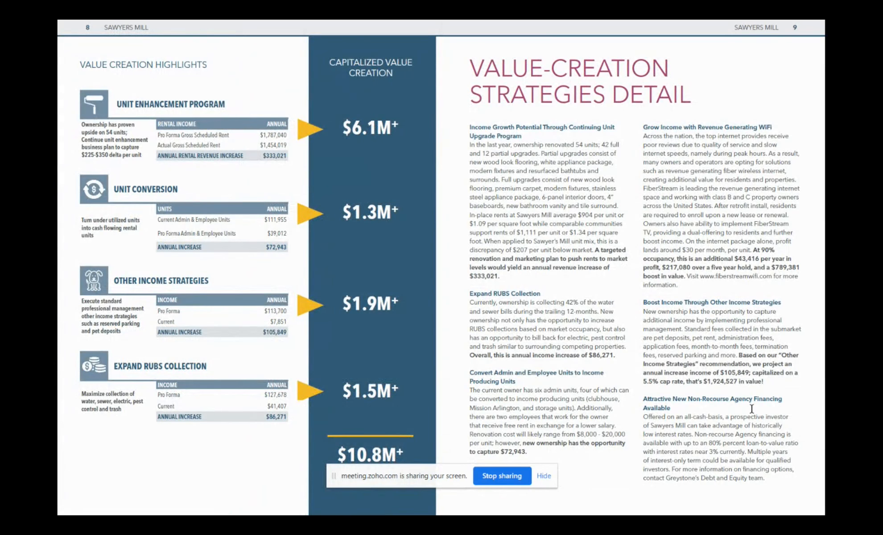
mouse_move(168, 145)
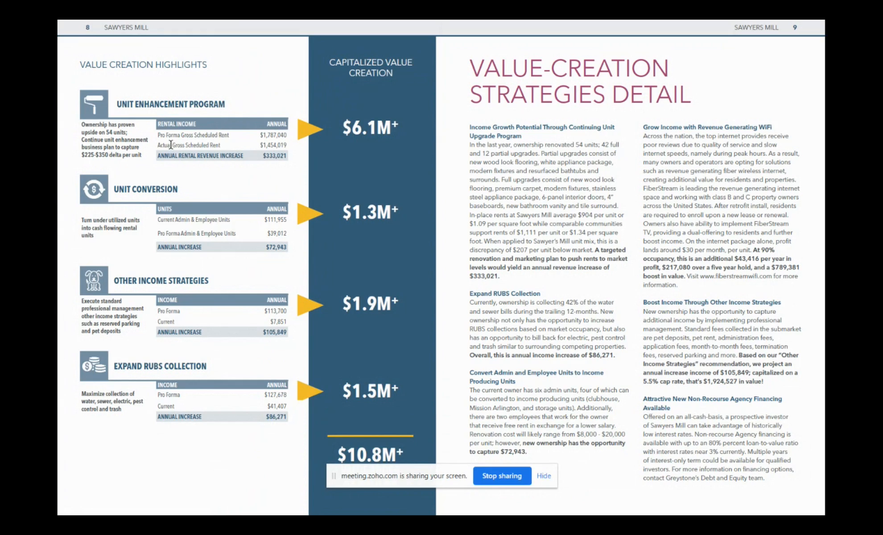
mouse_move(124, 172)
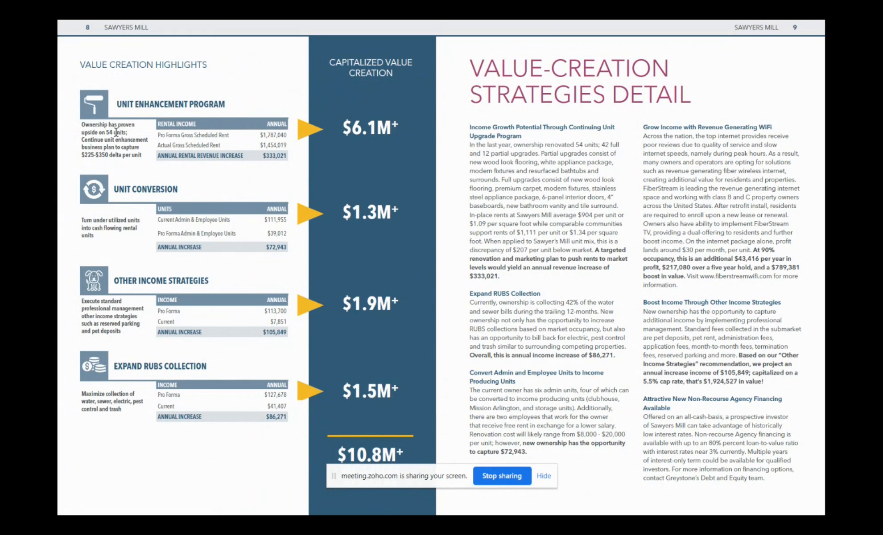
mouse_move(129, 137)
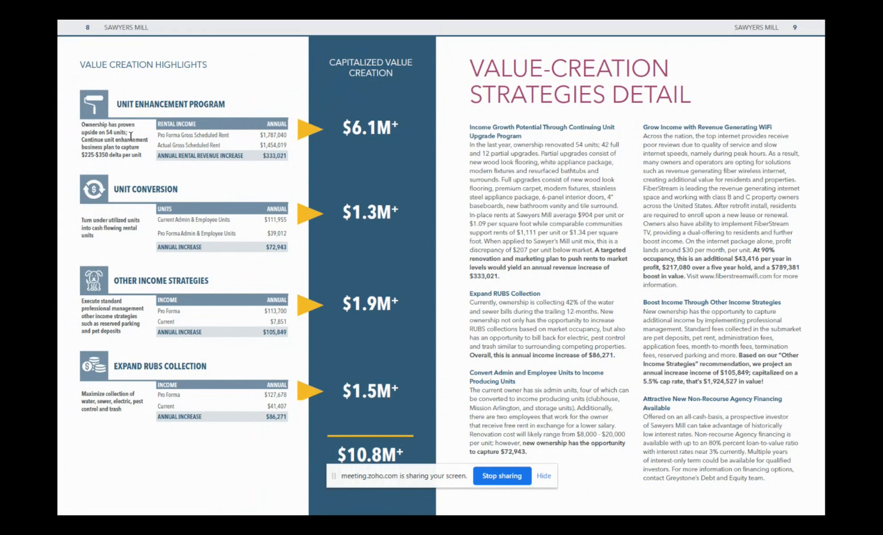
mouse_move(99, 169)
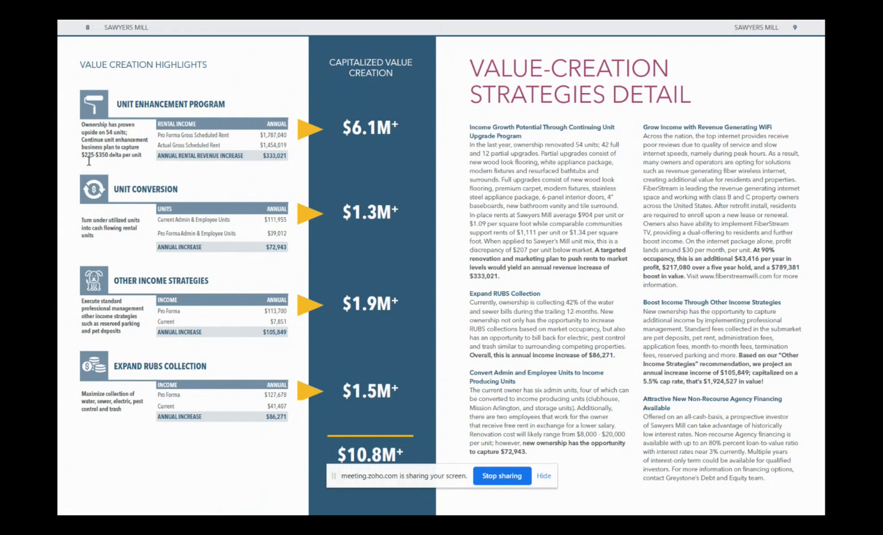
mouse_move(80, 156)
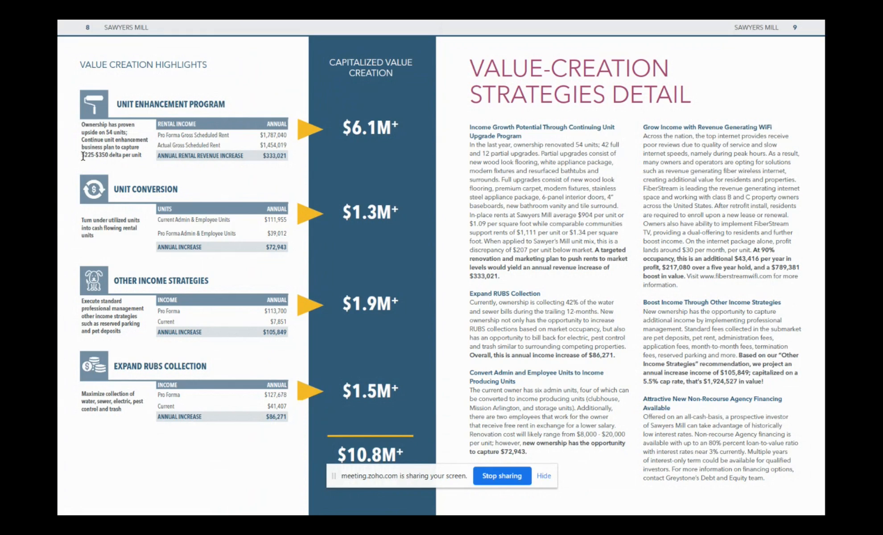
mouse_move(106, 156)
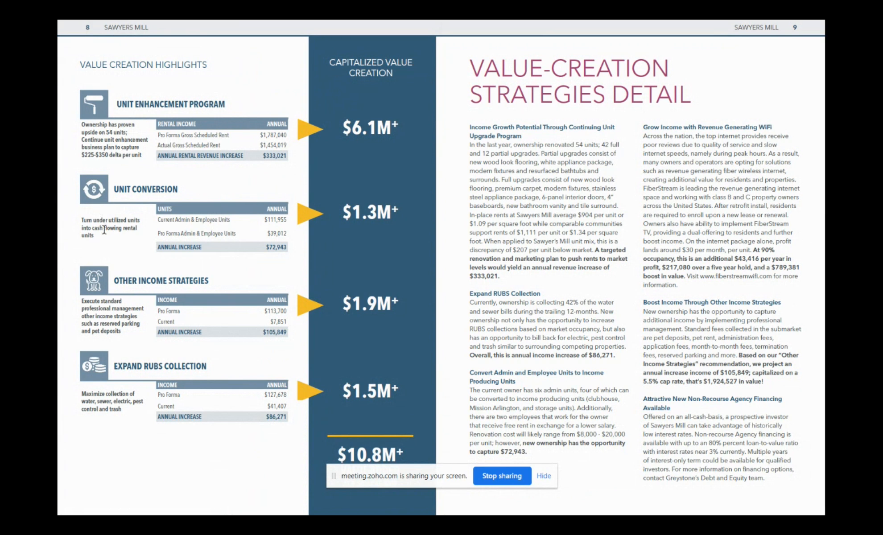
mouse_move(115, 238)
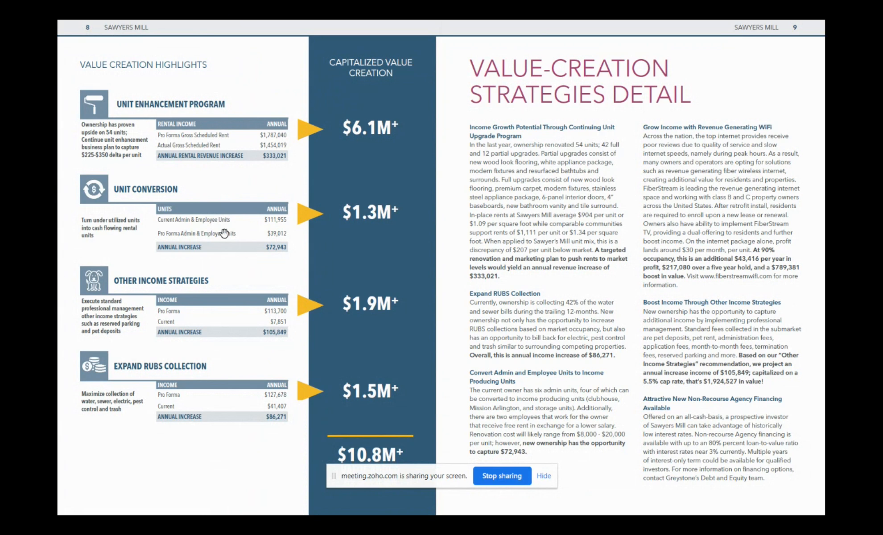
mouse_move(249, 252)
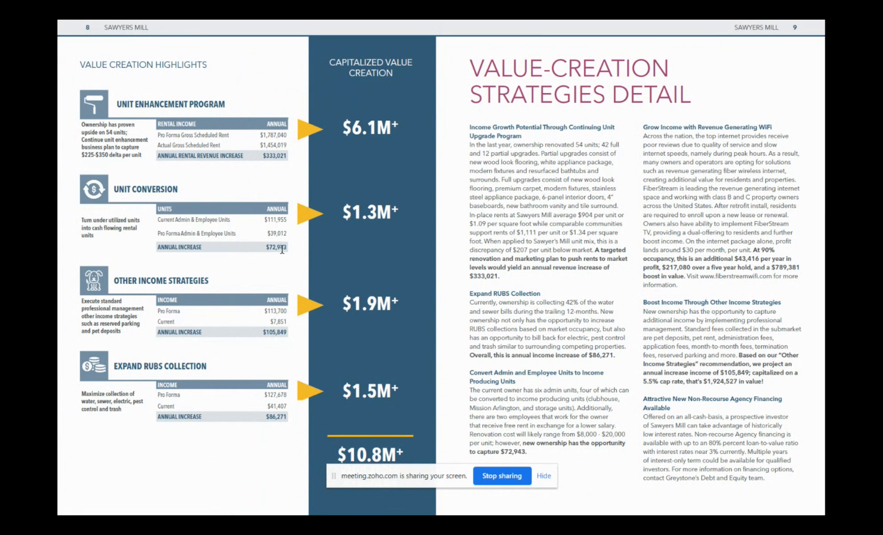
mouse_move(288, 251)
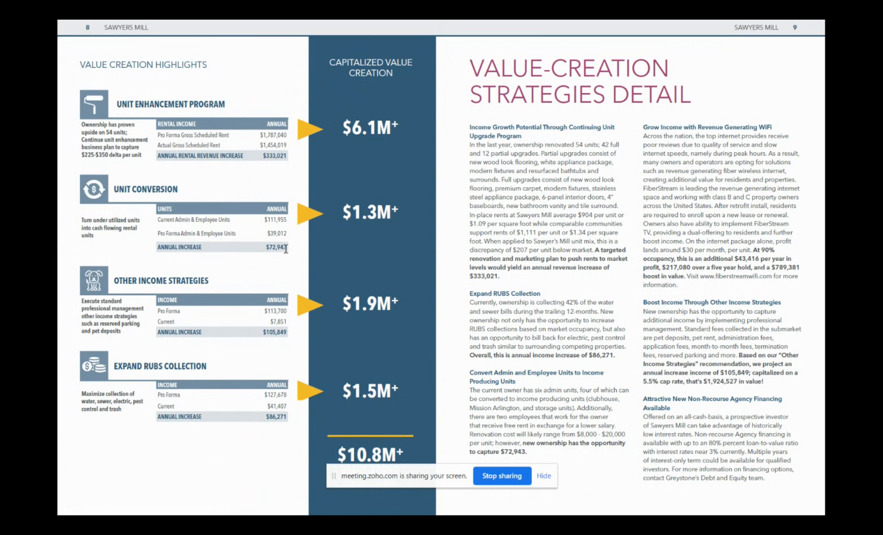
mouse_move(138, 328)
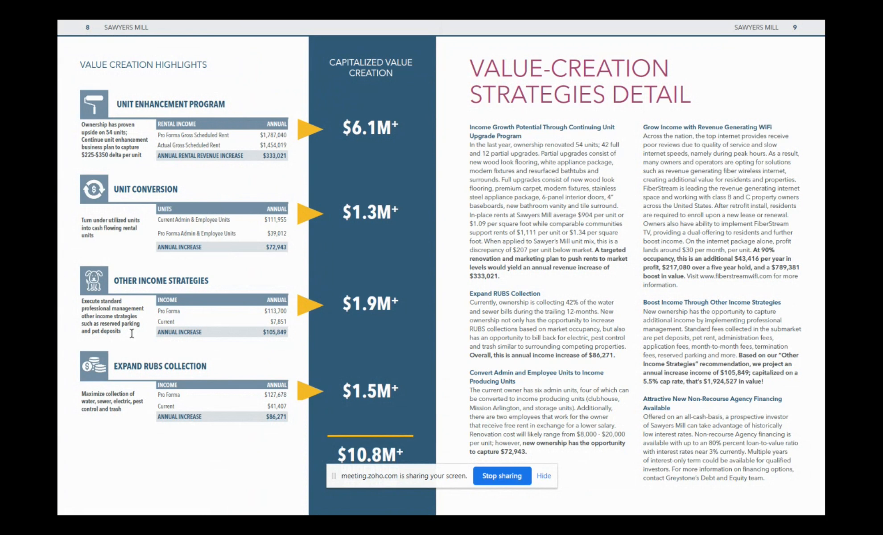
mouse_move(125, 334)
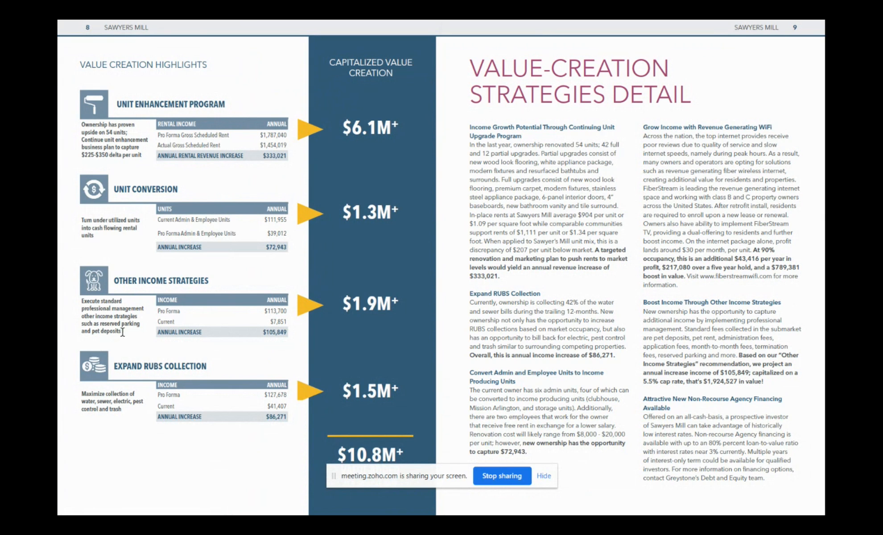
mouse_move(150, 399)
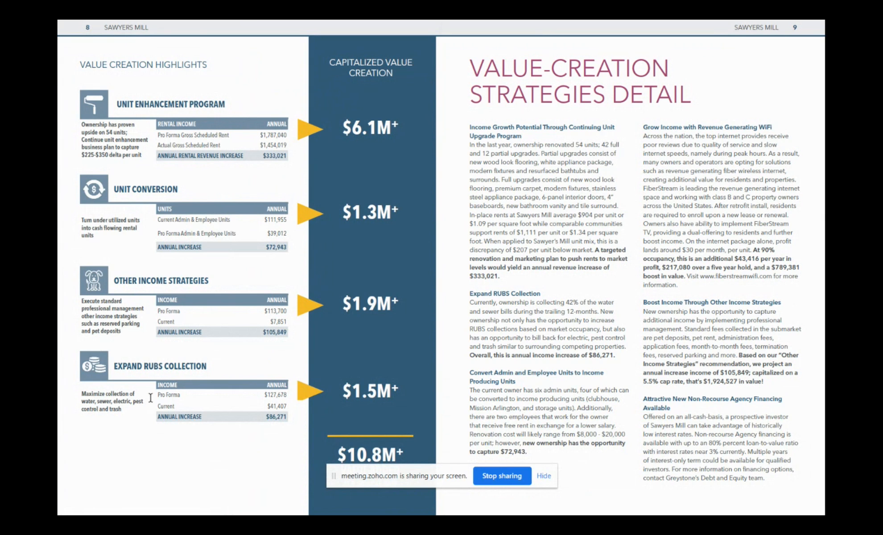
mouse_move(139, 414)
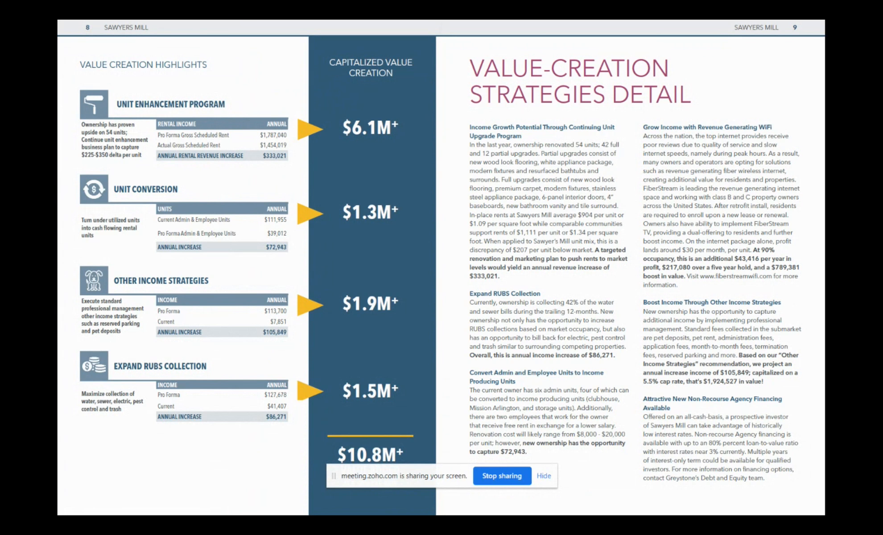
mouse_move(114, 413)
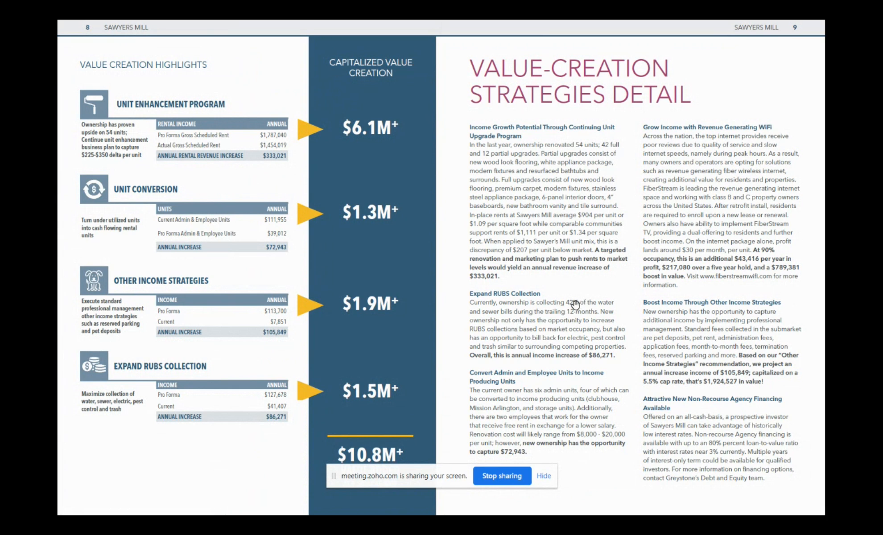
mouse_move(577, 304)
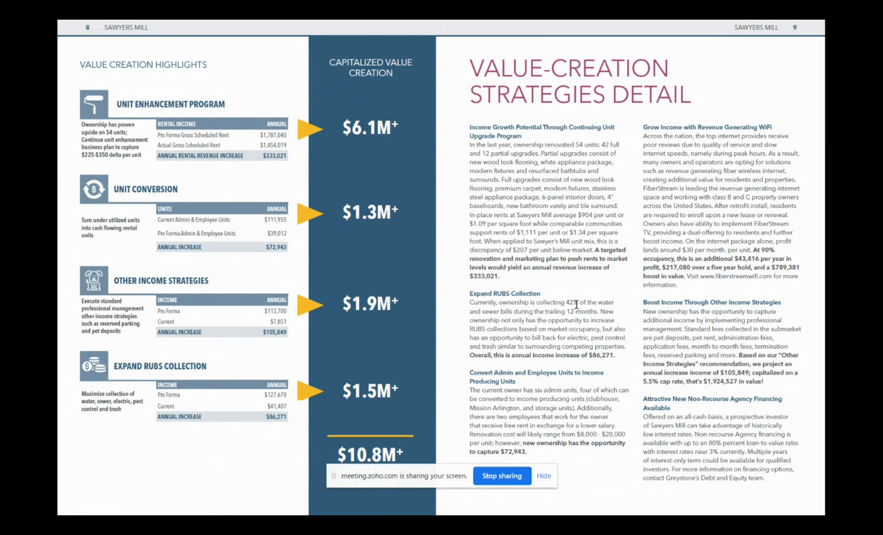
mouse_move(684, 147)
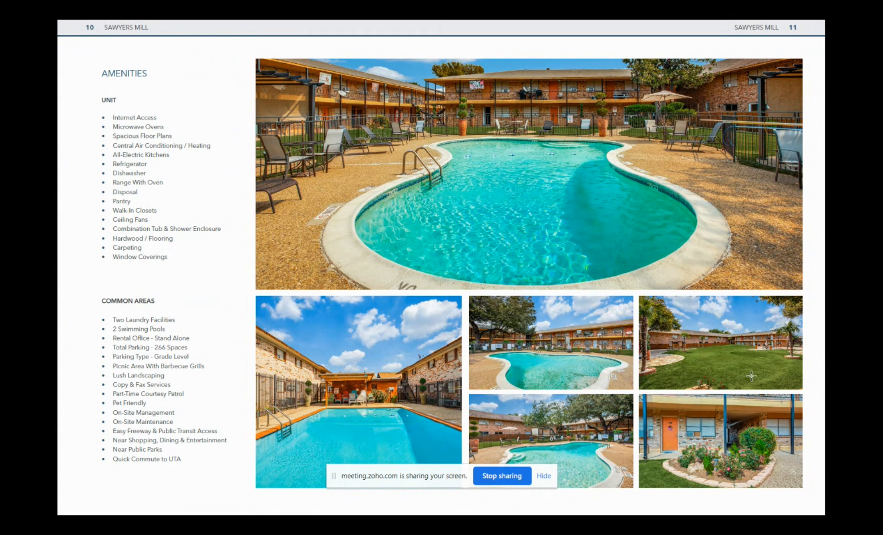
mouse_move(717, 304)
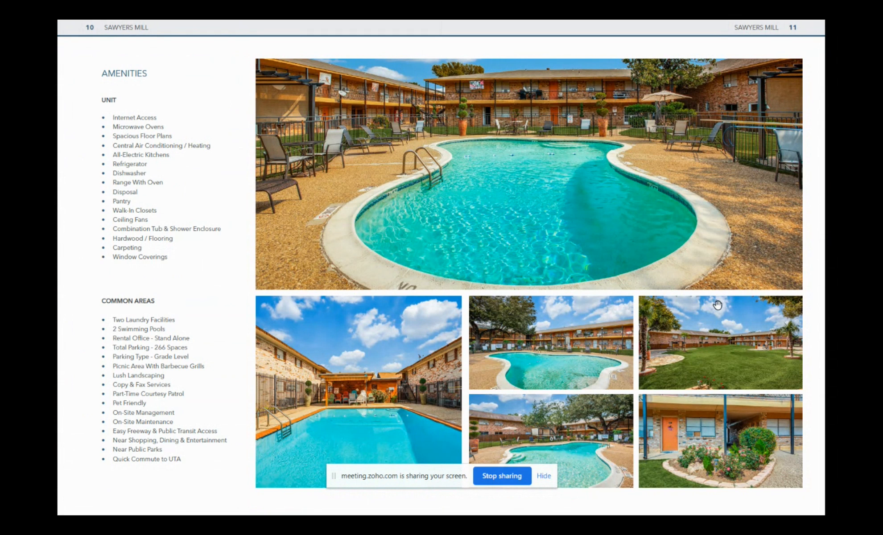
mouse_move(716, 372)
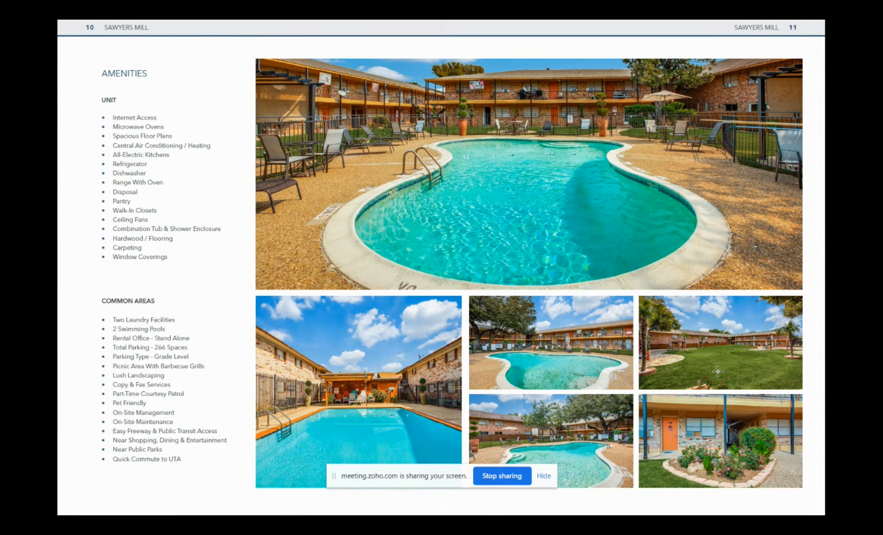
mouse_move(739, 323)
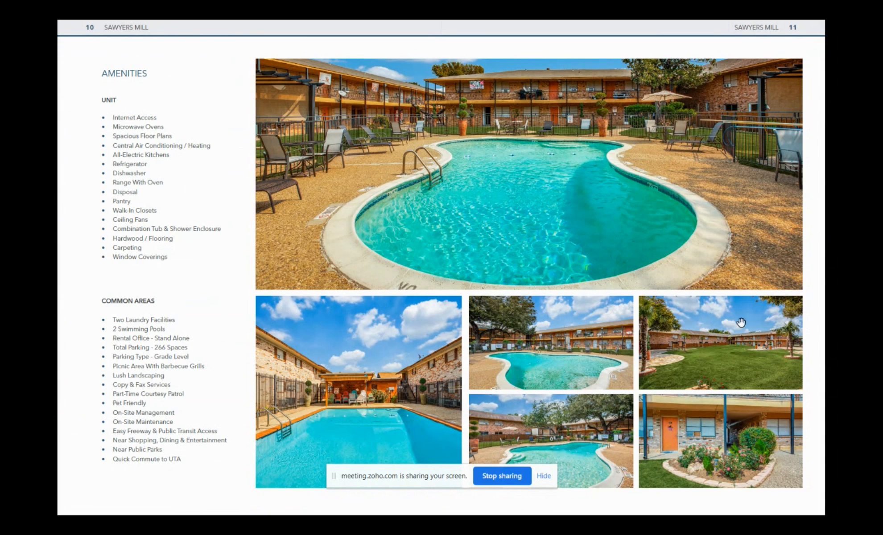
mouse_move(741, 323)
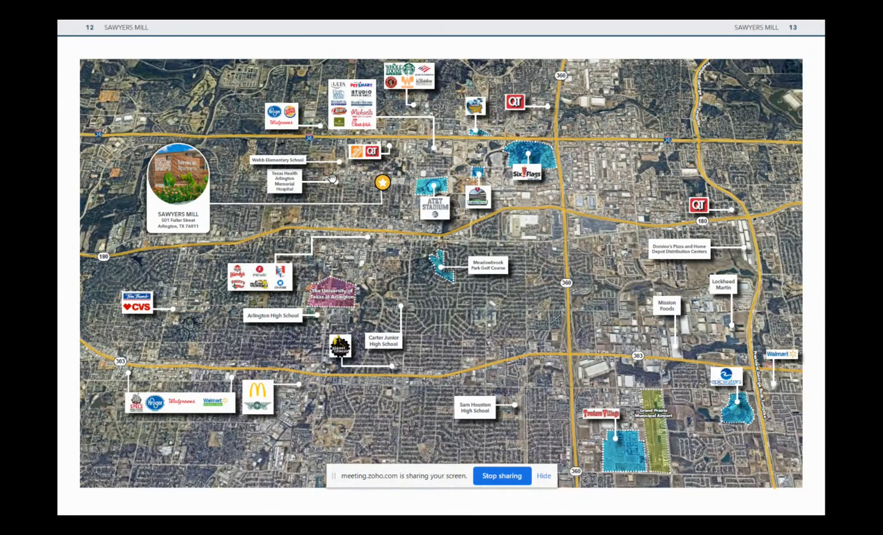
mouse_move(329, 184)
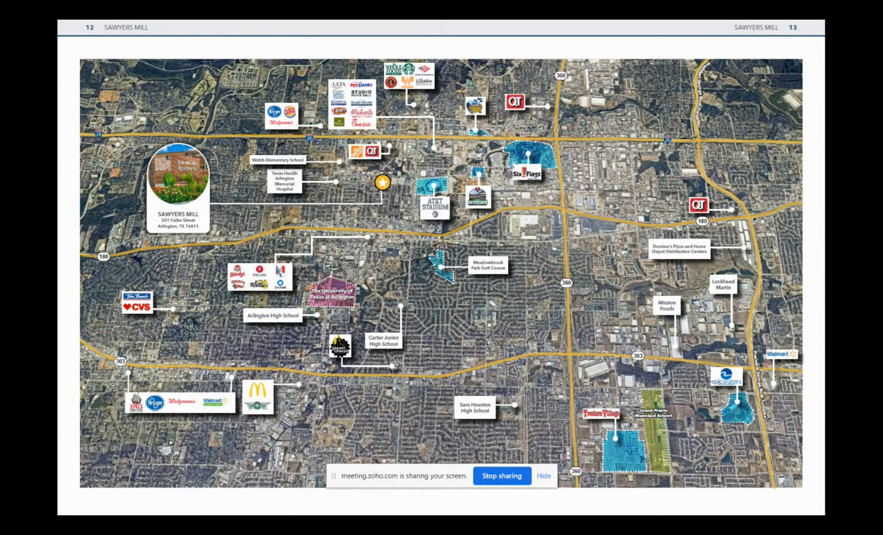
mouse_move(439, 264)
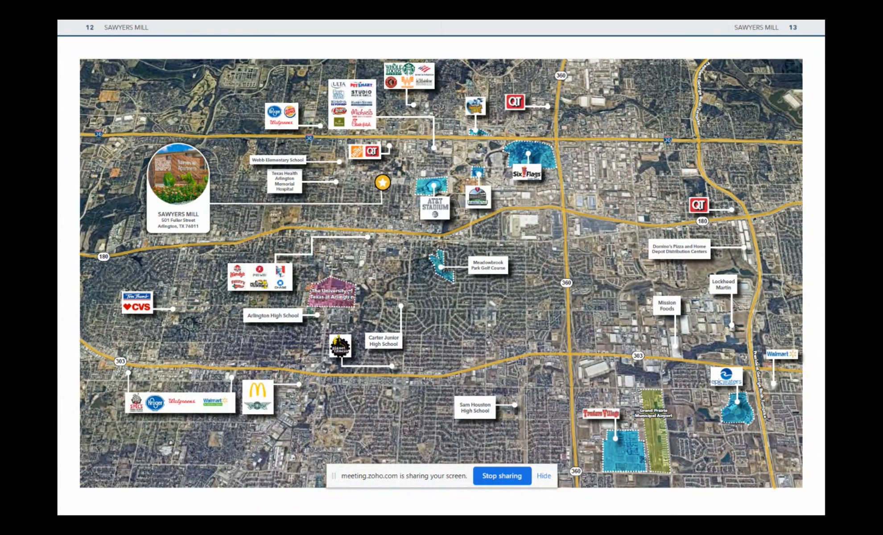
mouse_move(408, 80)
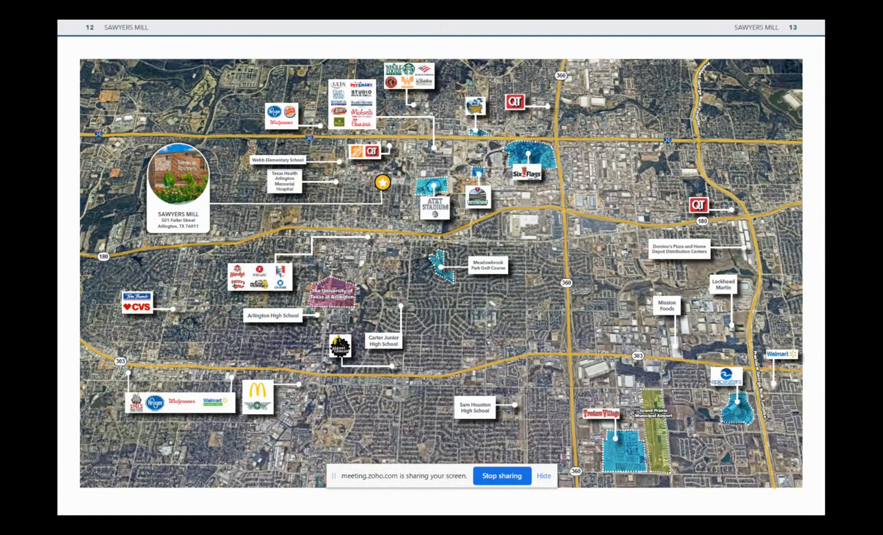
mouse_move(395, 280)
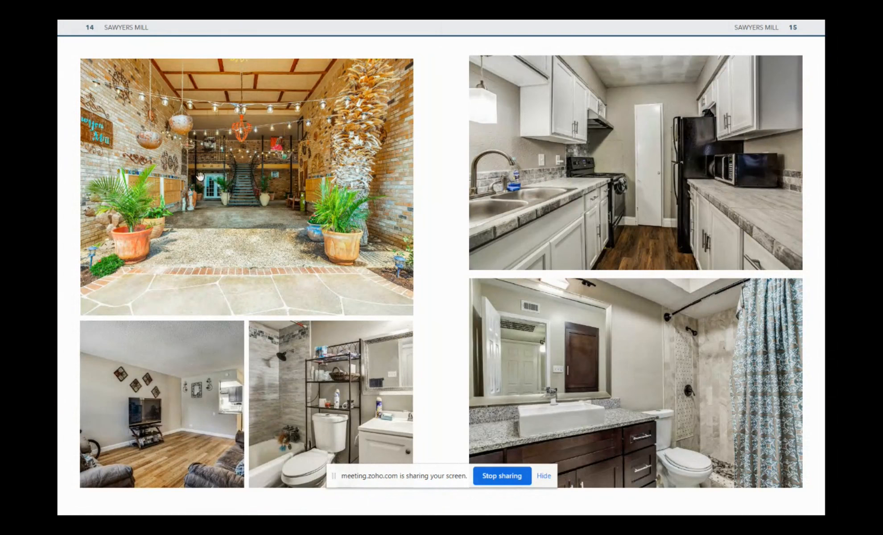
mouse_move(341, 198)
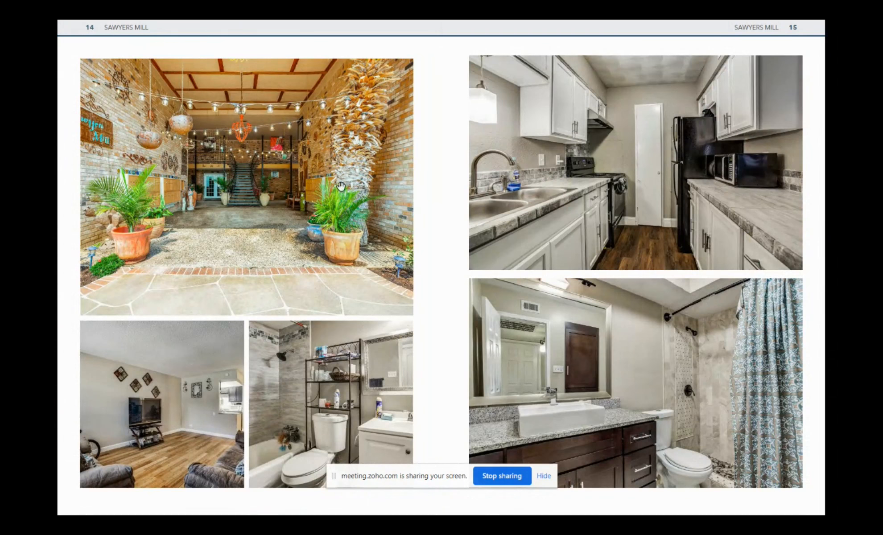
mouse_move(321, 156)
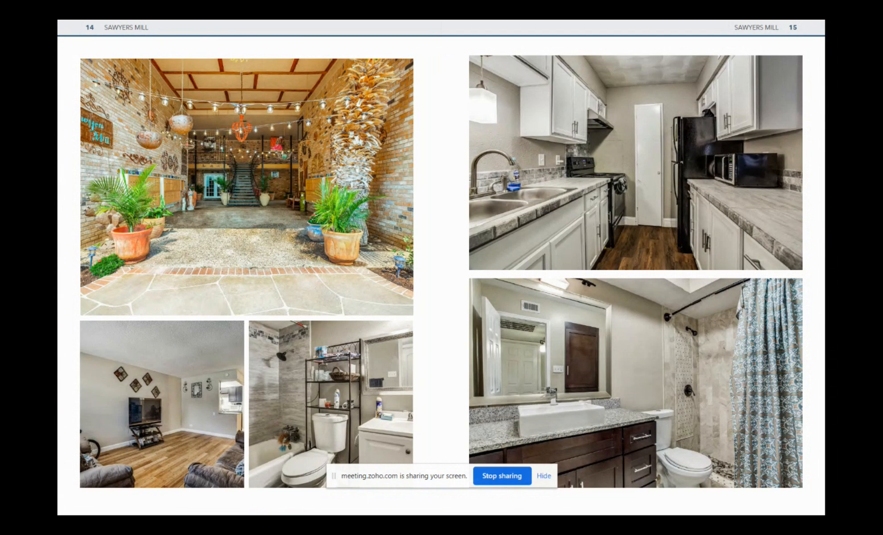
mouse_move(673, 230)
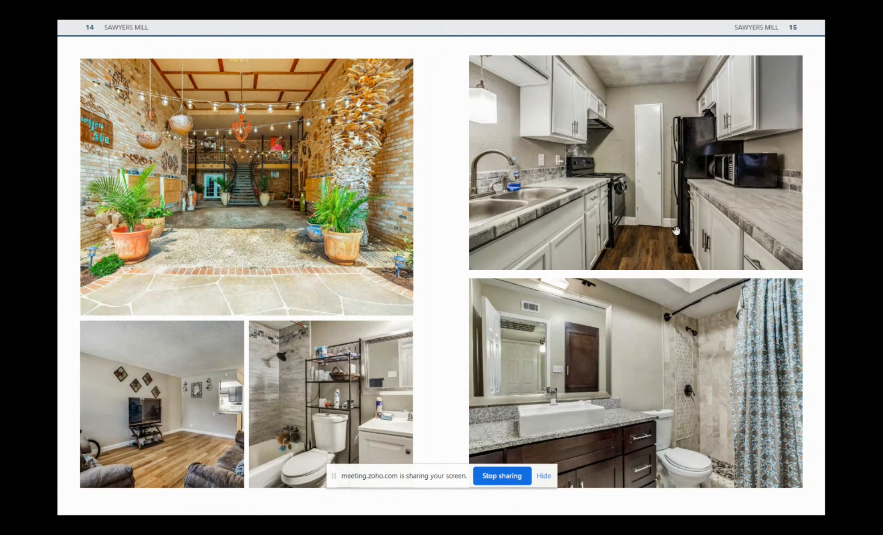
mouse_move(658, 319)
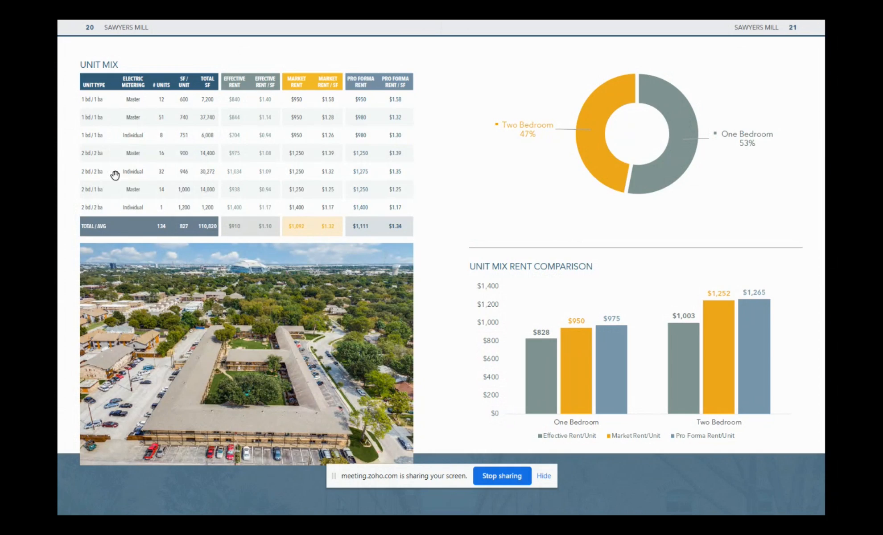
mouse_move(102, 90)
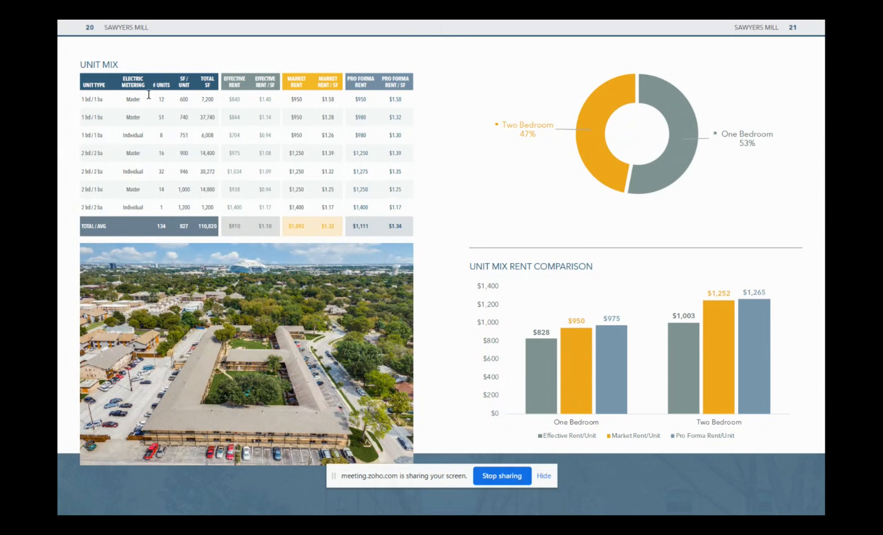
mouse_move(91, 358)
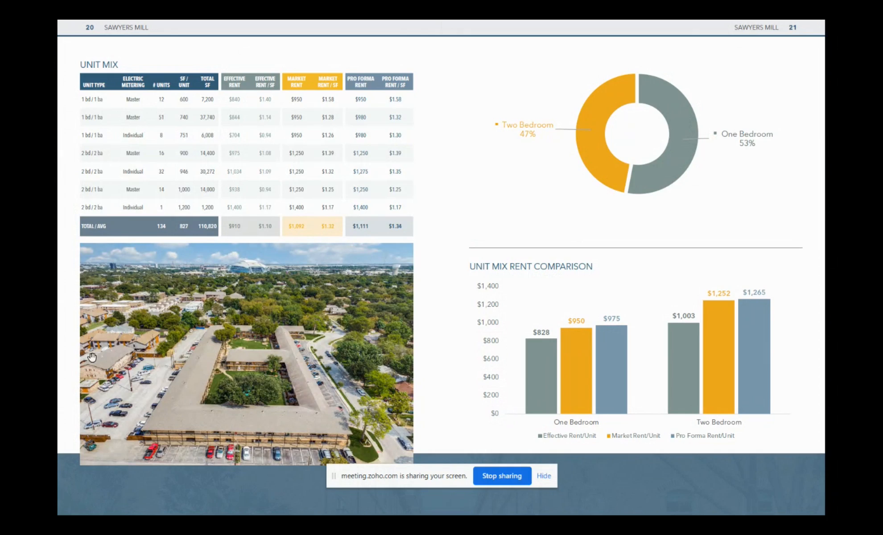
mouse_move(240, 340)
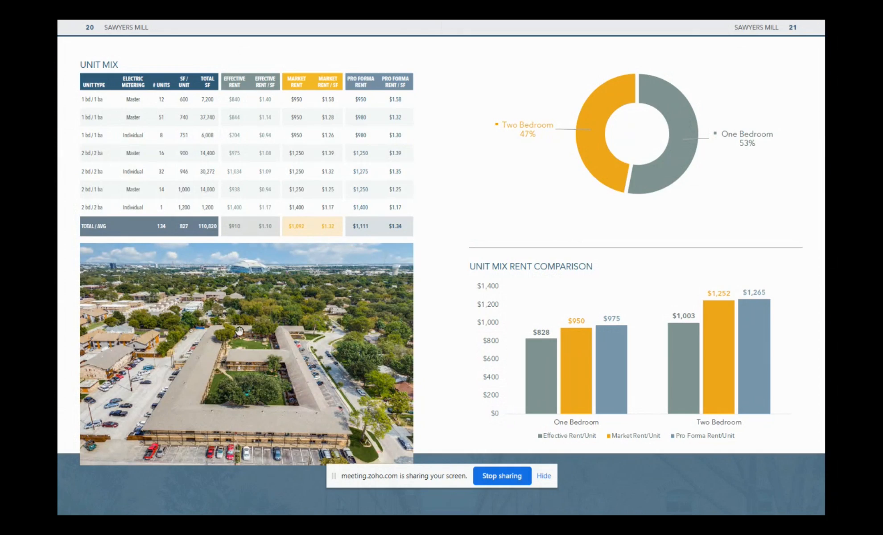
mouse_move(119, 317)
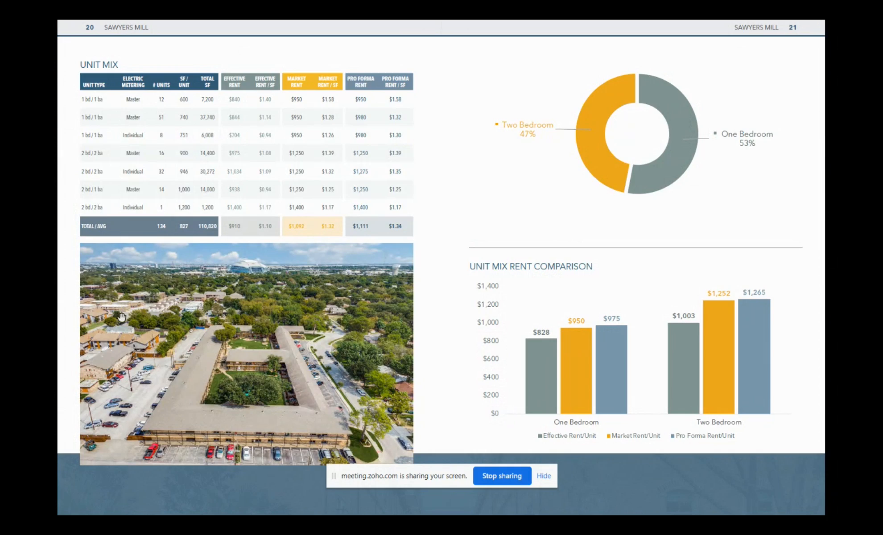
mouse_move(165, 405)
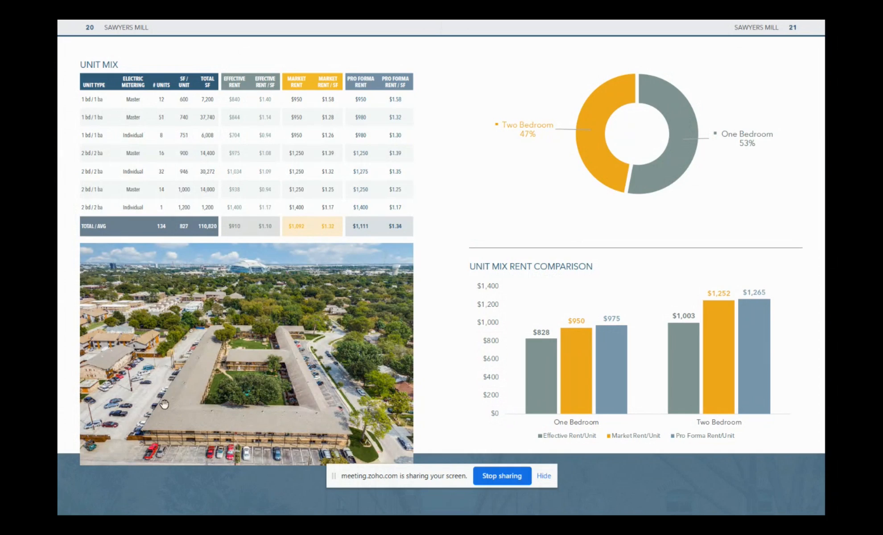
mouse_move(156, 120)
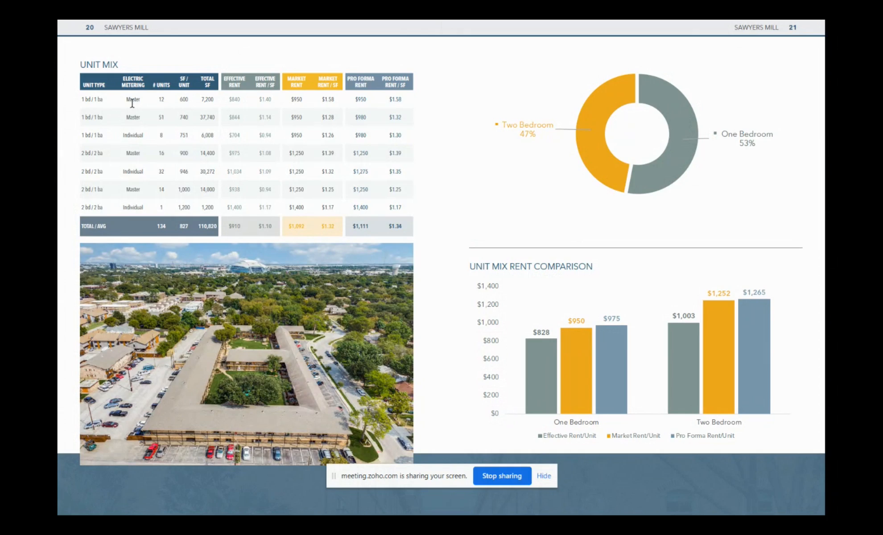
mouse_move(207, 86)
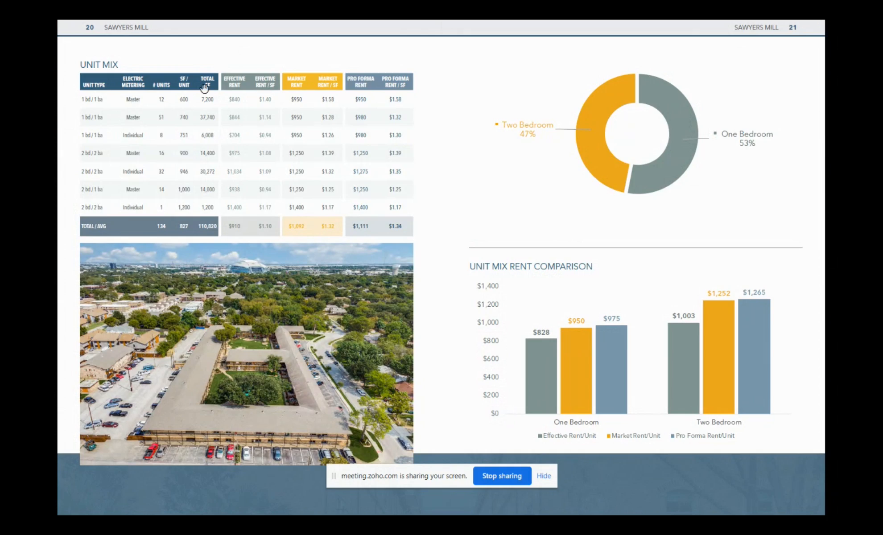
mouse_move(103, 121)
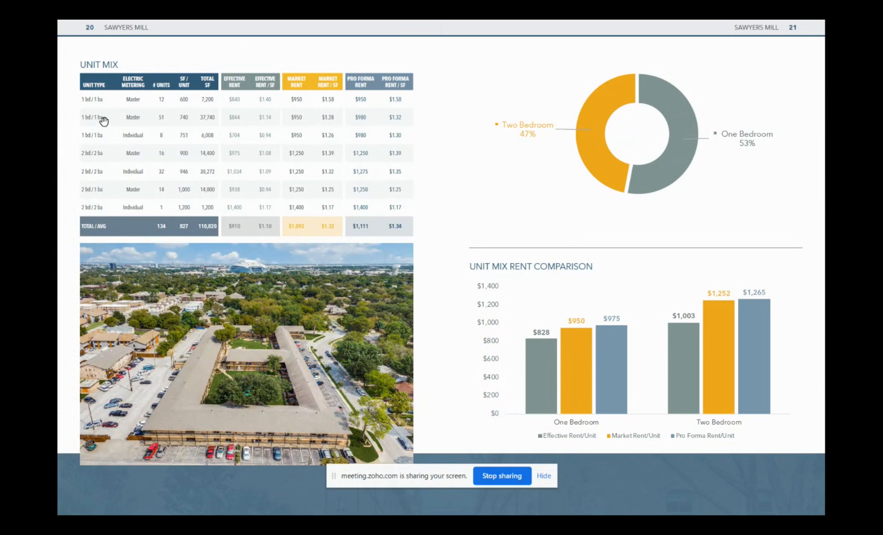
mouse_move(236, 101)
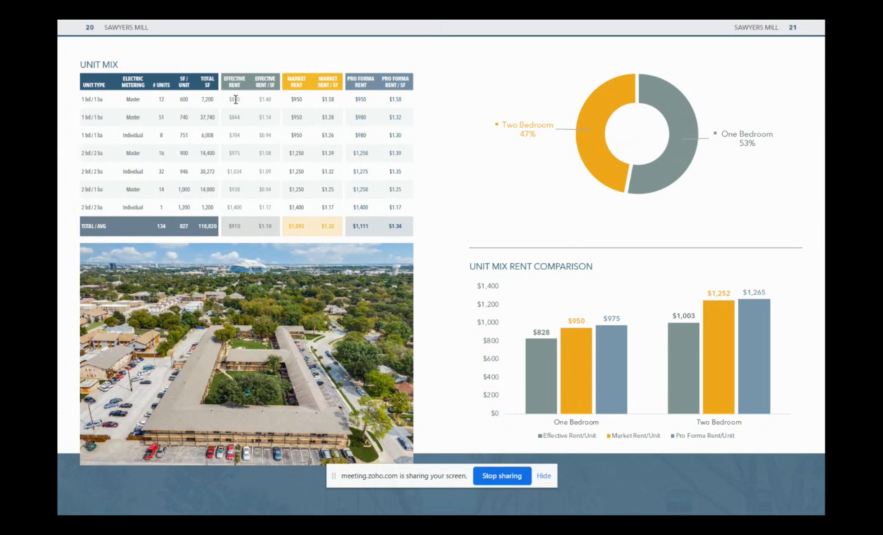
mouse_move(234, 154)
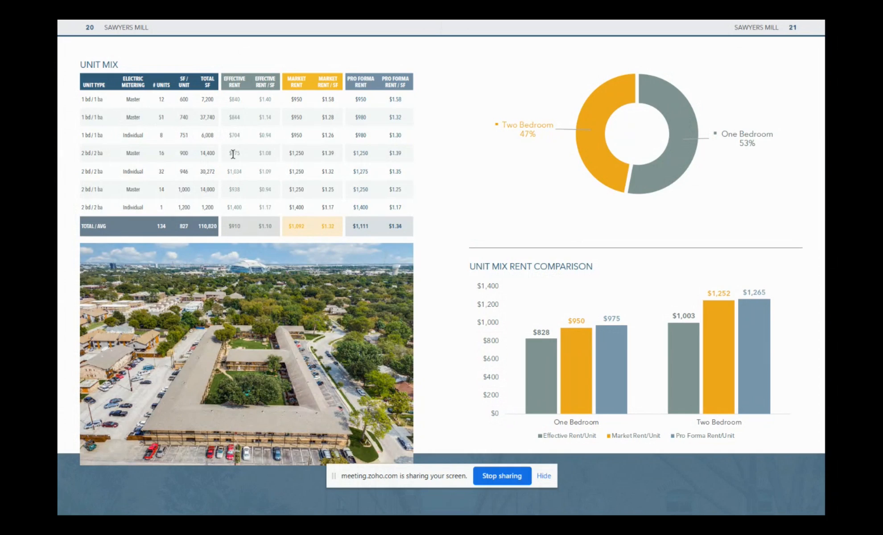
mouse_move(300, 128)
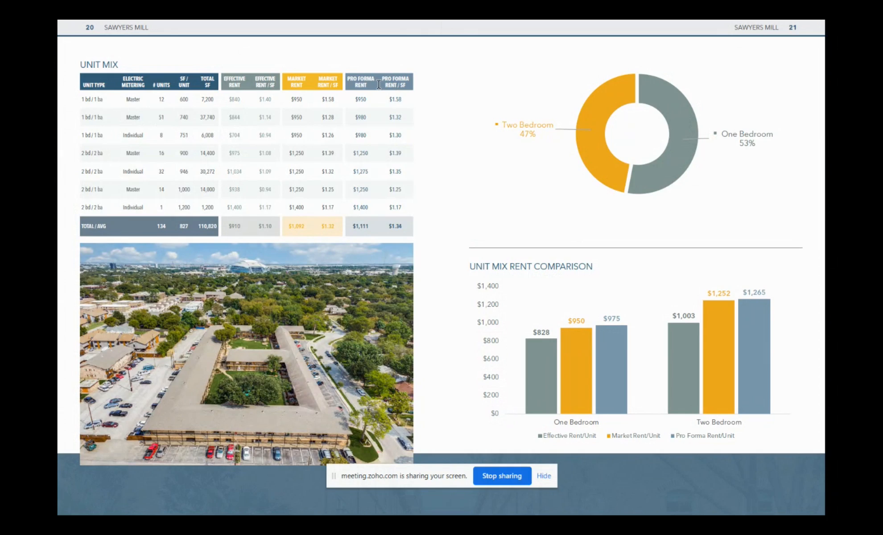
mouse_move(360, 186)
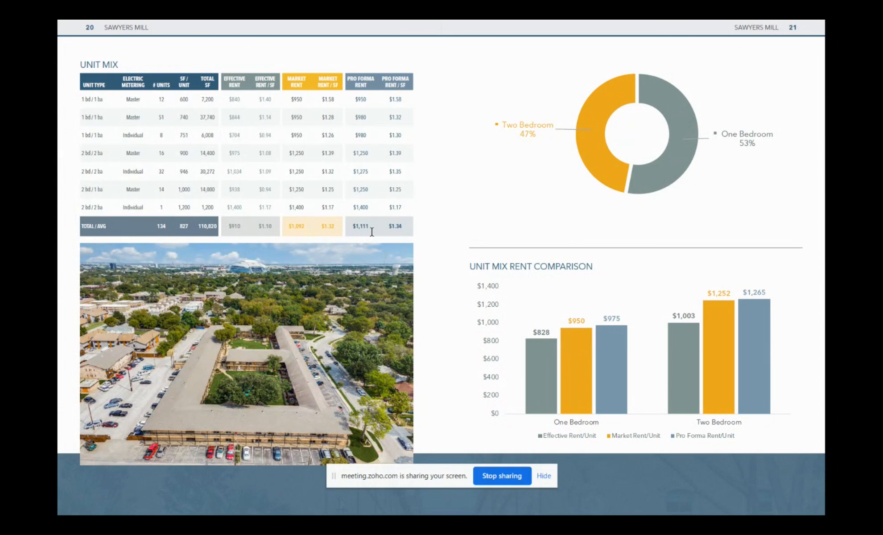
mouse_move(400, 243)
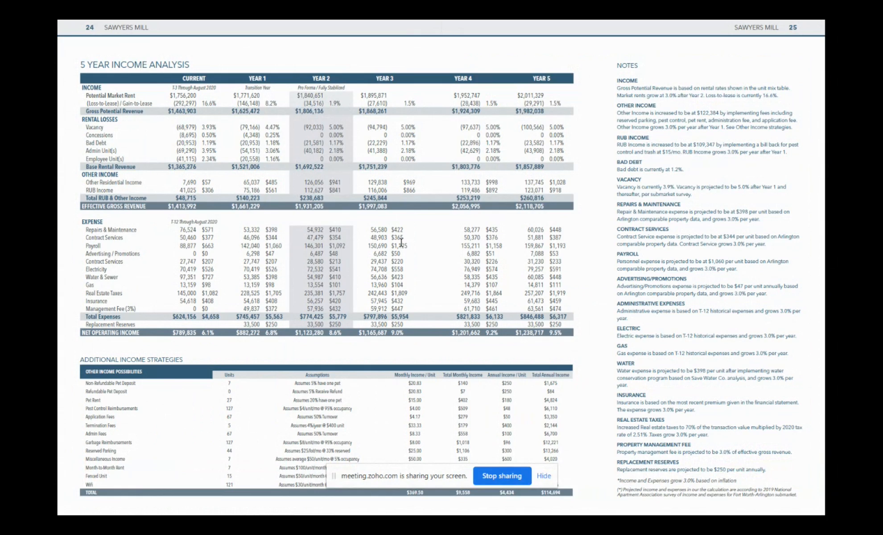
mouse_move(91, 66)
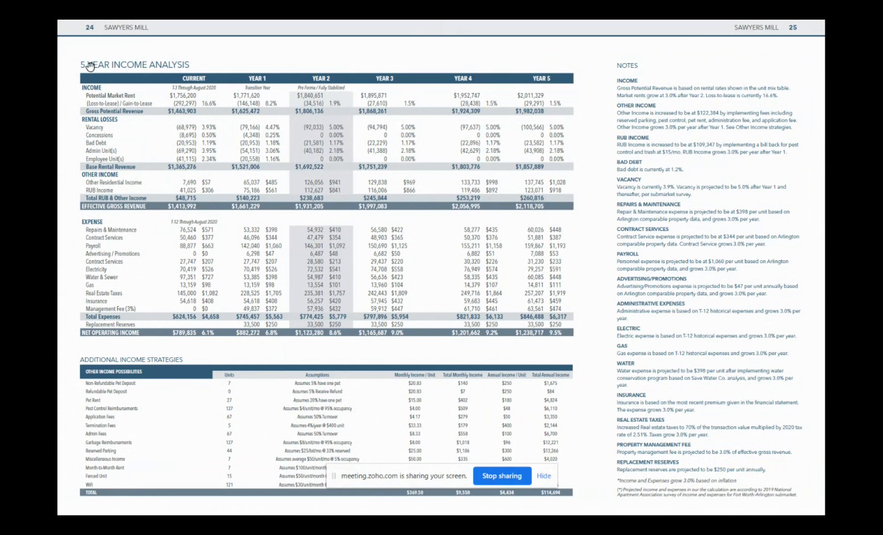
mouse_move(112, 82)
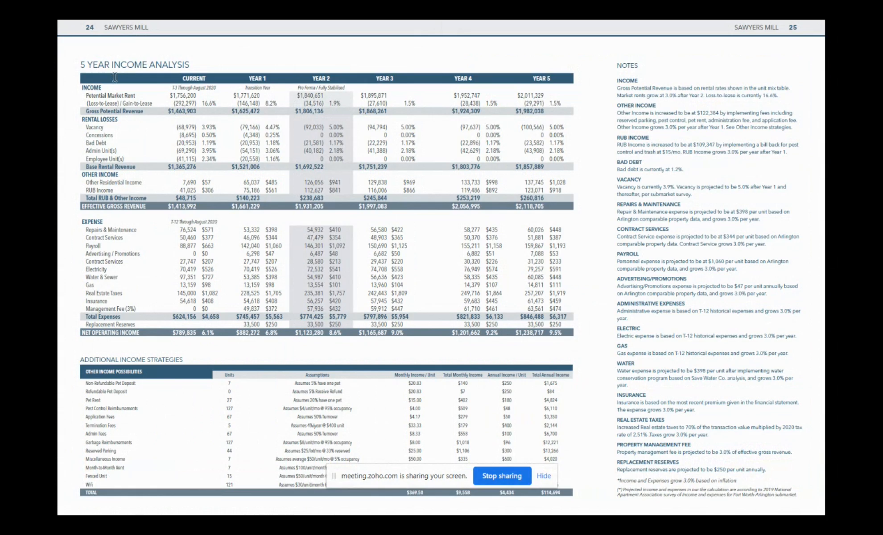
mouse_move(207, 166)
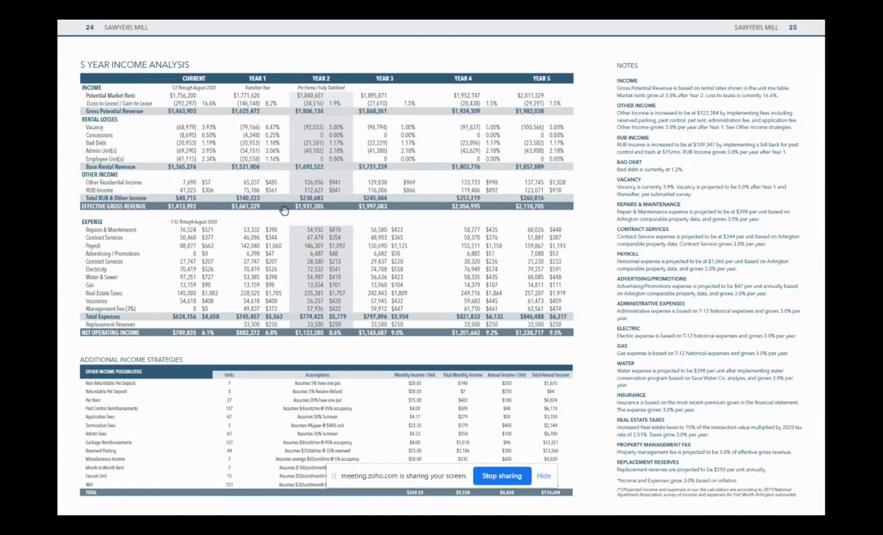
mouse_move(311, 302)
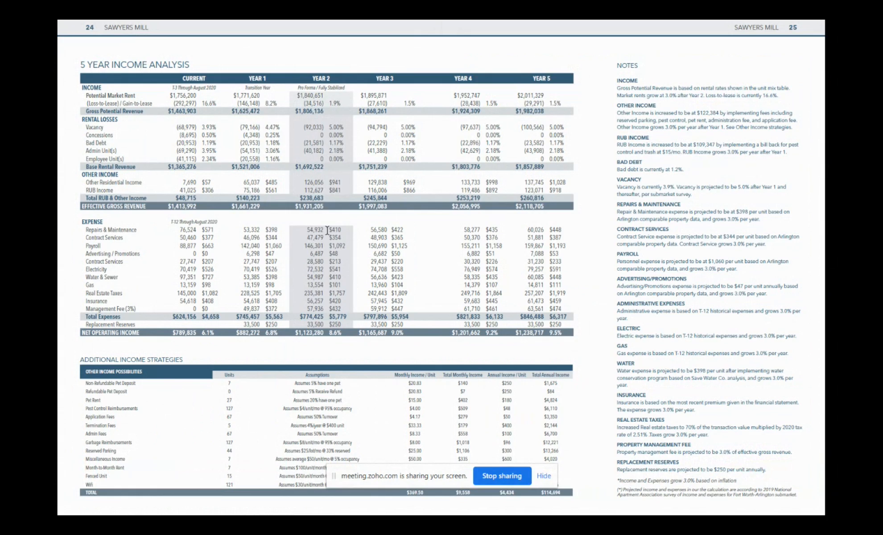
mouse_move(299, 277)
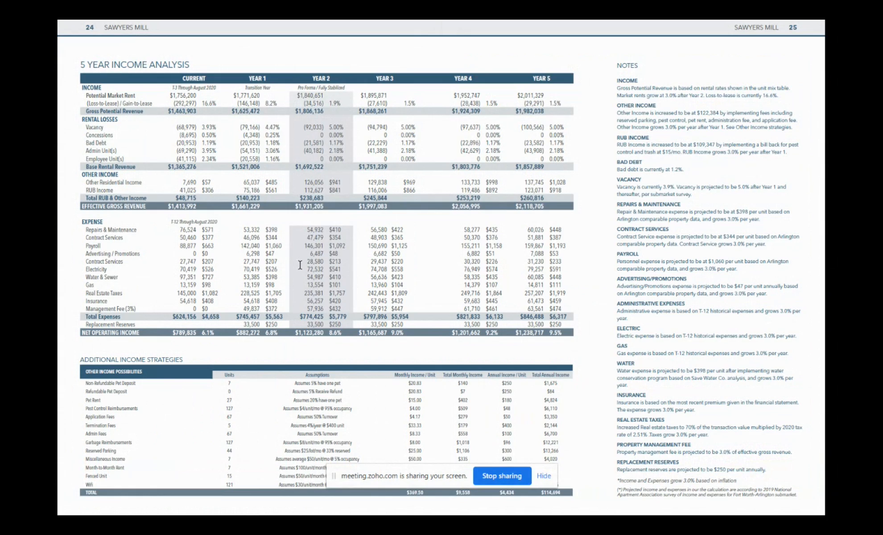
mouse_move(318, 256)
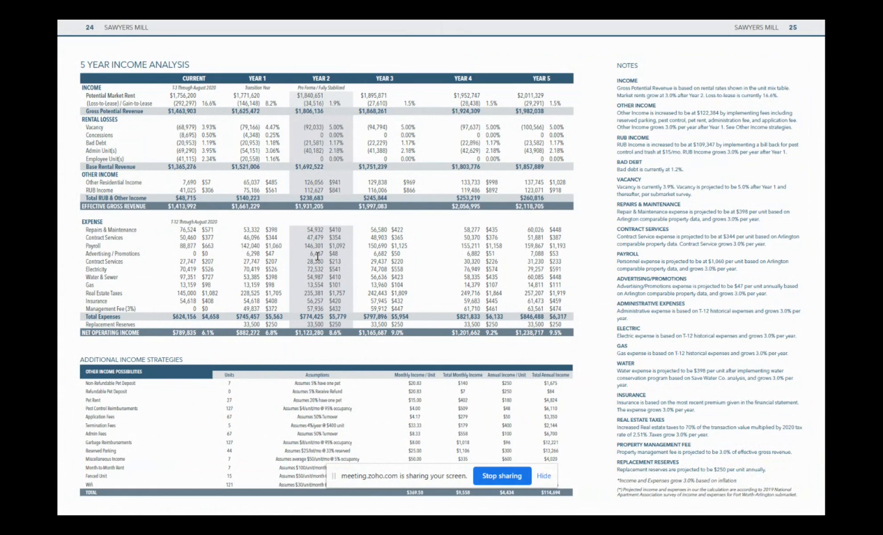
mouse_move(352, 166)
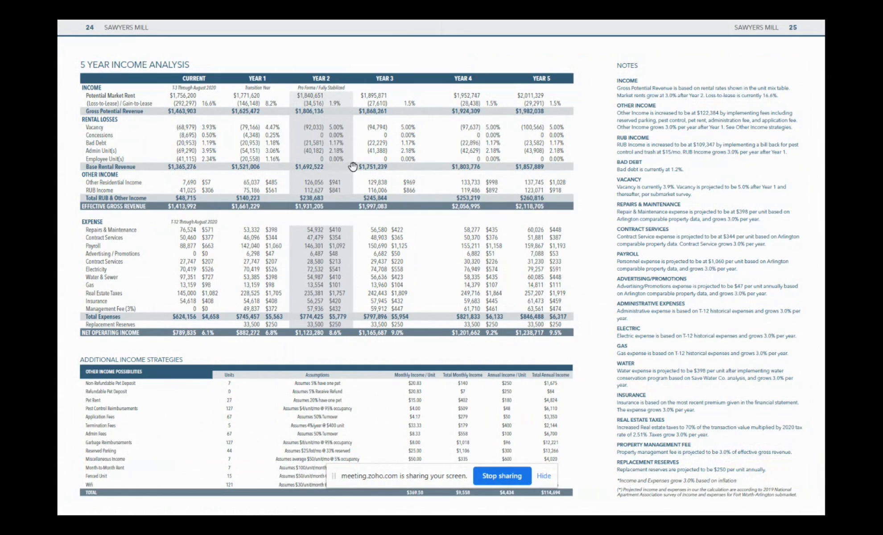
mouse_move(265, 93)
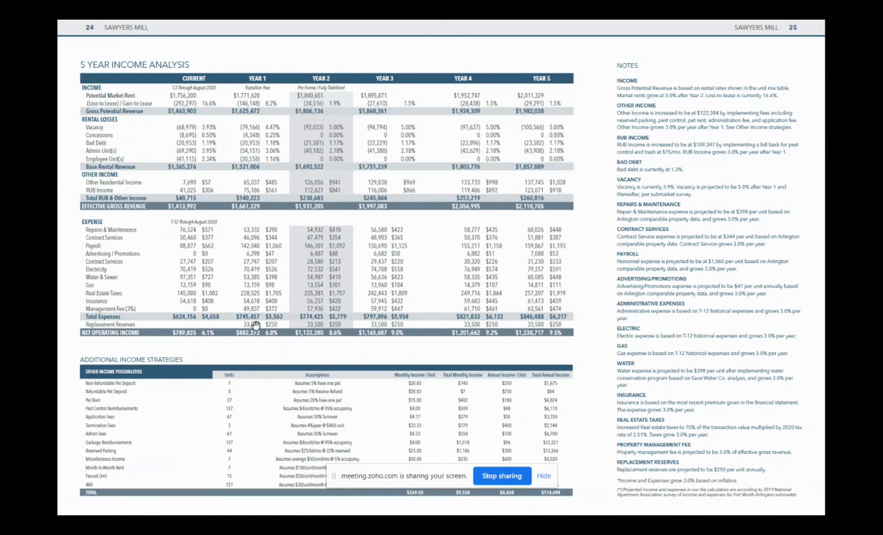
mouse_move(209, 347)
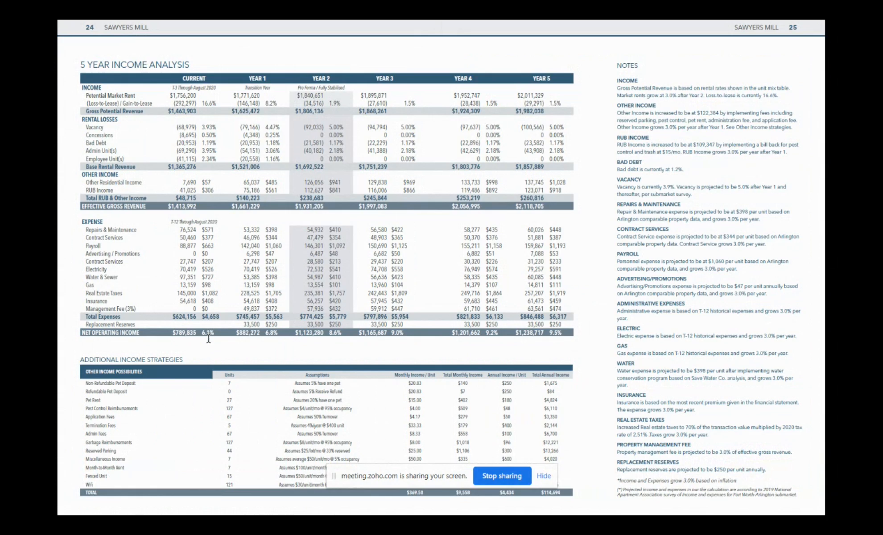
mouse_move(101, 344)
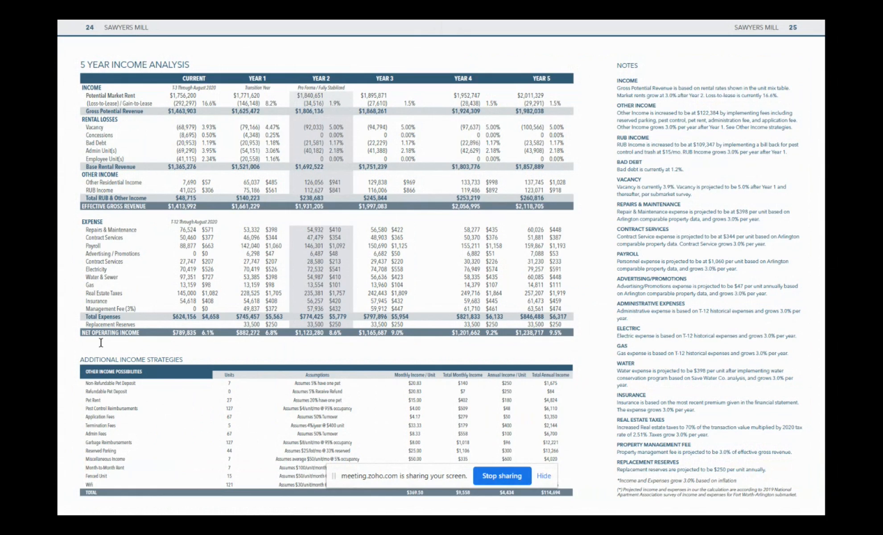
mouse_move(150, 349)
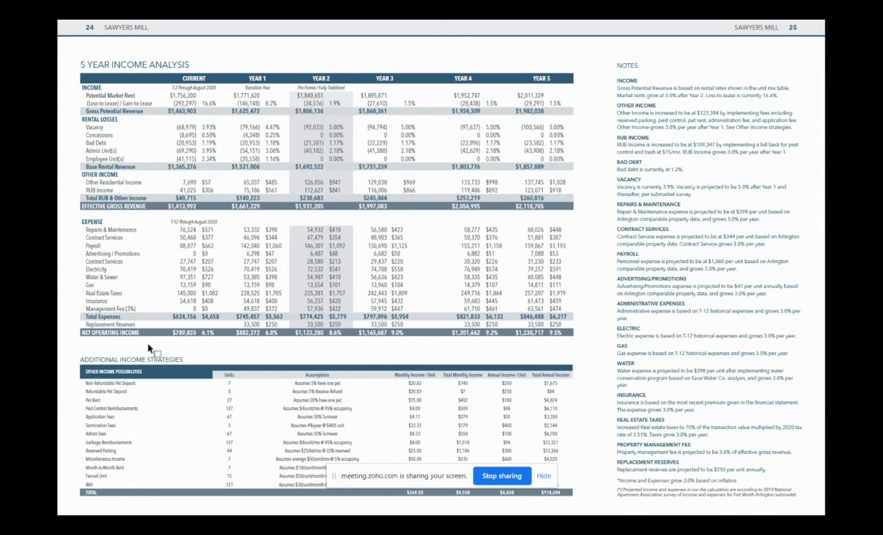
mouse_move(257, 345)
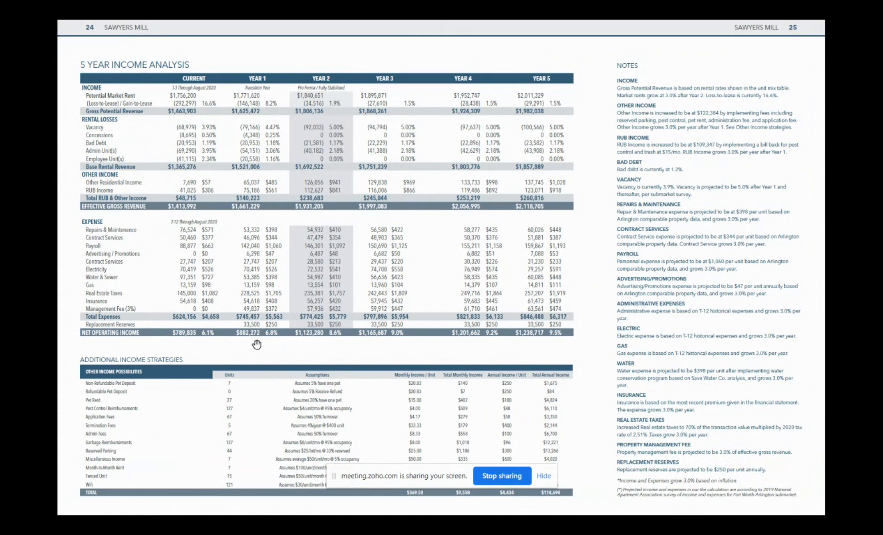
mouse_move(359, 343)
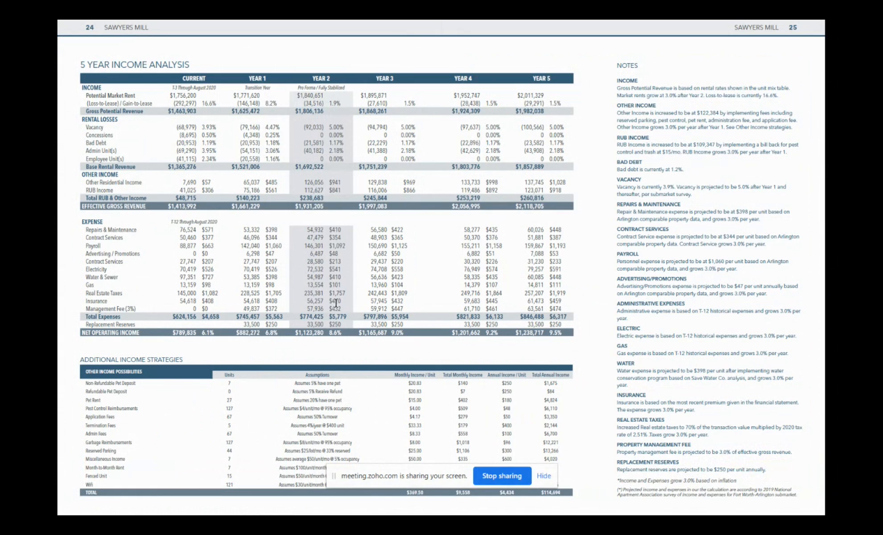
mouse_move(143, 377)
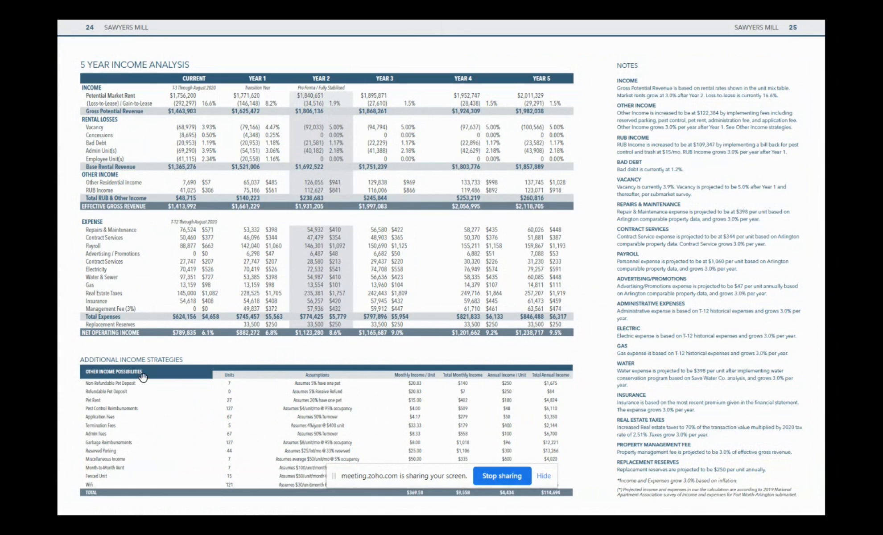
mouse_move(157, 390)
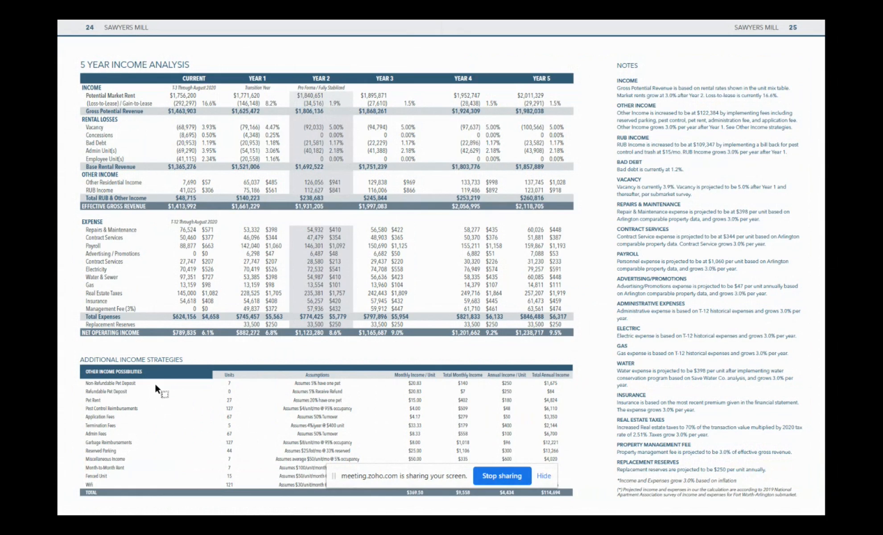
mouse_move(125, 403)
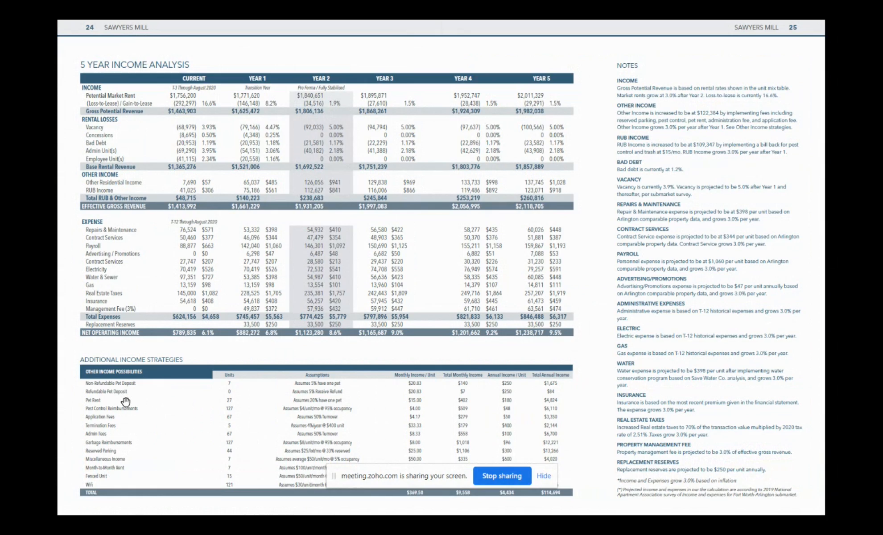
mouse_move(126, 448)
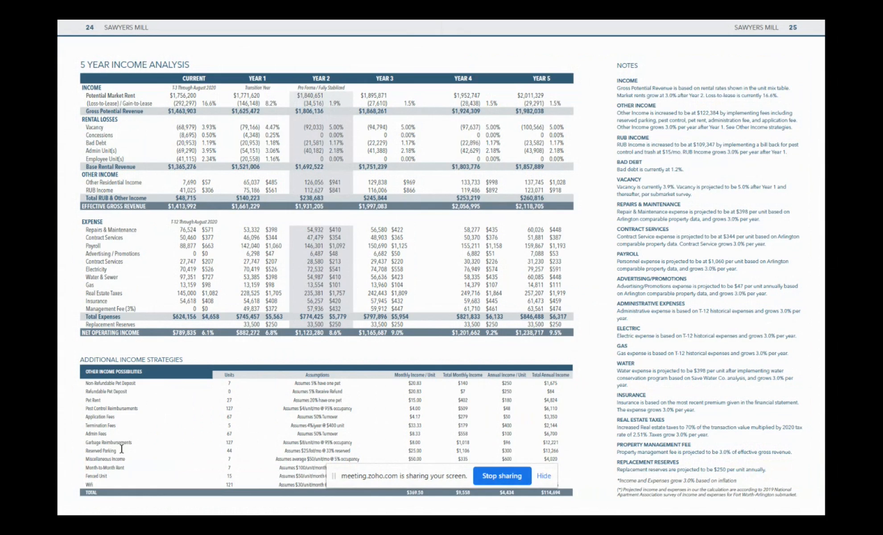
mouse_move(117, 477)
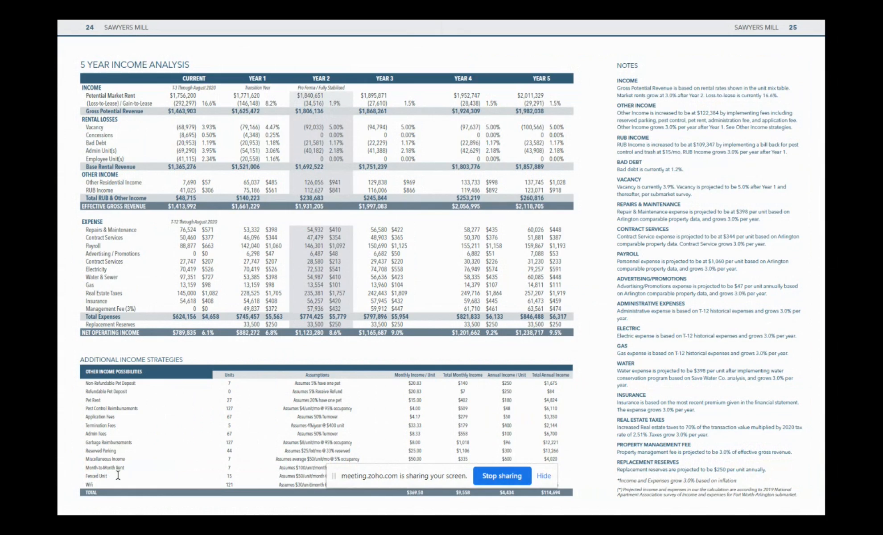
mouse_move(117, 468)
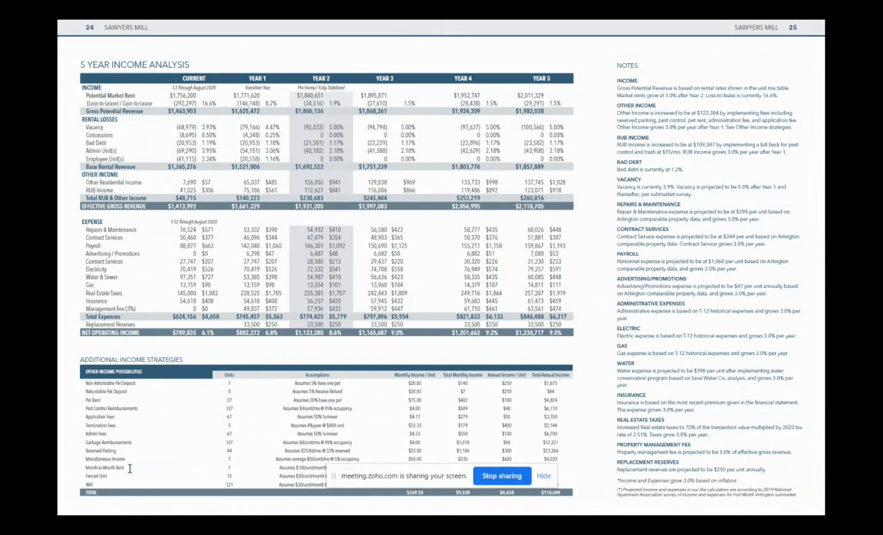
mouse_move(220, 436)
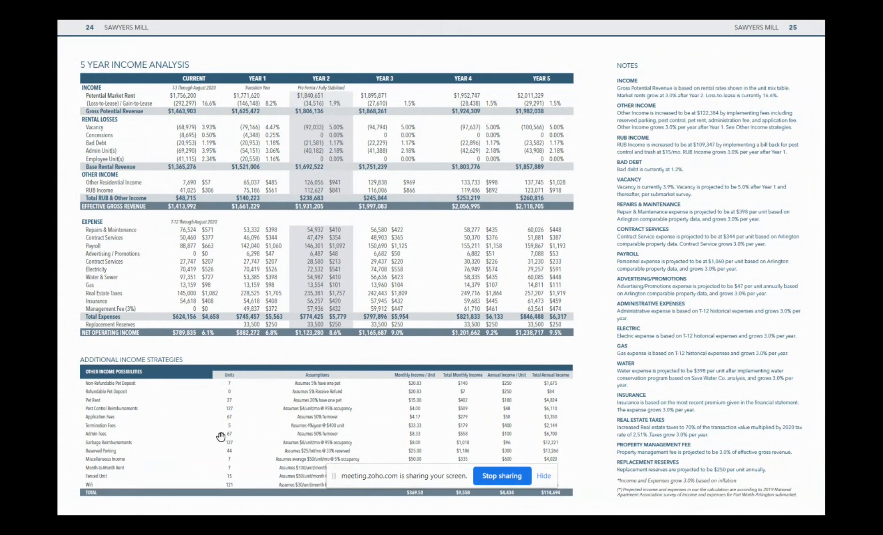
mouse_move(680, 400)
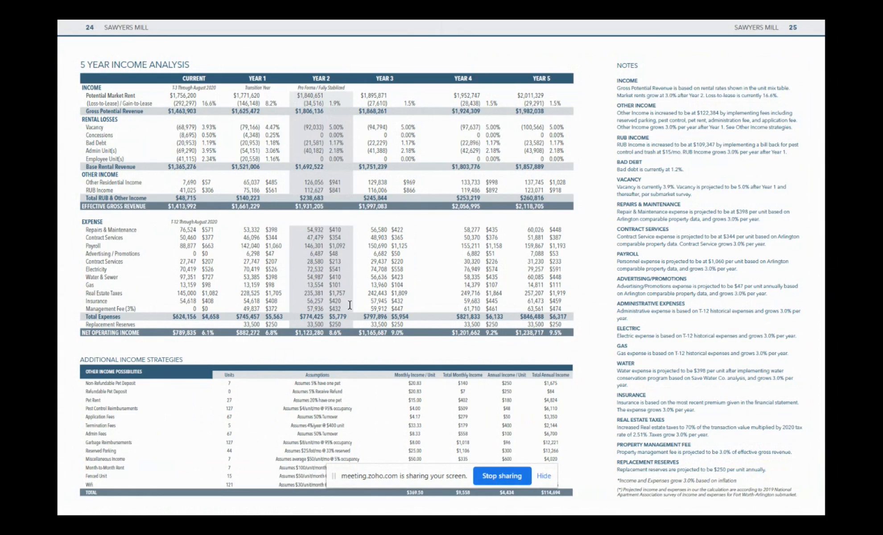
mouse_move(332, 231)
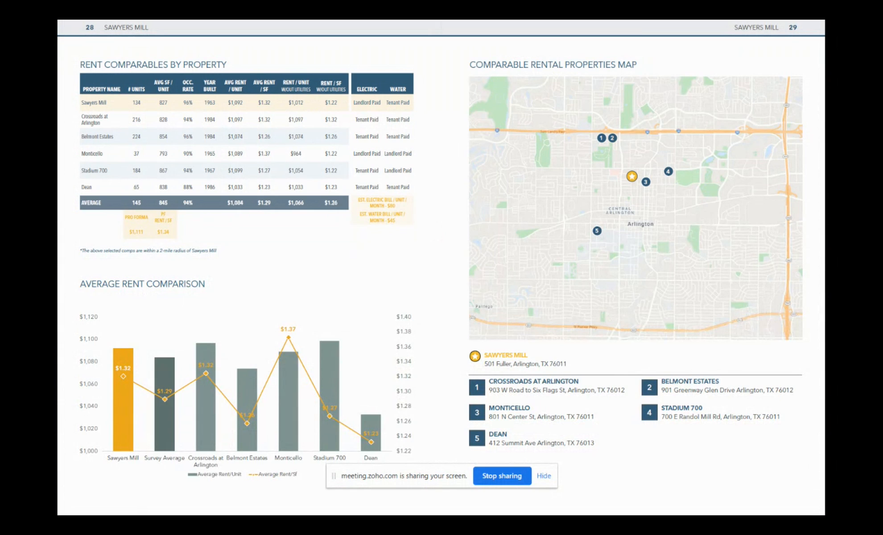
mouse_move(675, 180)
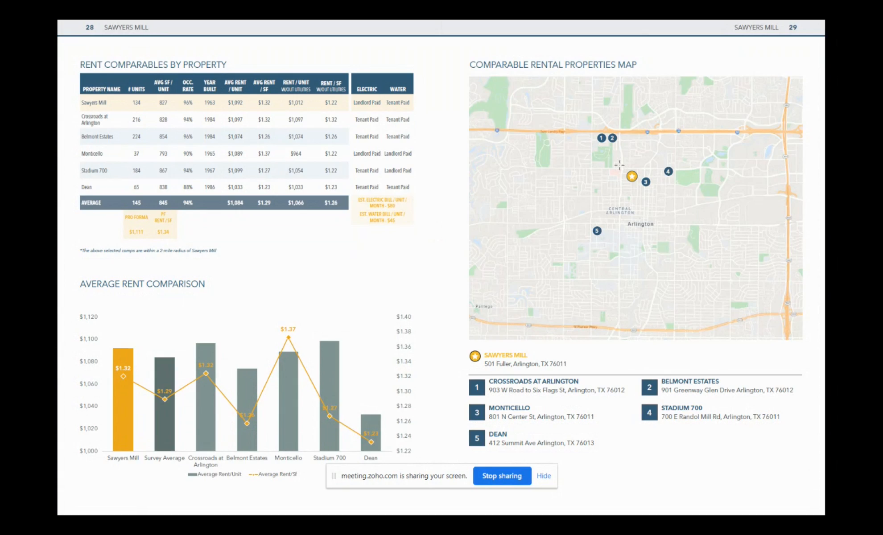
mouse_move(615, 175)
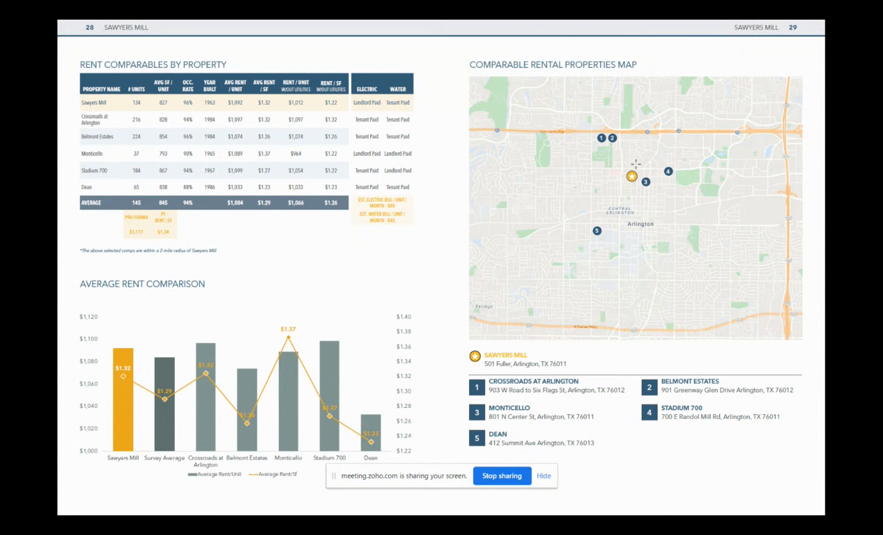
mouse_move(632, 173)
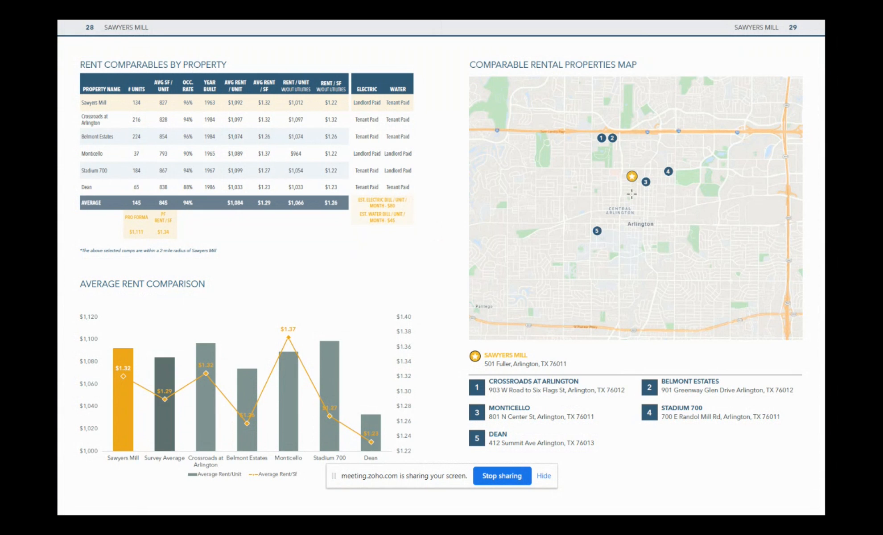
mouse_move(624, 182)
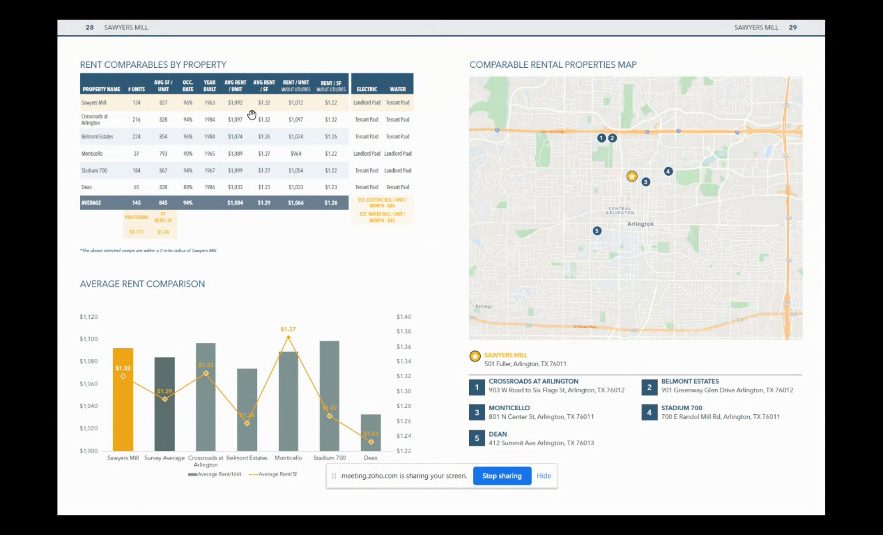
mouse_move(234, 171)
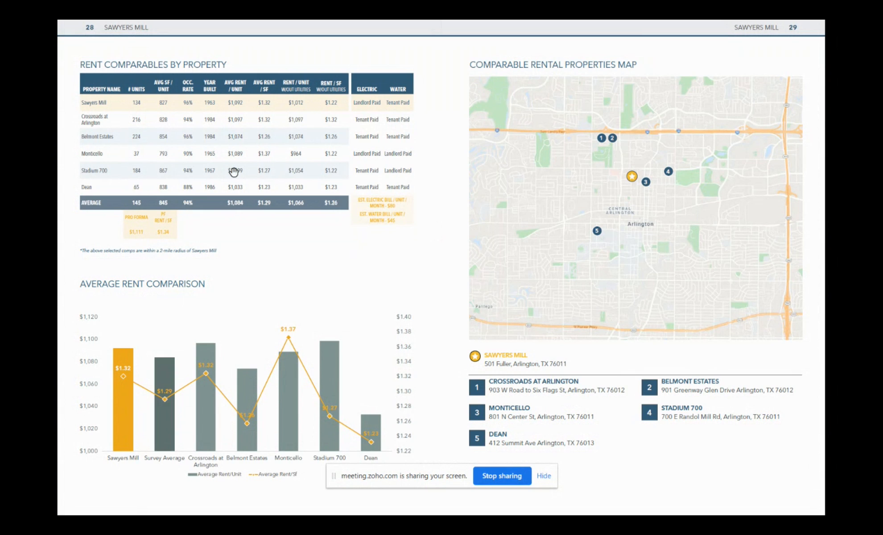
mouse_move(263, 171)
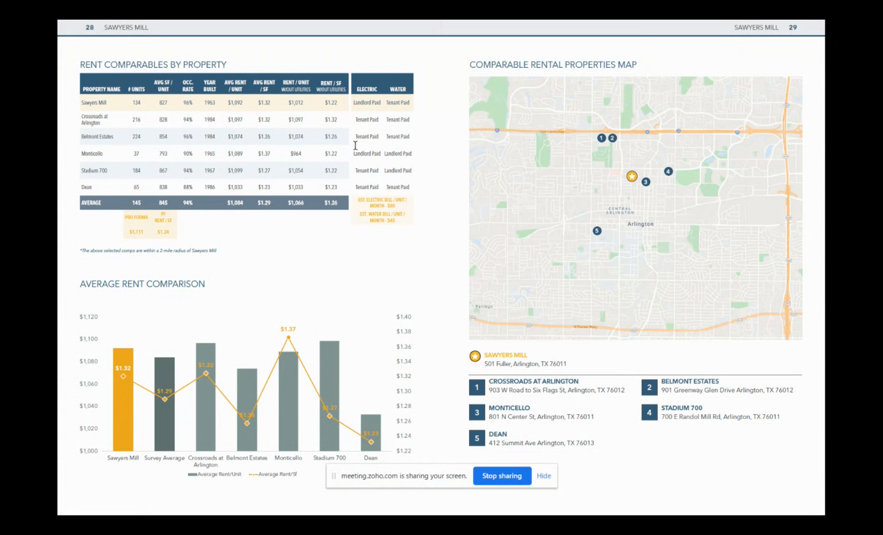
mouse_move(362, 175)
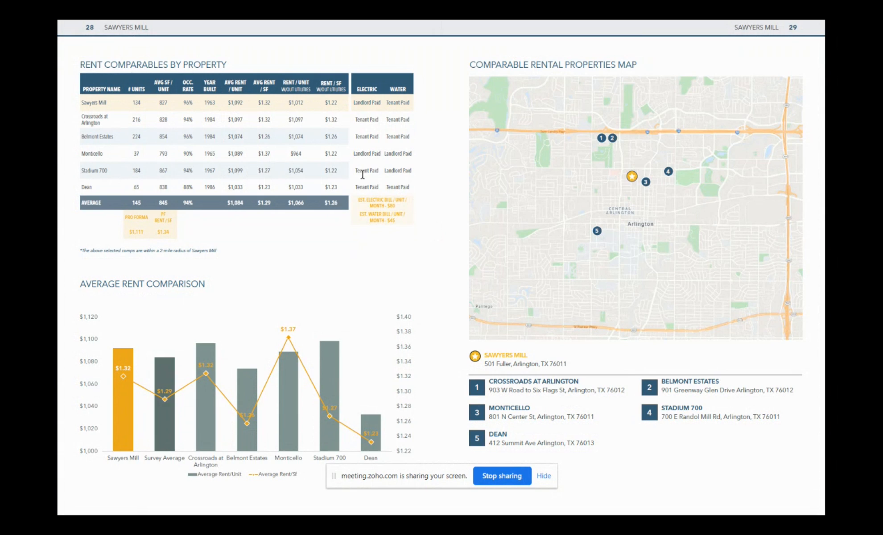
Scroll to pages 30–31 showing rent comparables by floor plan and amenity comparisons
scroll(down, 3)
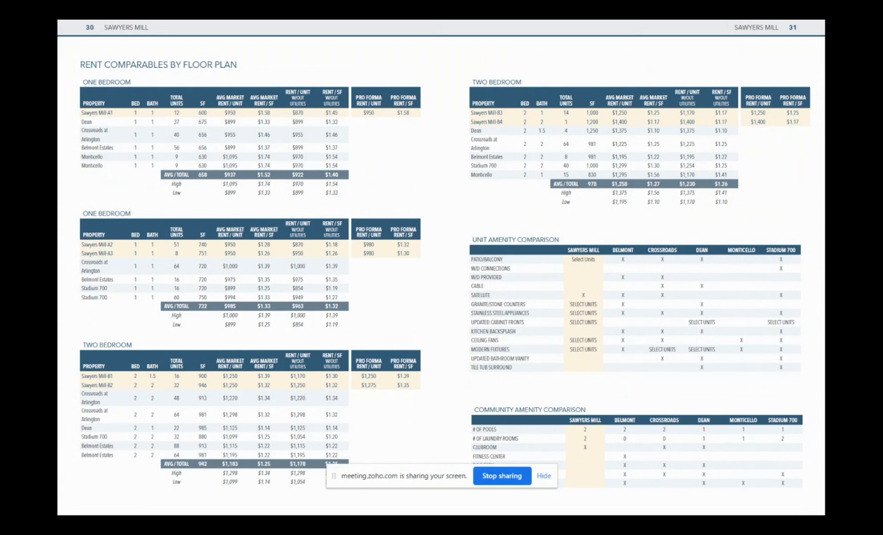
mouse_move(302, 147)
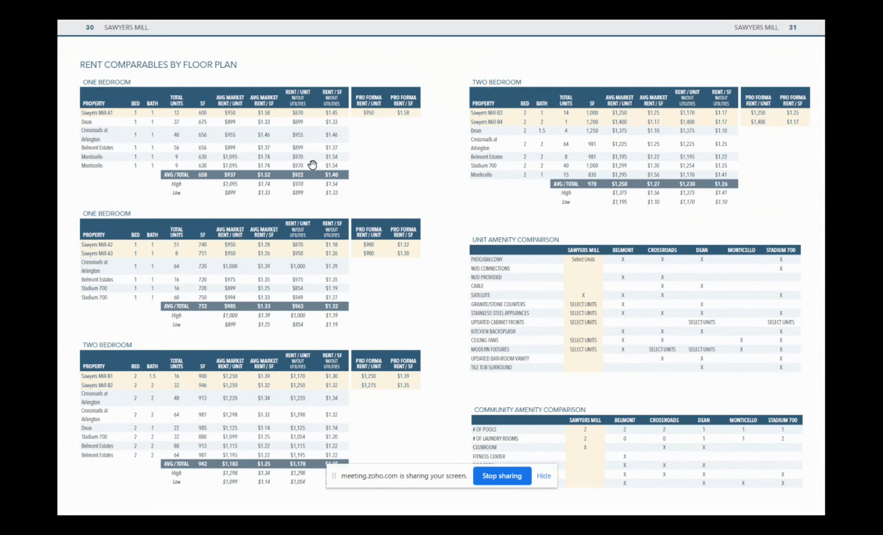
mouse_move(303, 165)
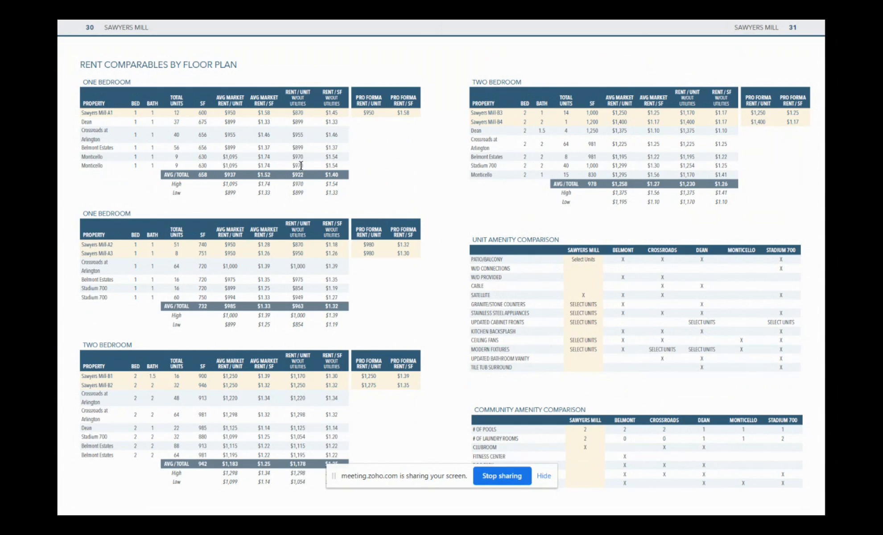
mouse_move(300, 131)
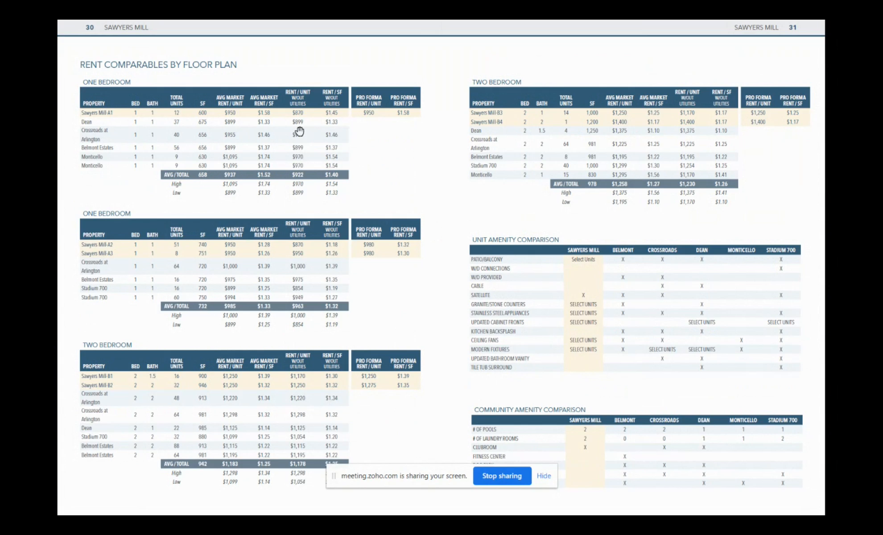
mouse_move(298, 133)
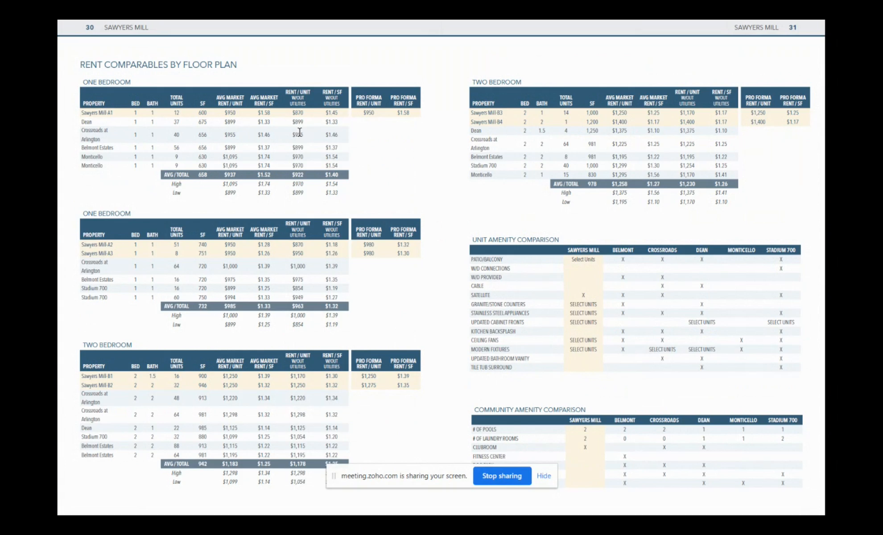
mouse_move(503, 380)
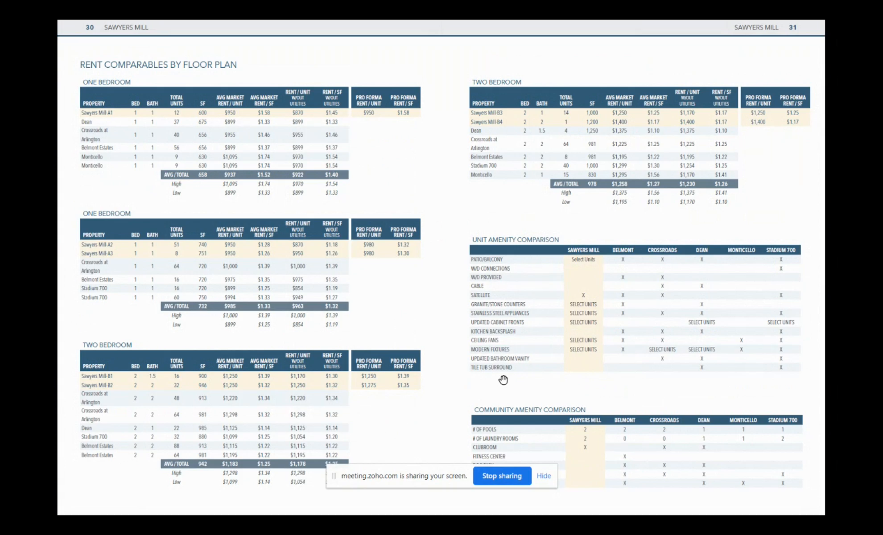
mouse_move(404, 321)
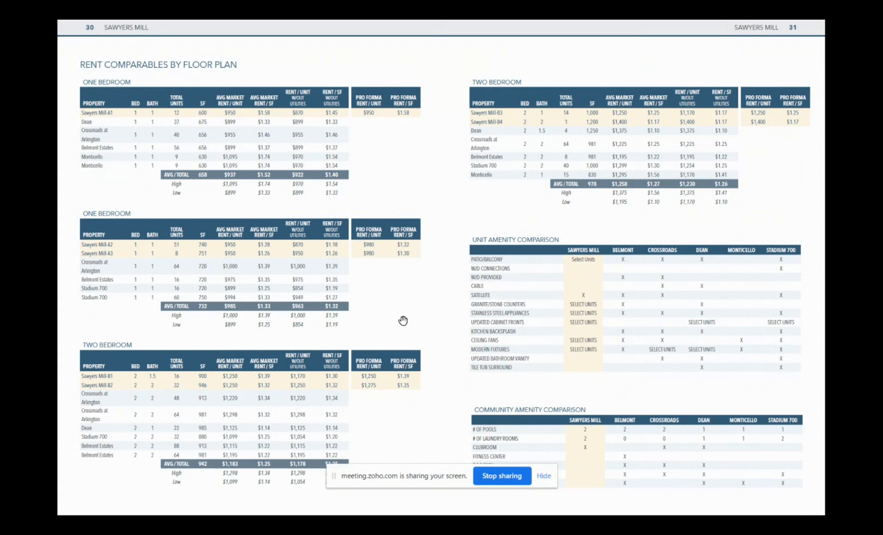
mouse_move(401, 324)
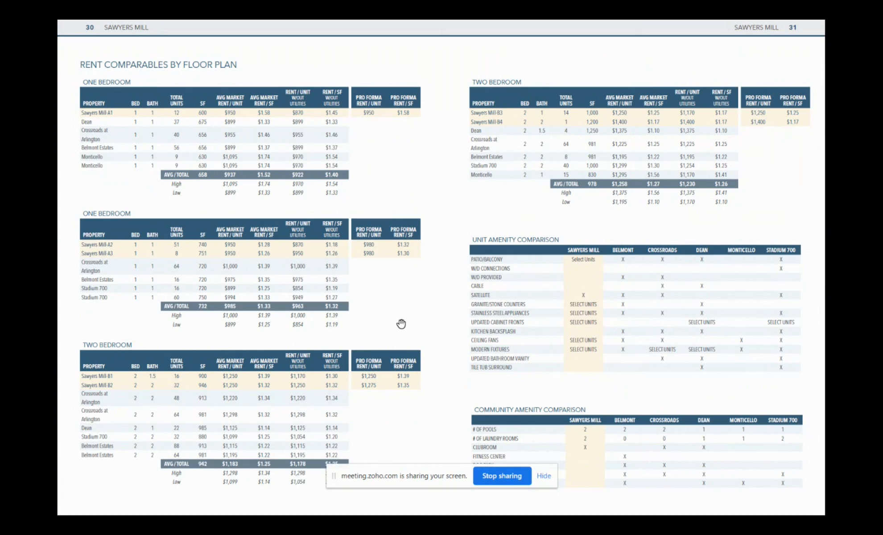
mouse_move(348, 316)
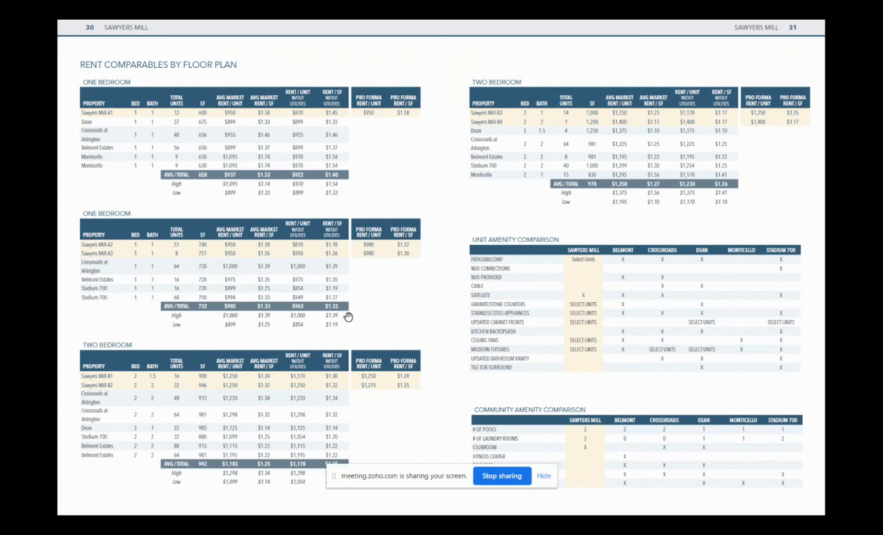
mouse_move(183, 98)
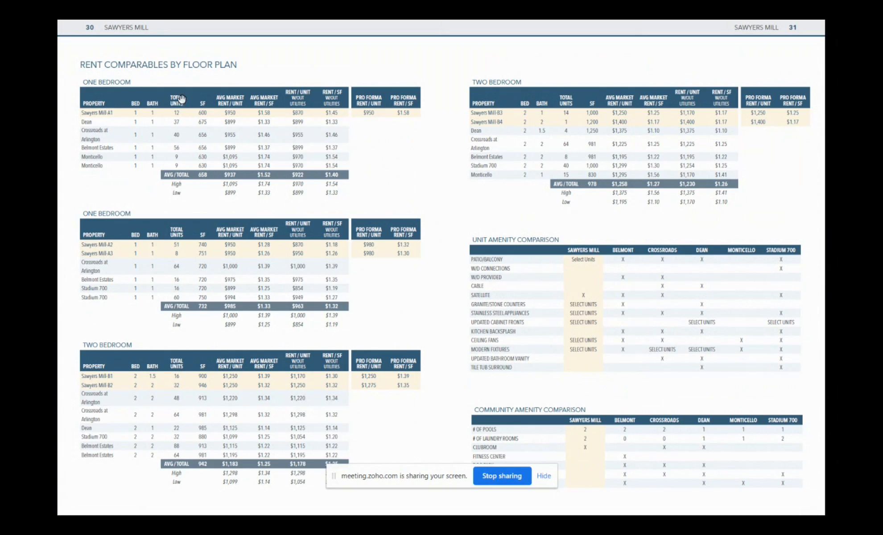
mouse_move(307, 126)
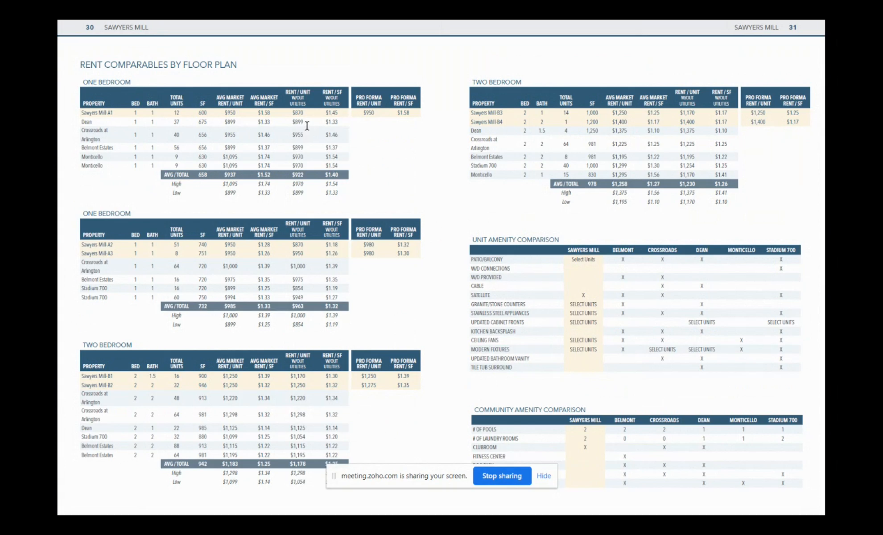
mouse_move(176, 105)
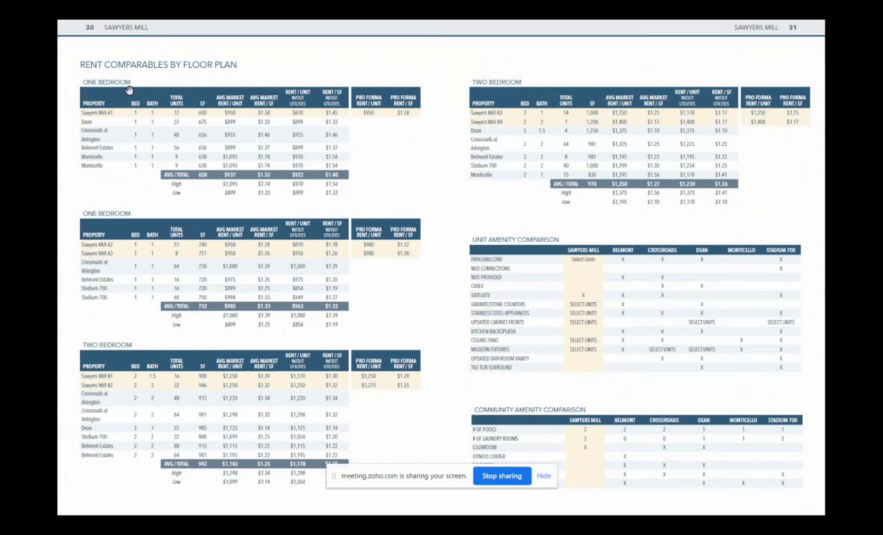
mouse_move(187, 236)
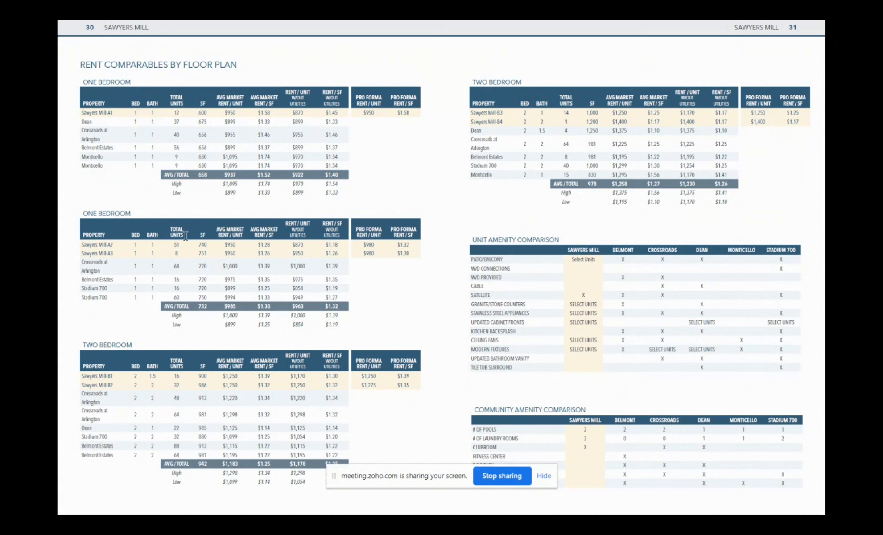
mouse_move(266, 341)
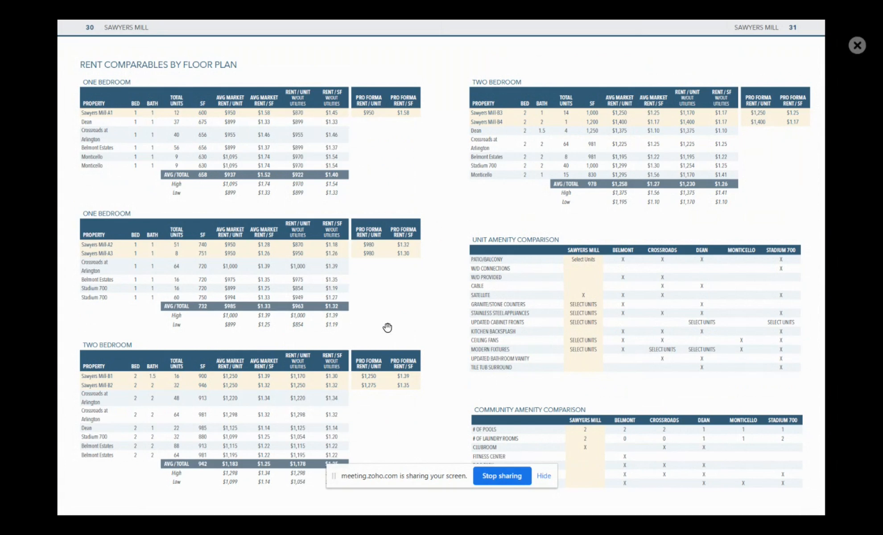
mouse_move(541, 255)
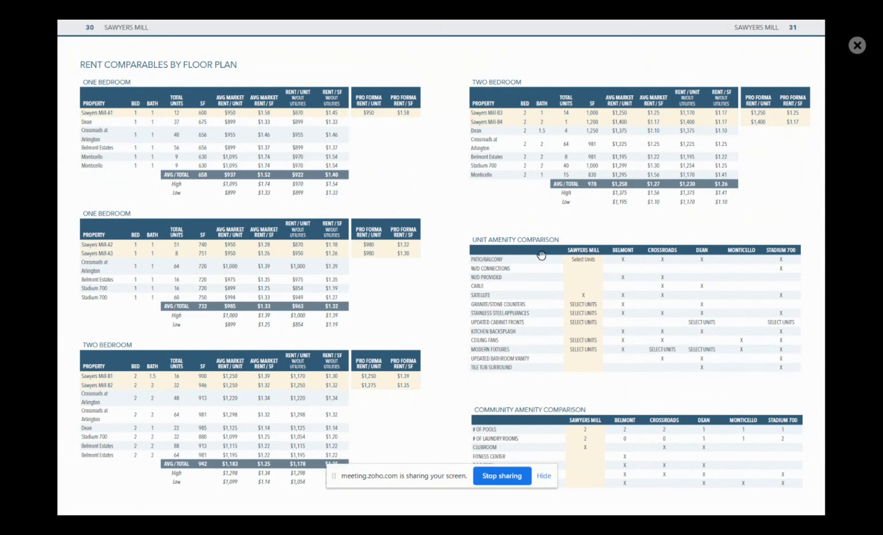
mouse_move(546, 305)
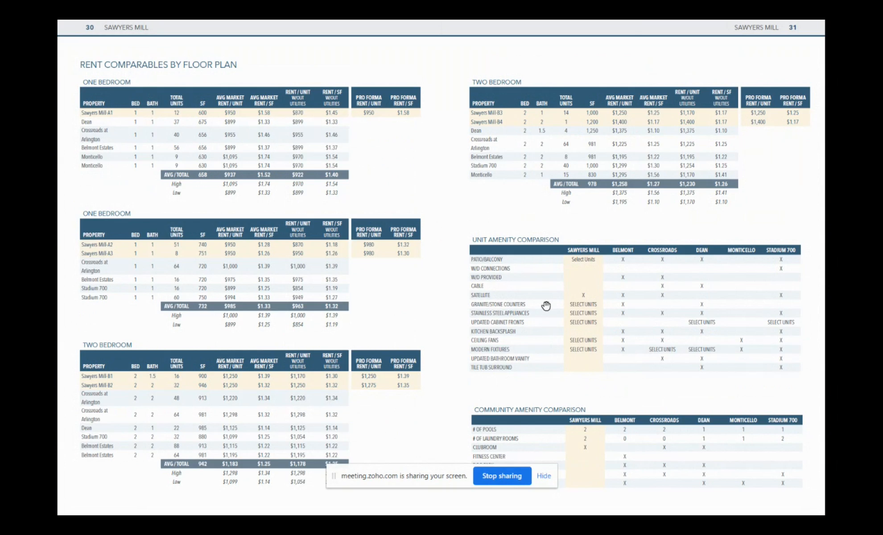
mouse_move(587, 264)
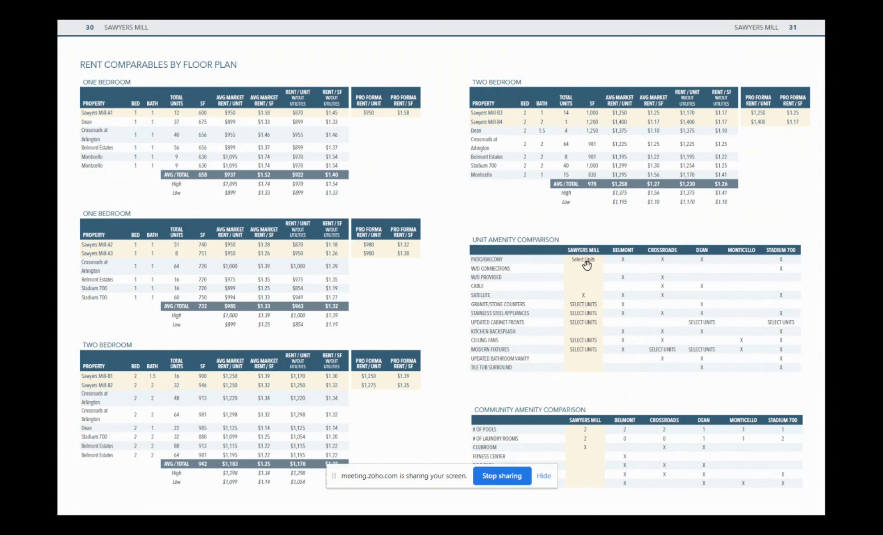
mouse_move(686, 292)
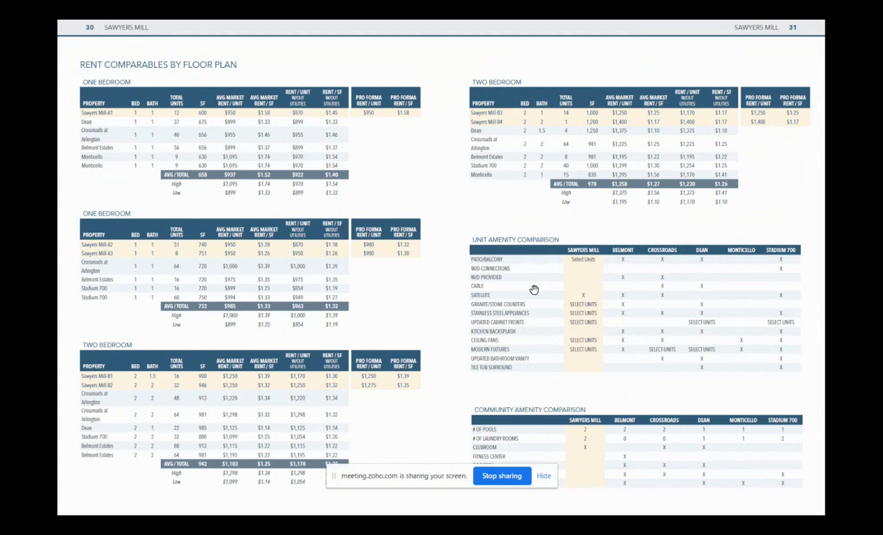
mouse_move(530, 322)
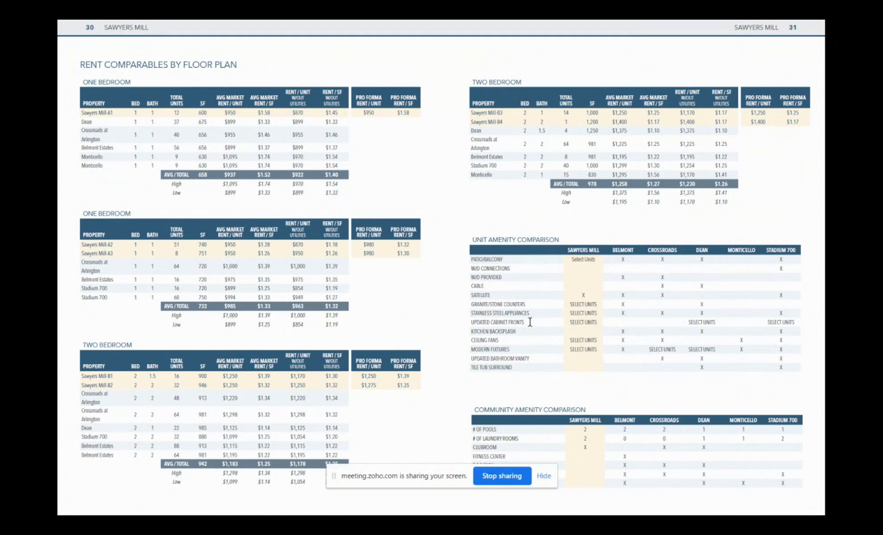
mouse_move(528, 314)
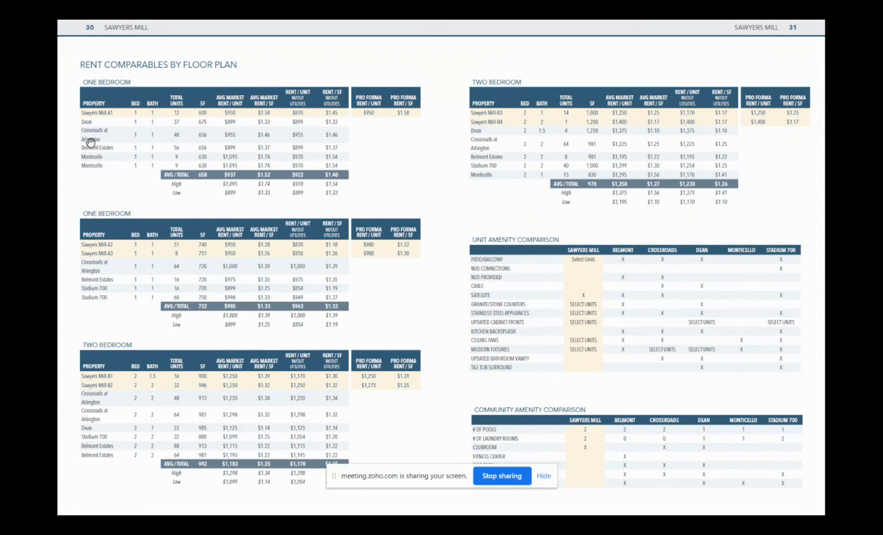
mouse_move(197, 142)
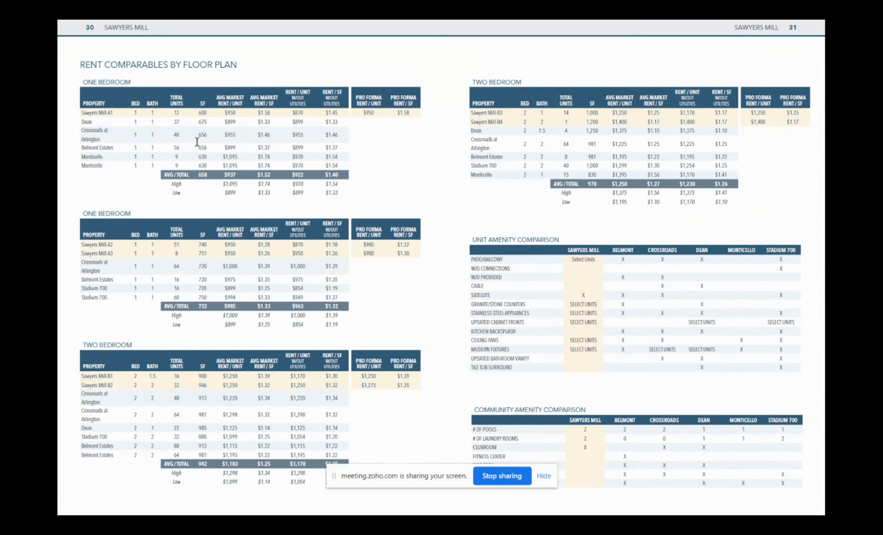
mouse_move(494, 440)
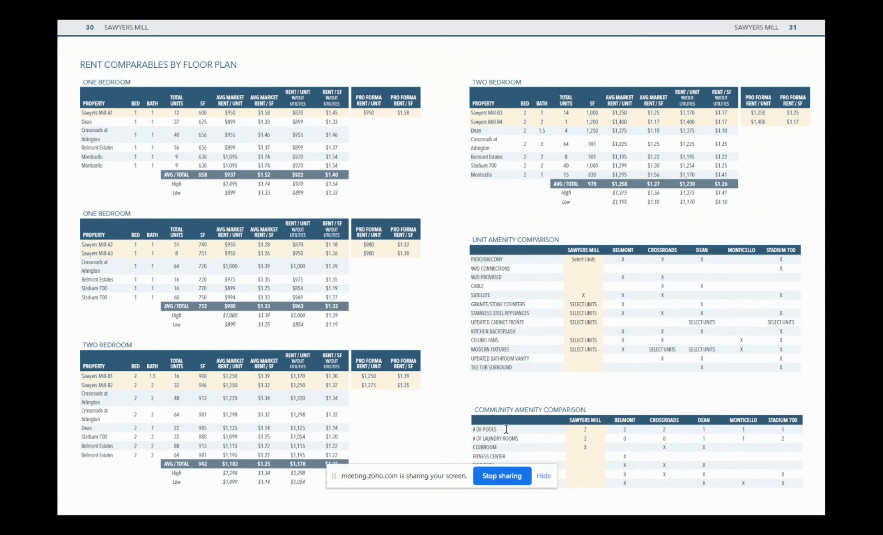
mouse_move(593, 451)
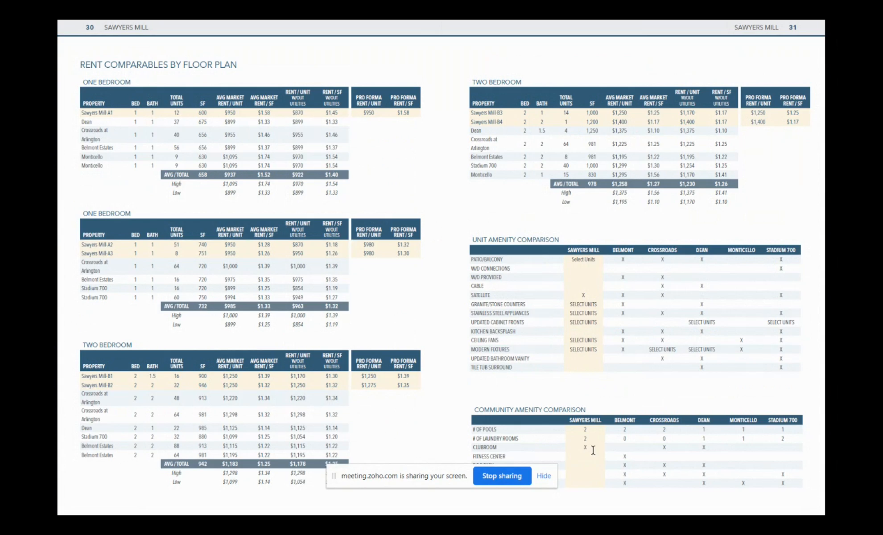
mouse_move(600, 465)
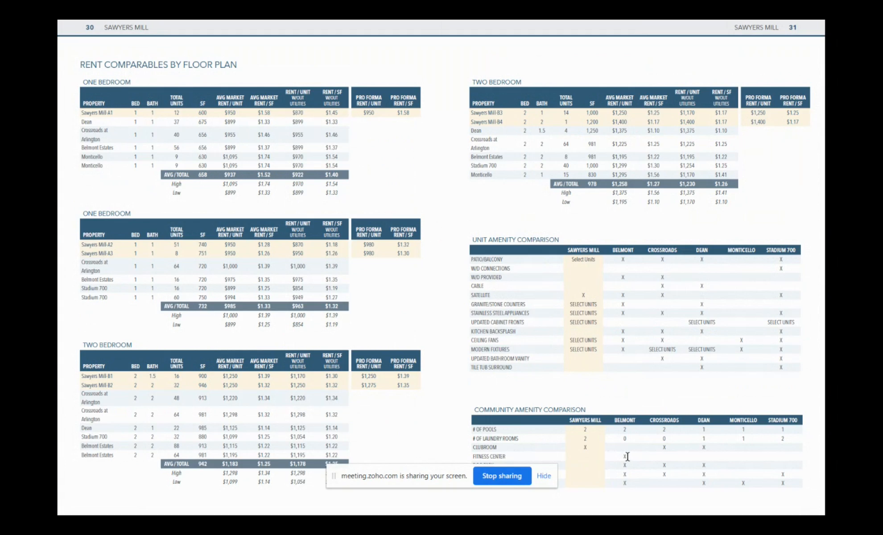
mouse_move(626, 459)
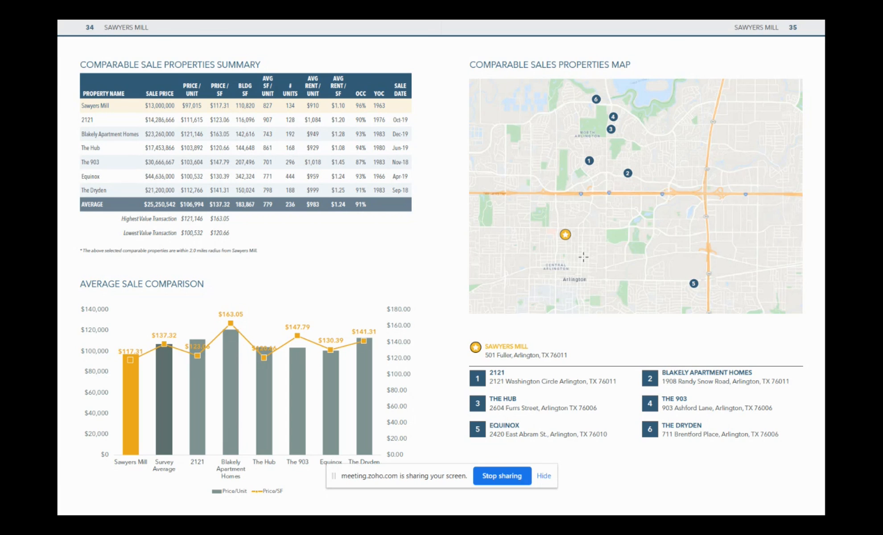
mouse_move(620, 233)
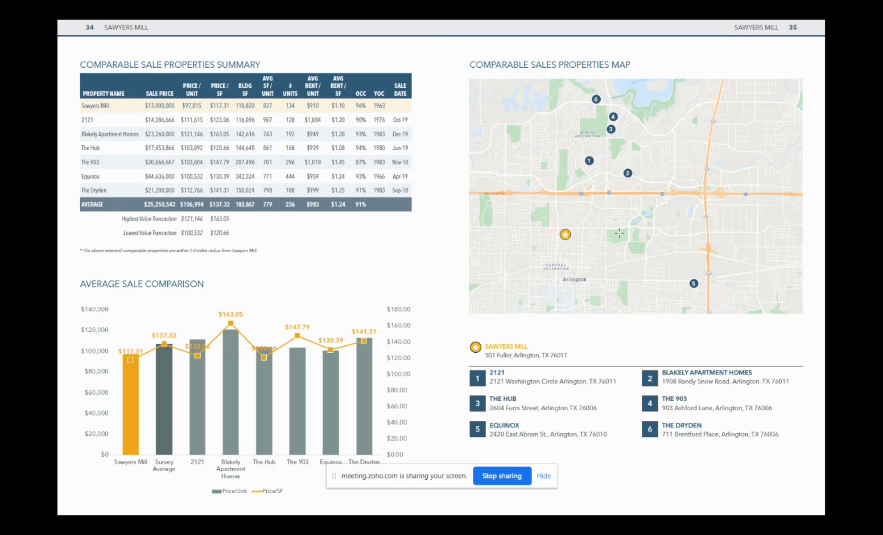
mouse_move(559, 209)
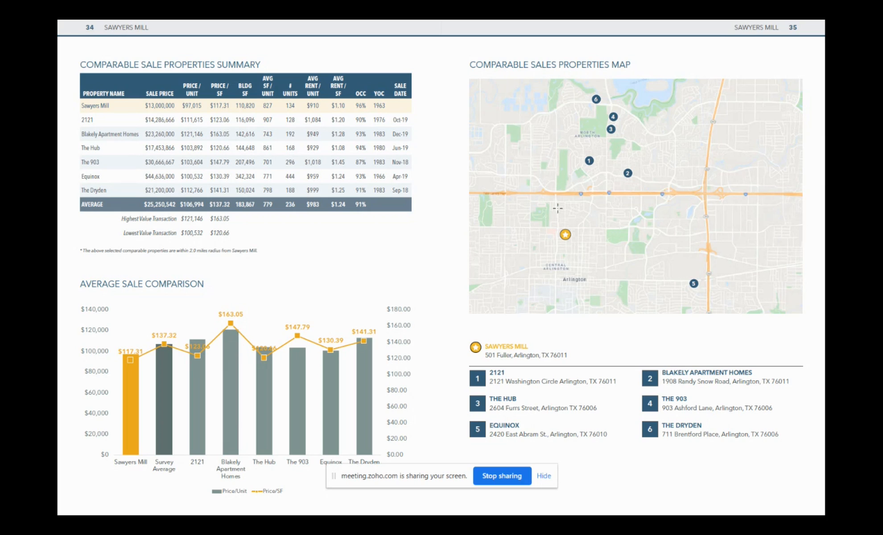
mouse_move(565, 205)
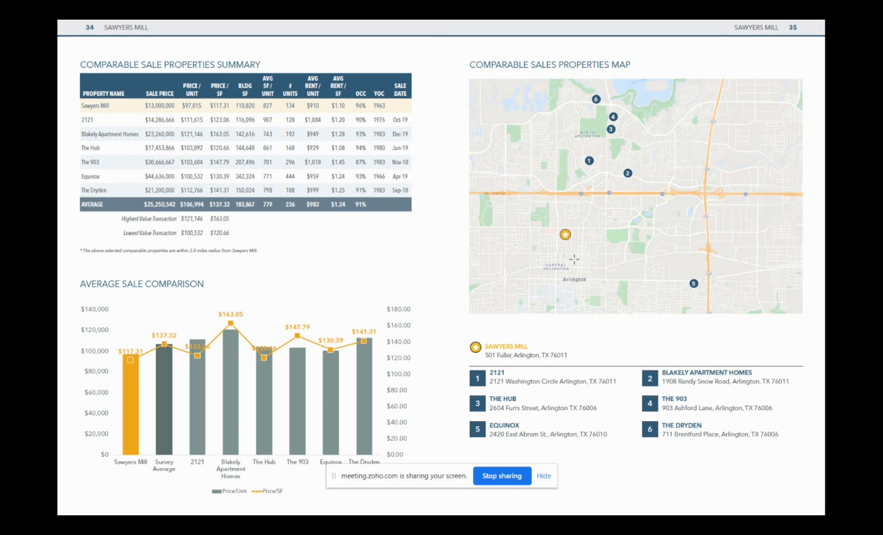
mouse_move(553, 224)
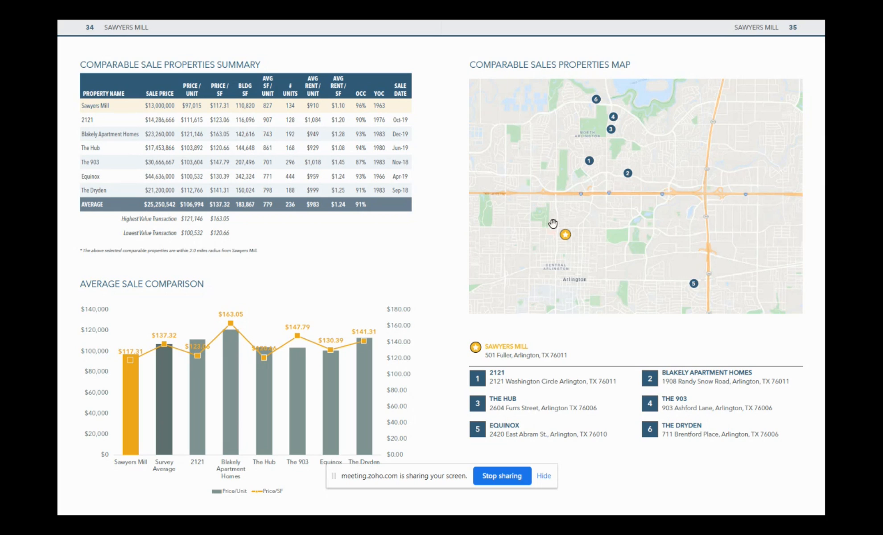
mouse_move(594, 236)
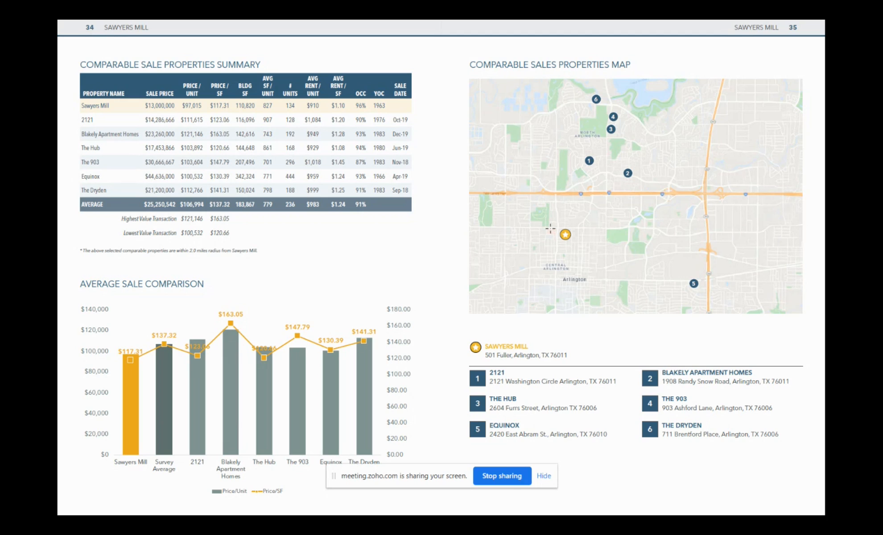
mouse_move(527, 245)
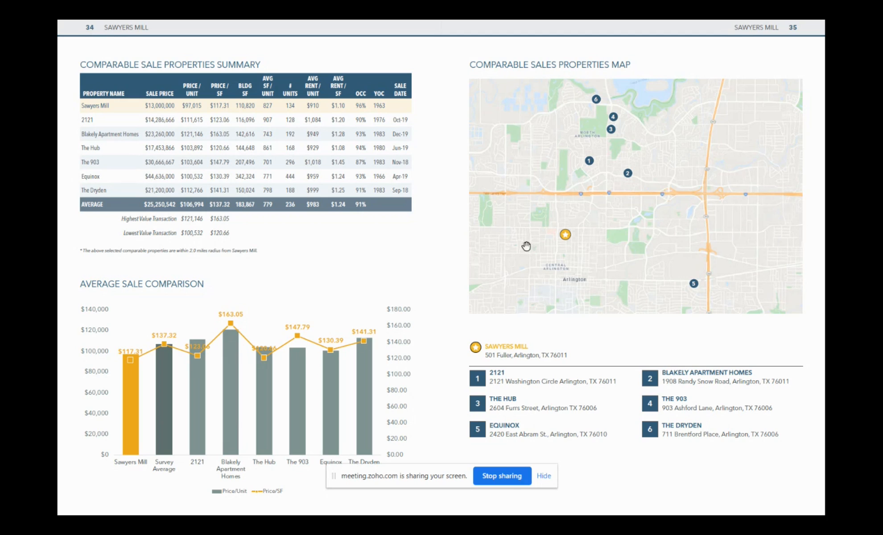
mouse_move(254, 193)
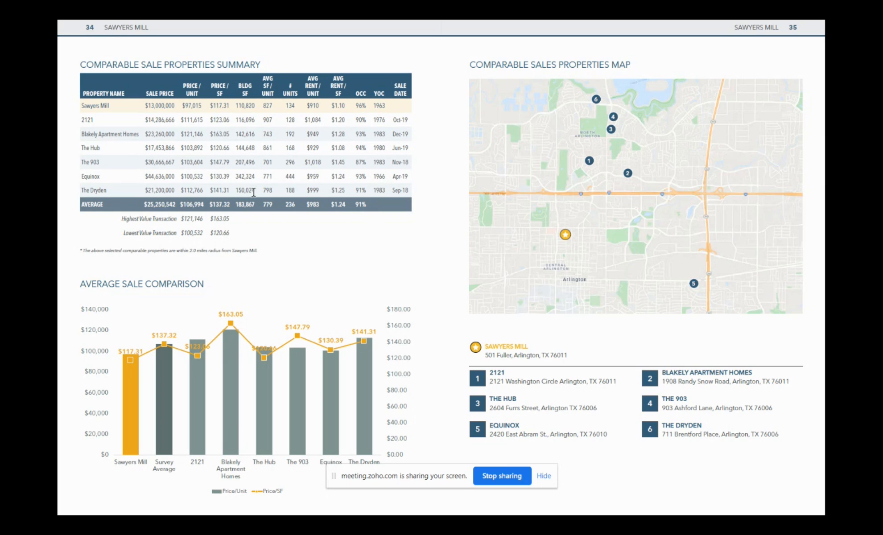
mouse_move(570, 221)
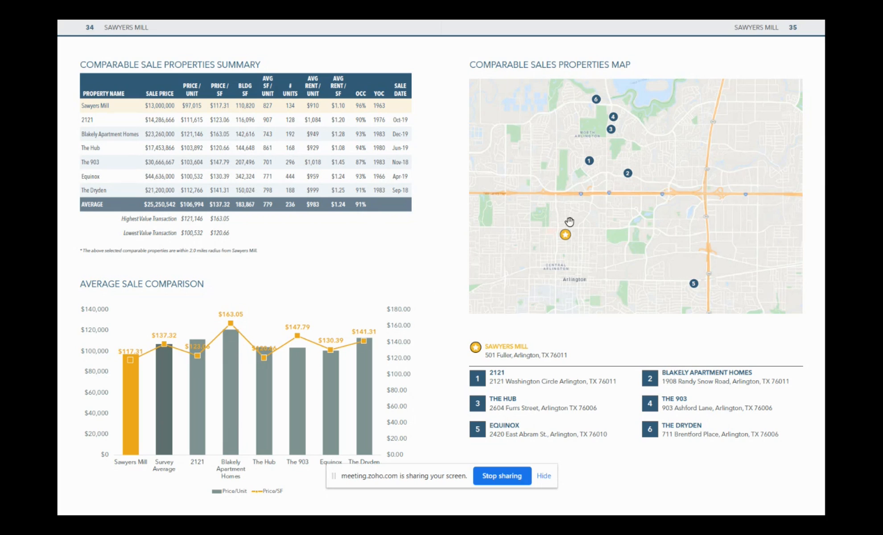
mouse_move(524, 228)
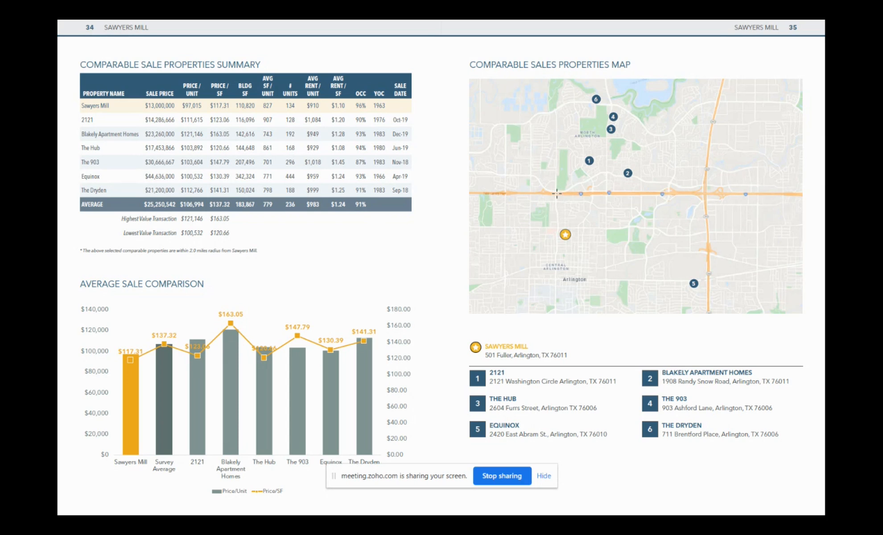
mouse_move(555, 223)
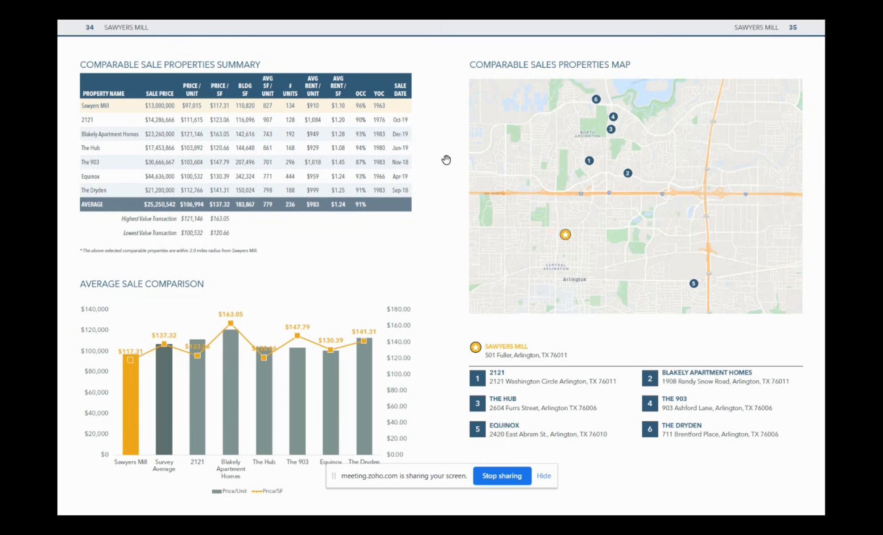
mouse_move(559, 215)
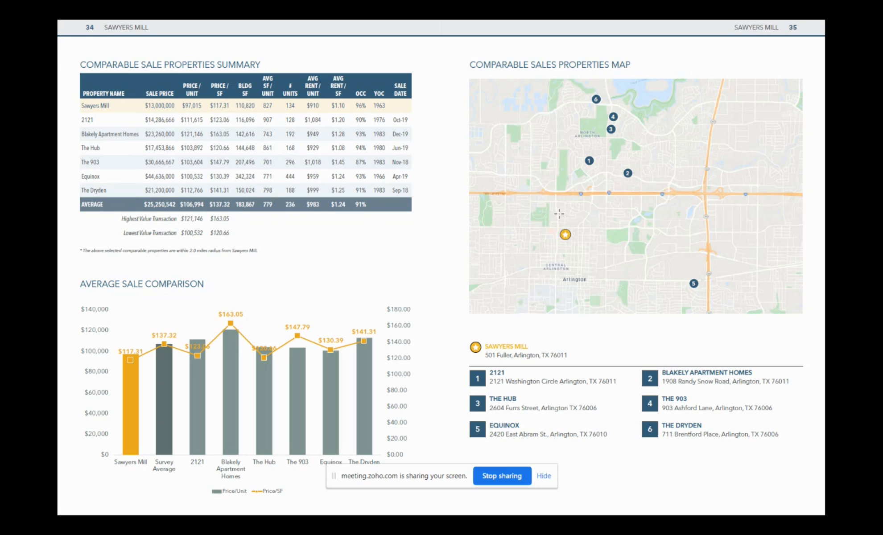
mouse_move(416, 94)
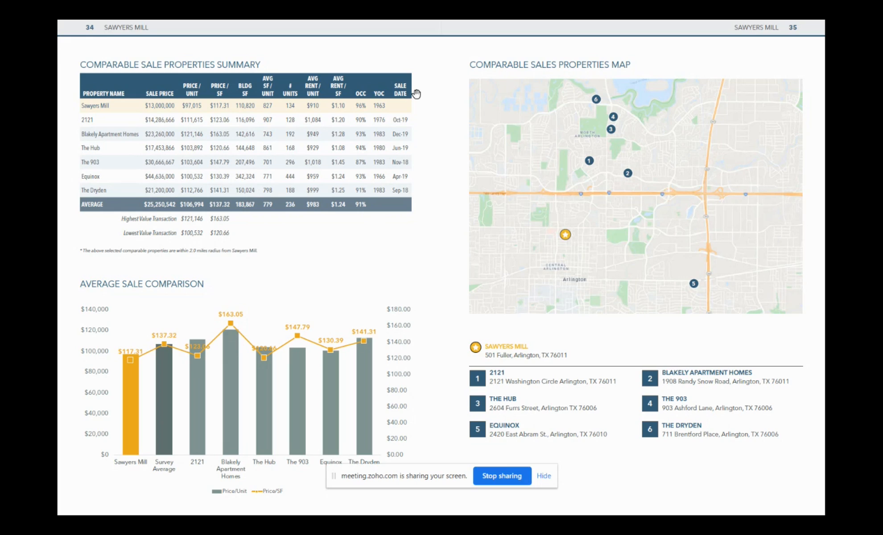
mouse_move(397, 194)
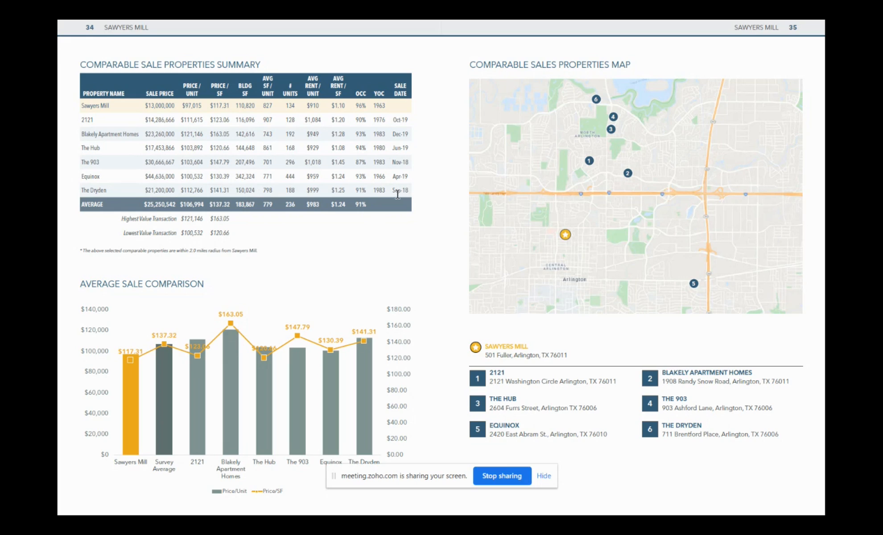
mouse_move(413, 115)
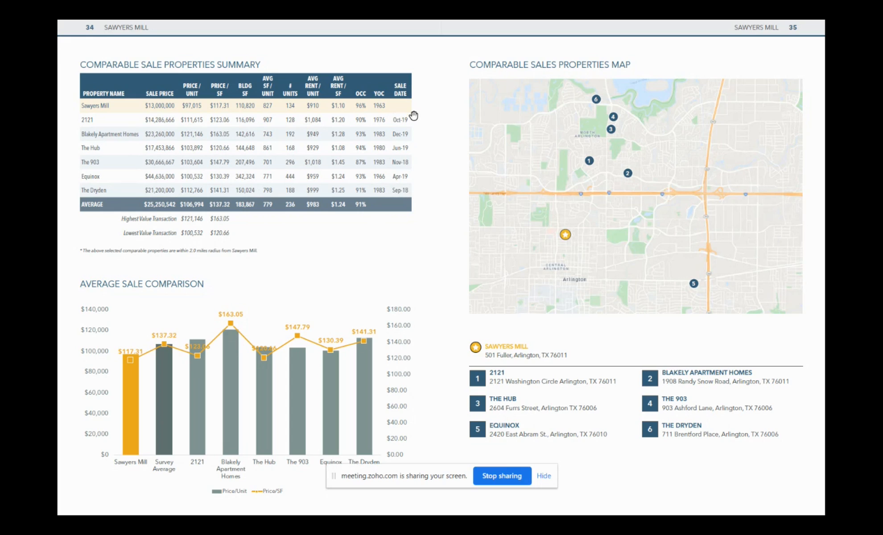
mouse_move(404, 191)
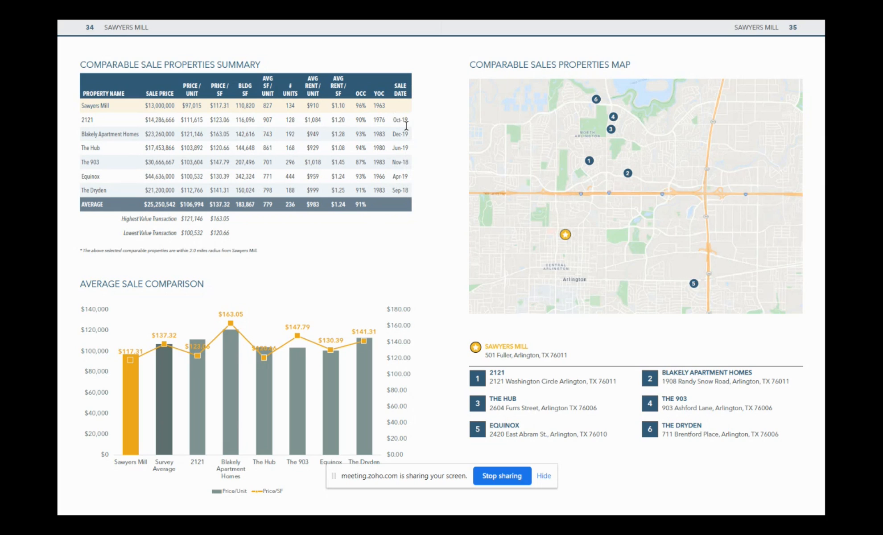
mouse_move(409, 123)
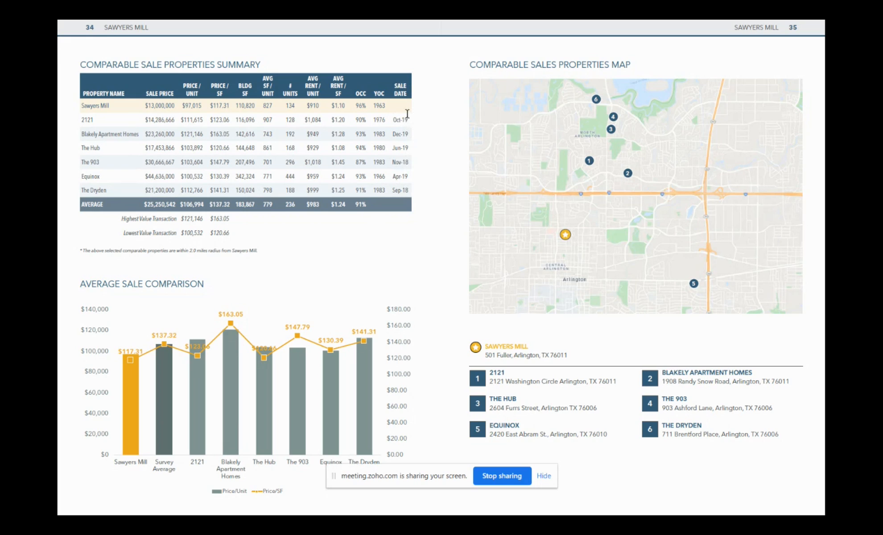
mouse_move(408, 129)
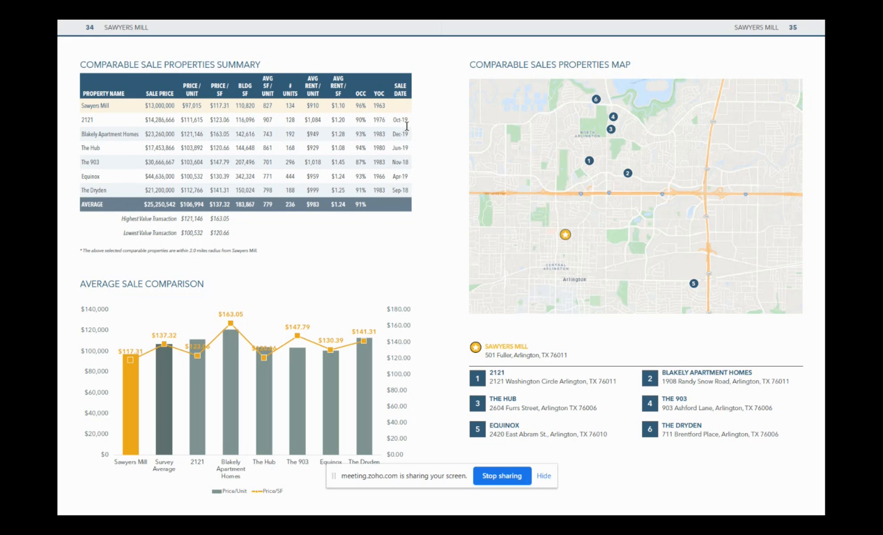
mouse_move(412, 157)
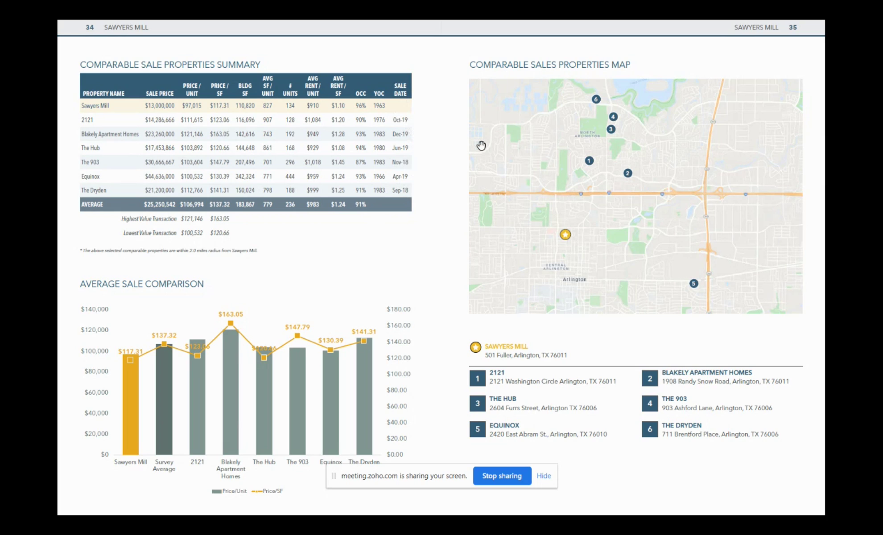
mouse_move(554, 191)
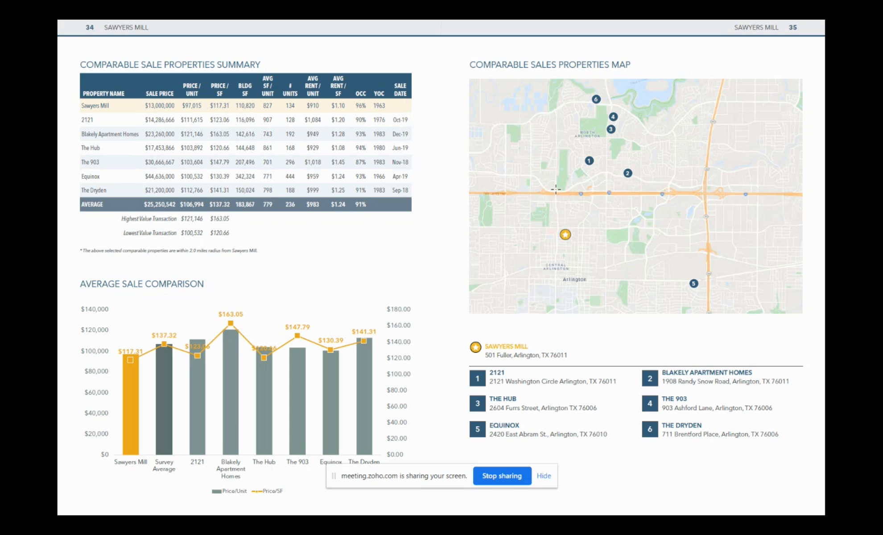
mouse_move(676, 218)
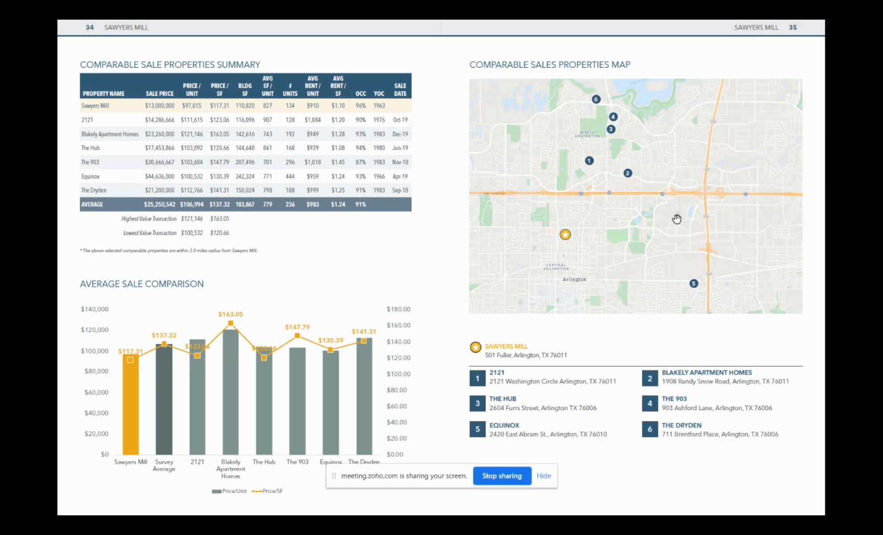
mouse_move(601, 259)
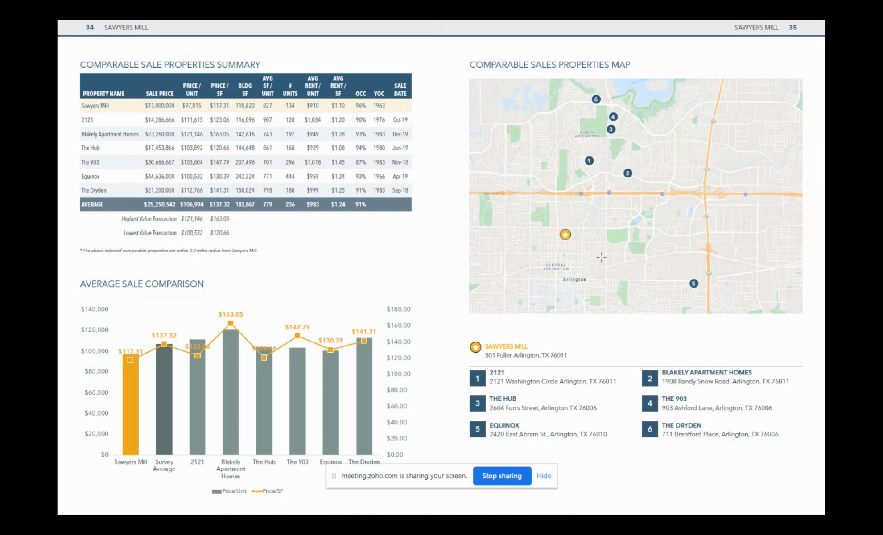
mouse_move(580, 247)
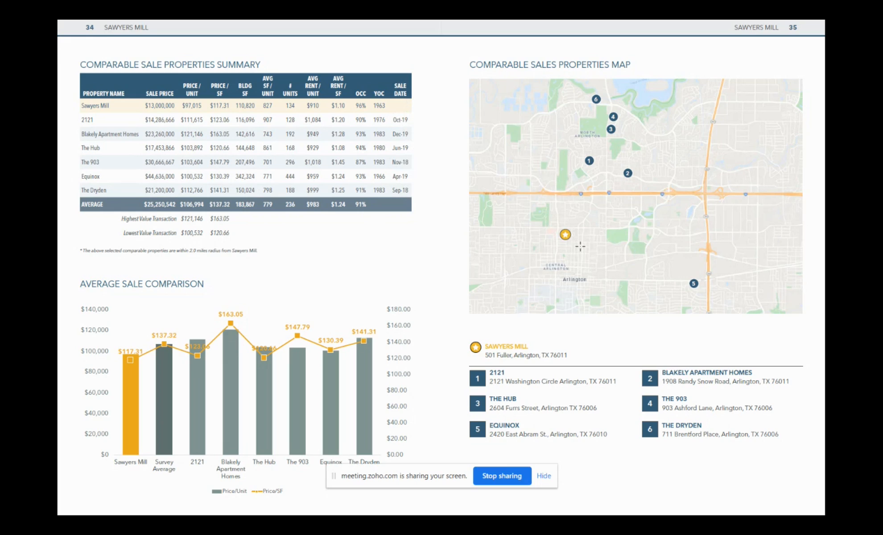
mouse_move(591, 233)
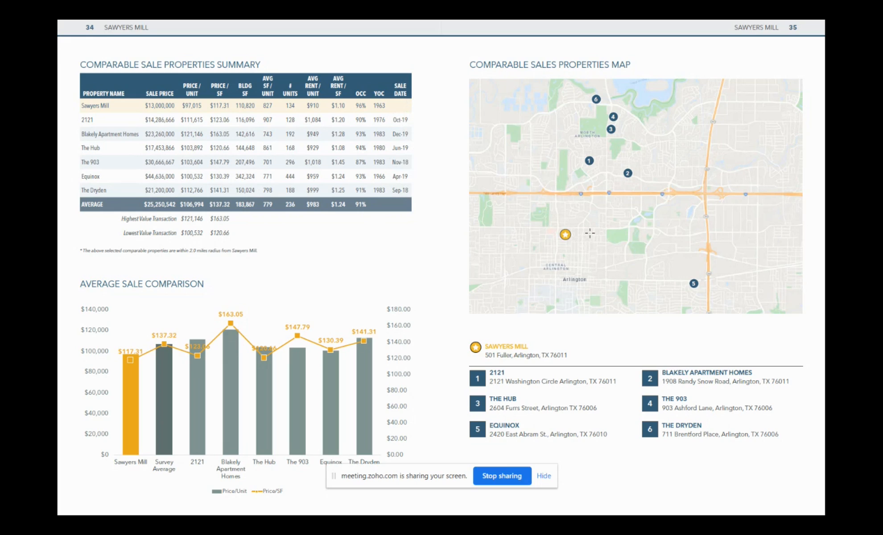
mouse_move(587, 226)
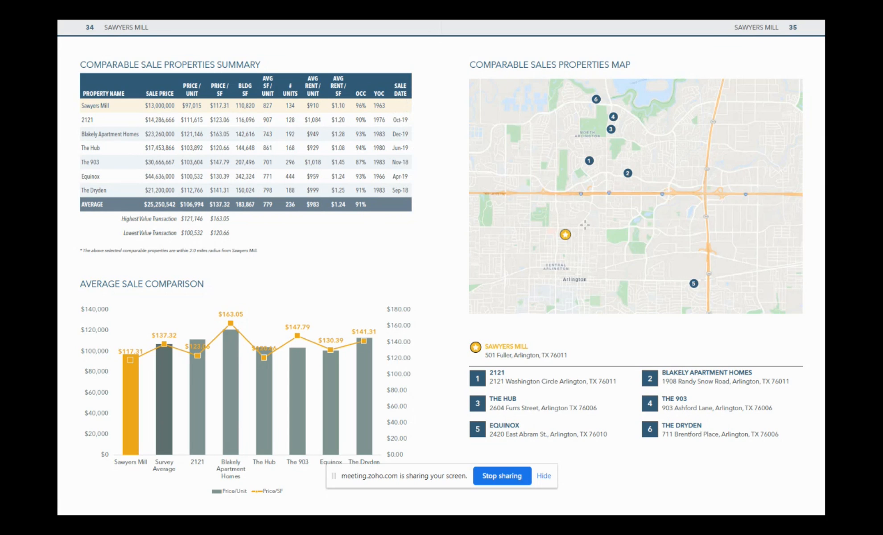
mouse_move(541, 245)
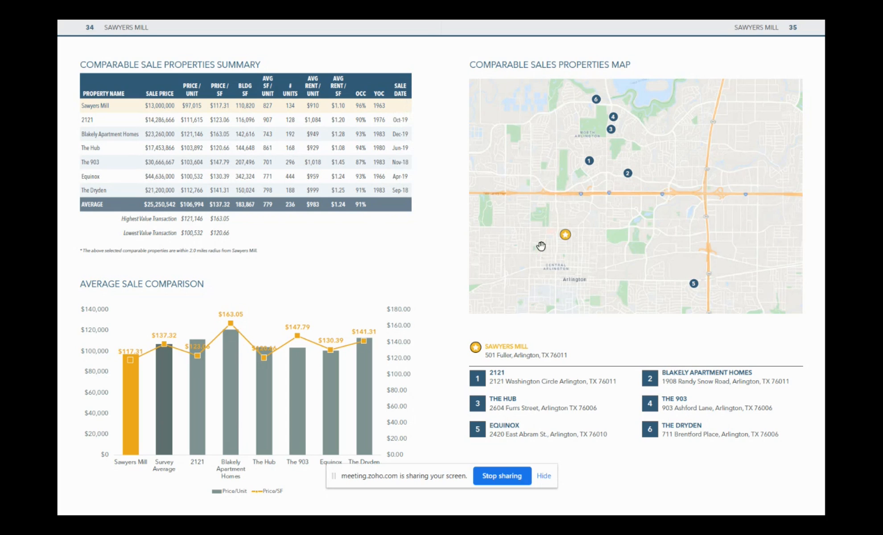
mouse_move(572, 257)
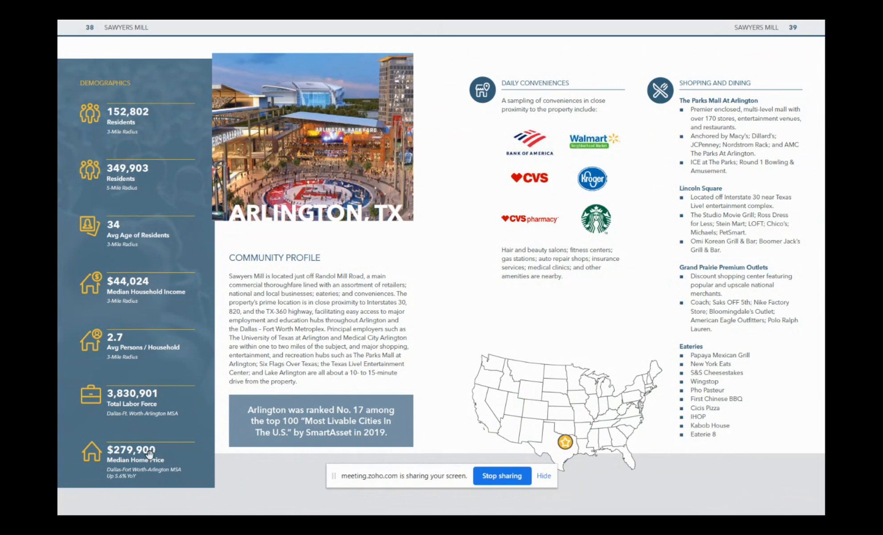
mouse_move(175, 444)
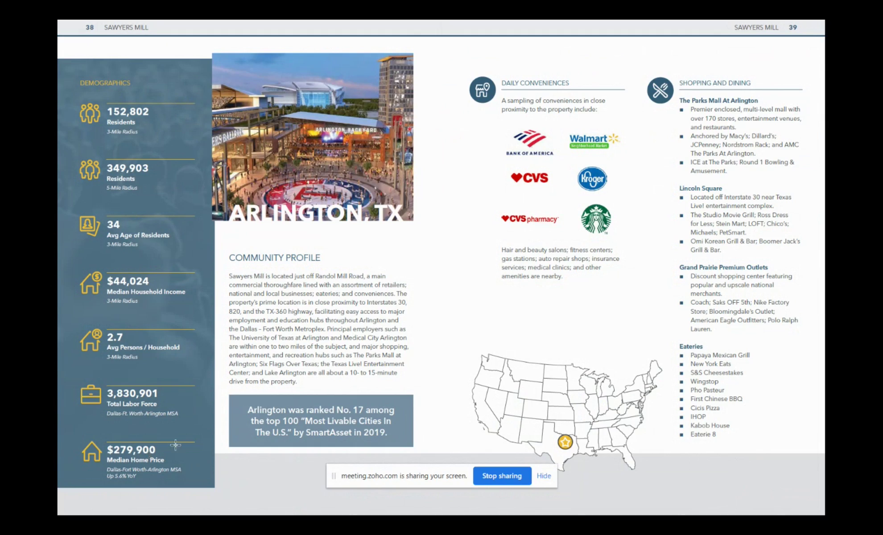